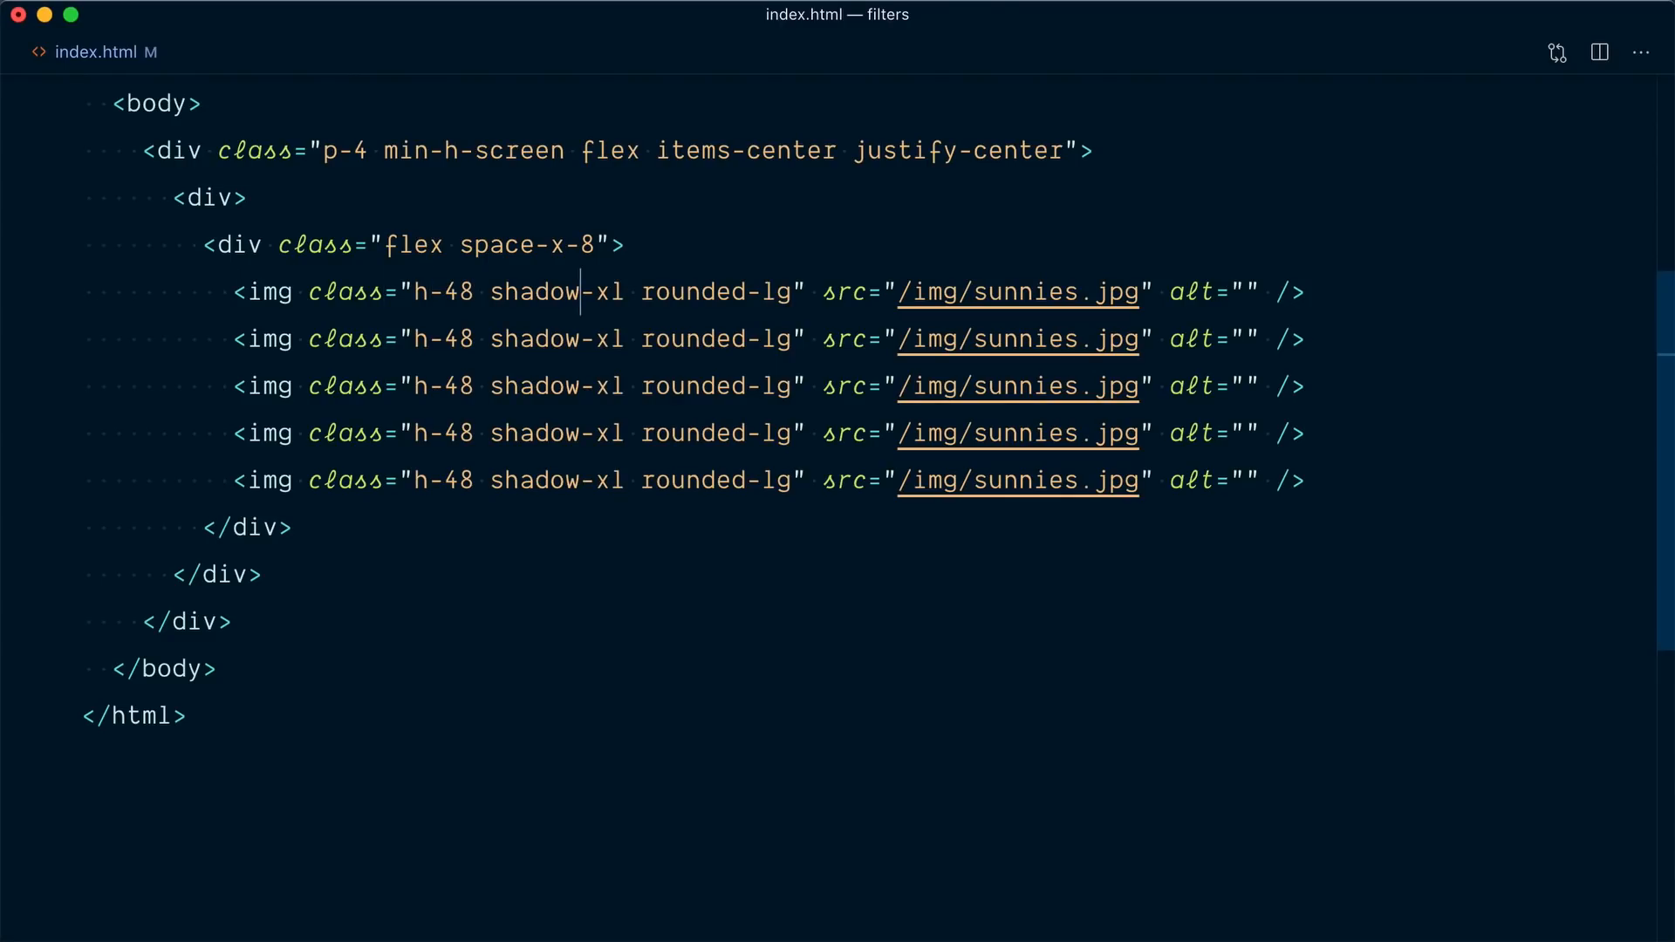
- Add the filter class to all five sunnies.jpg images, trying then removing brightness-50
type("filter")
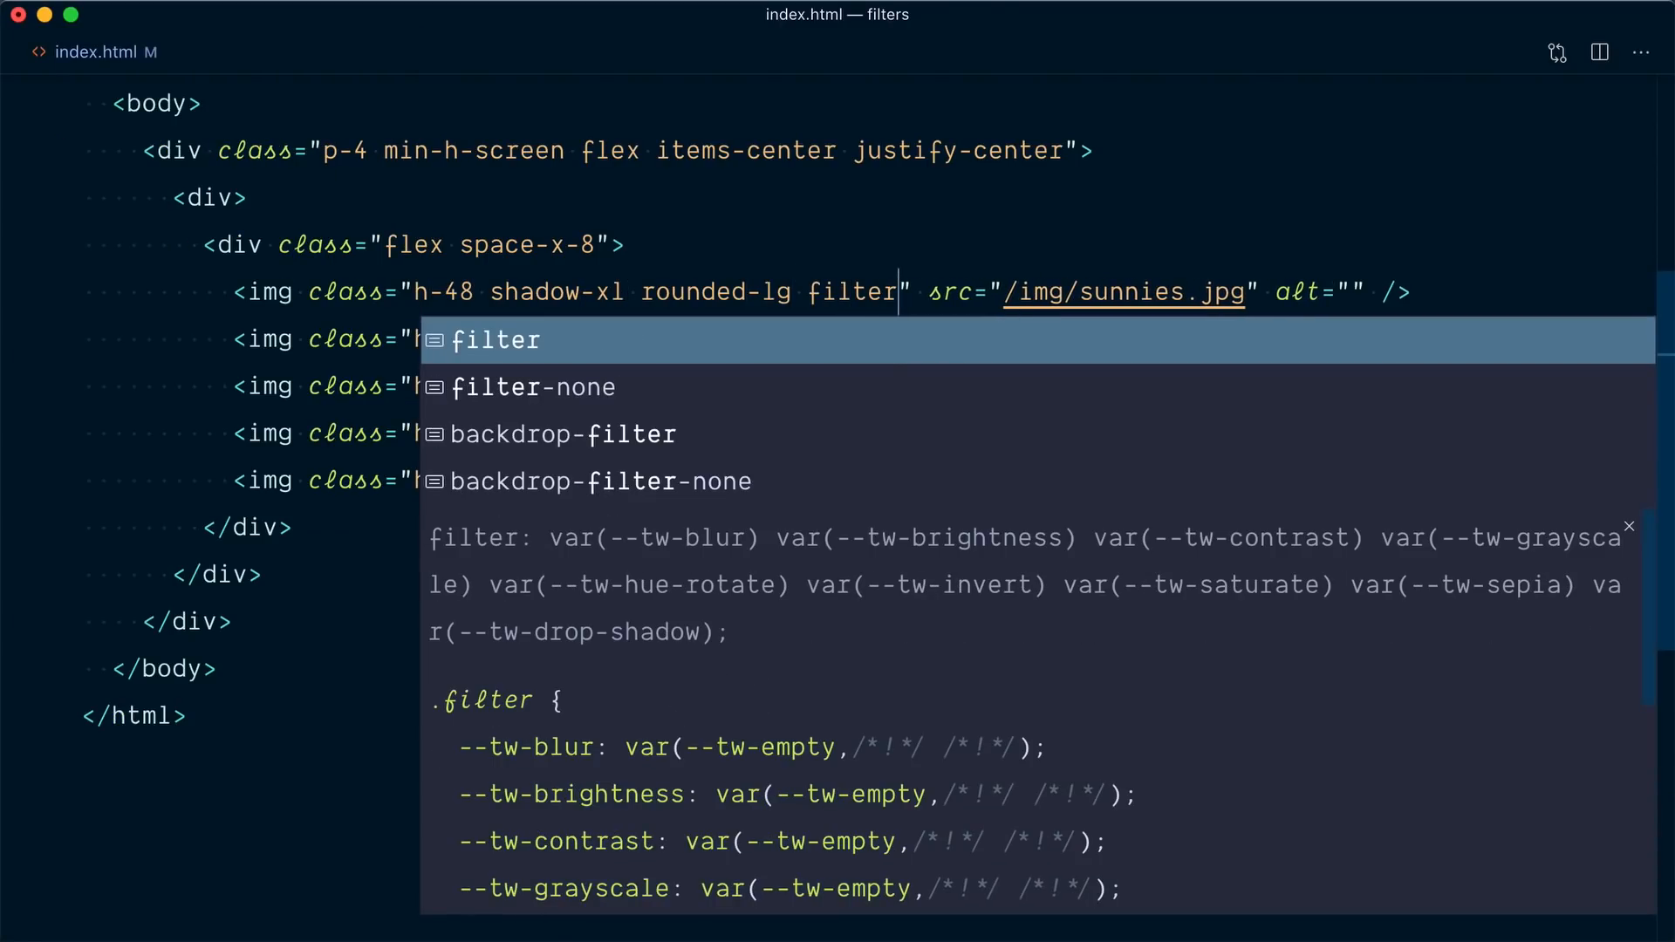
key("Escape")
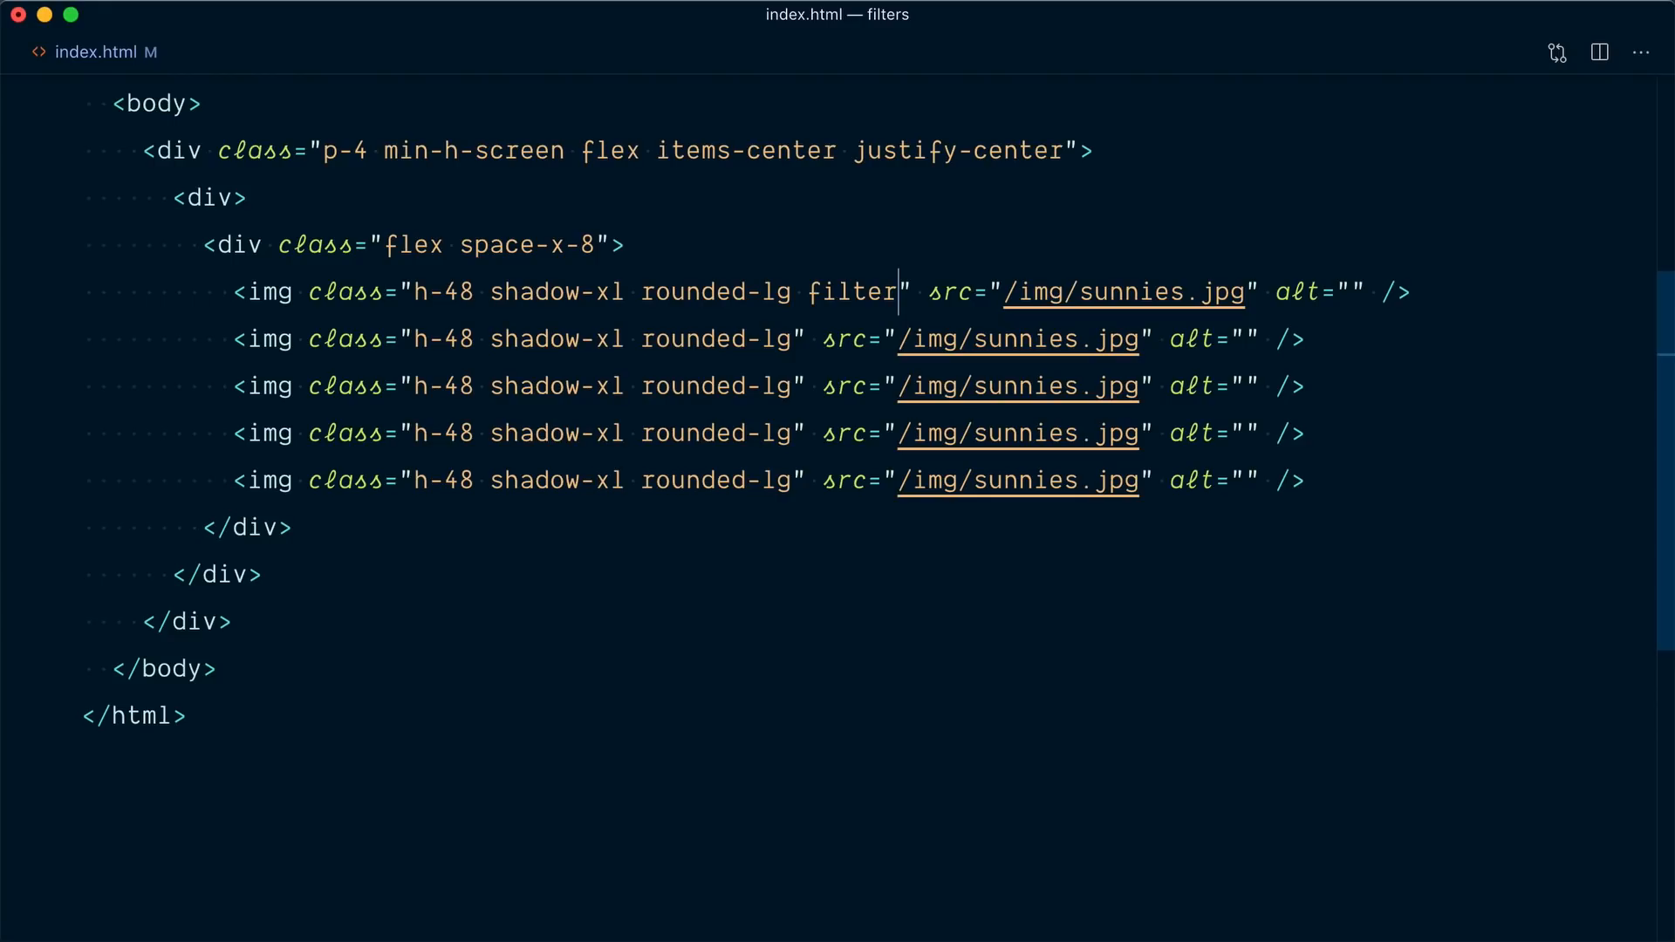
type("brightness-")
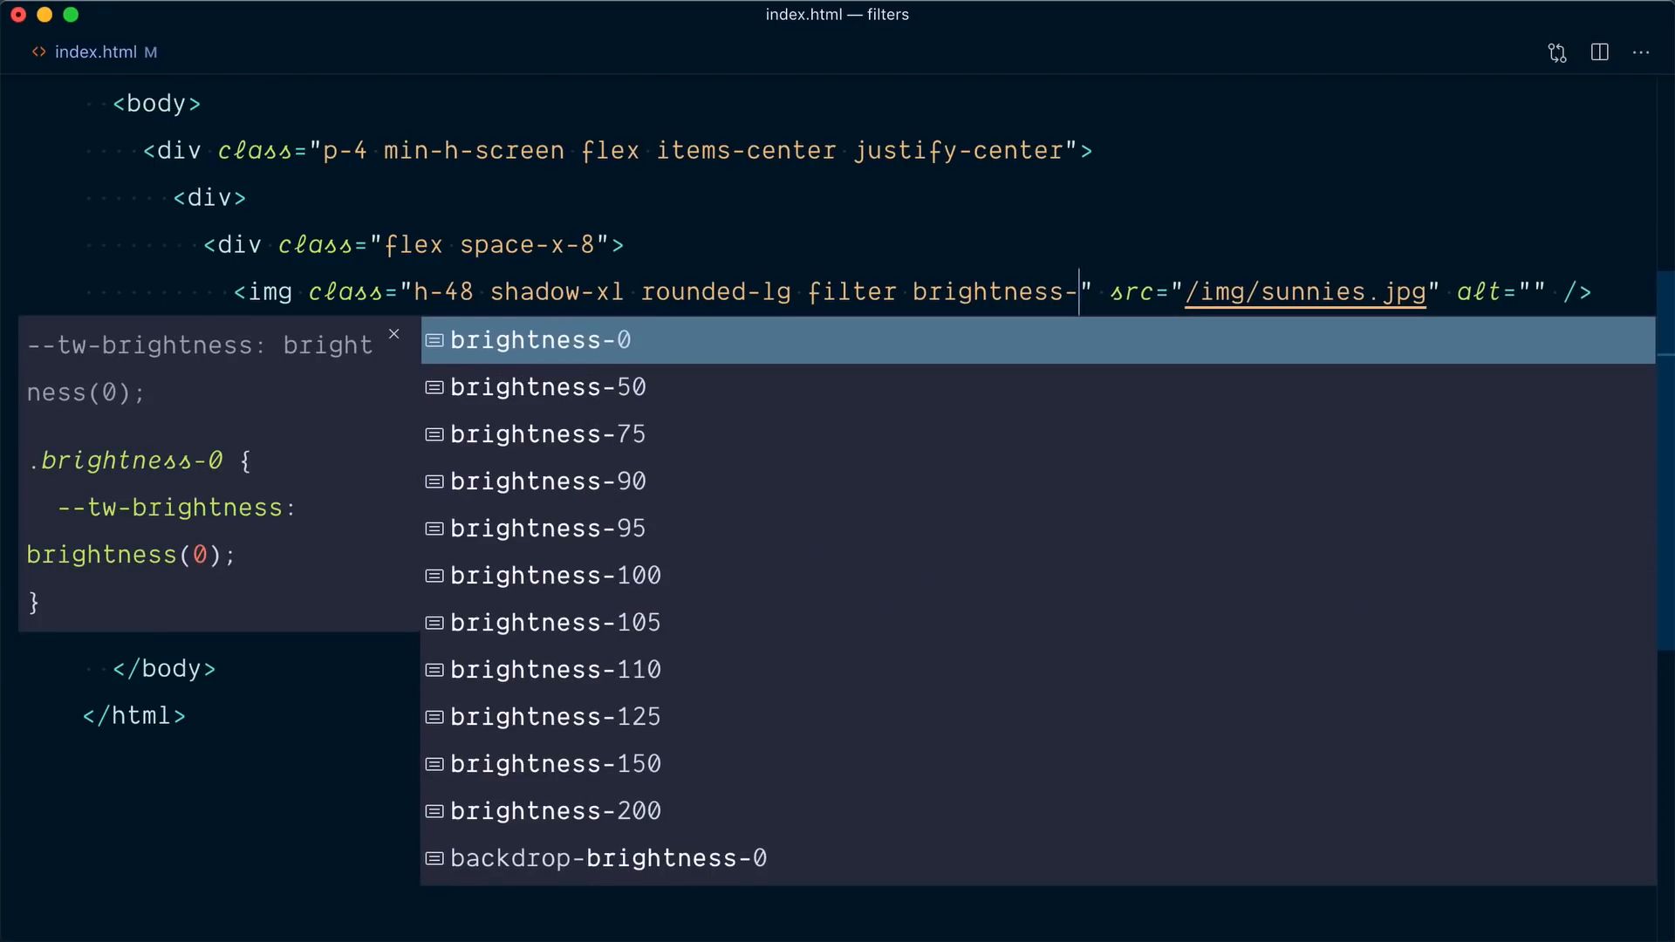
left_click(548, 386)
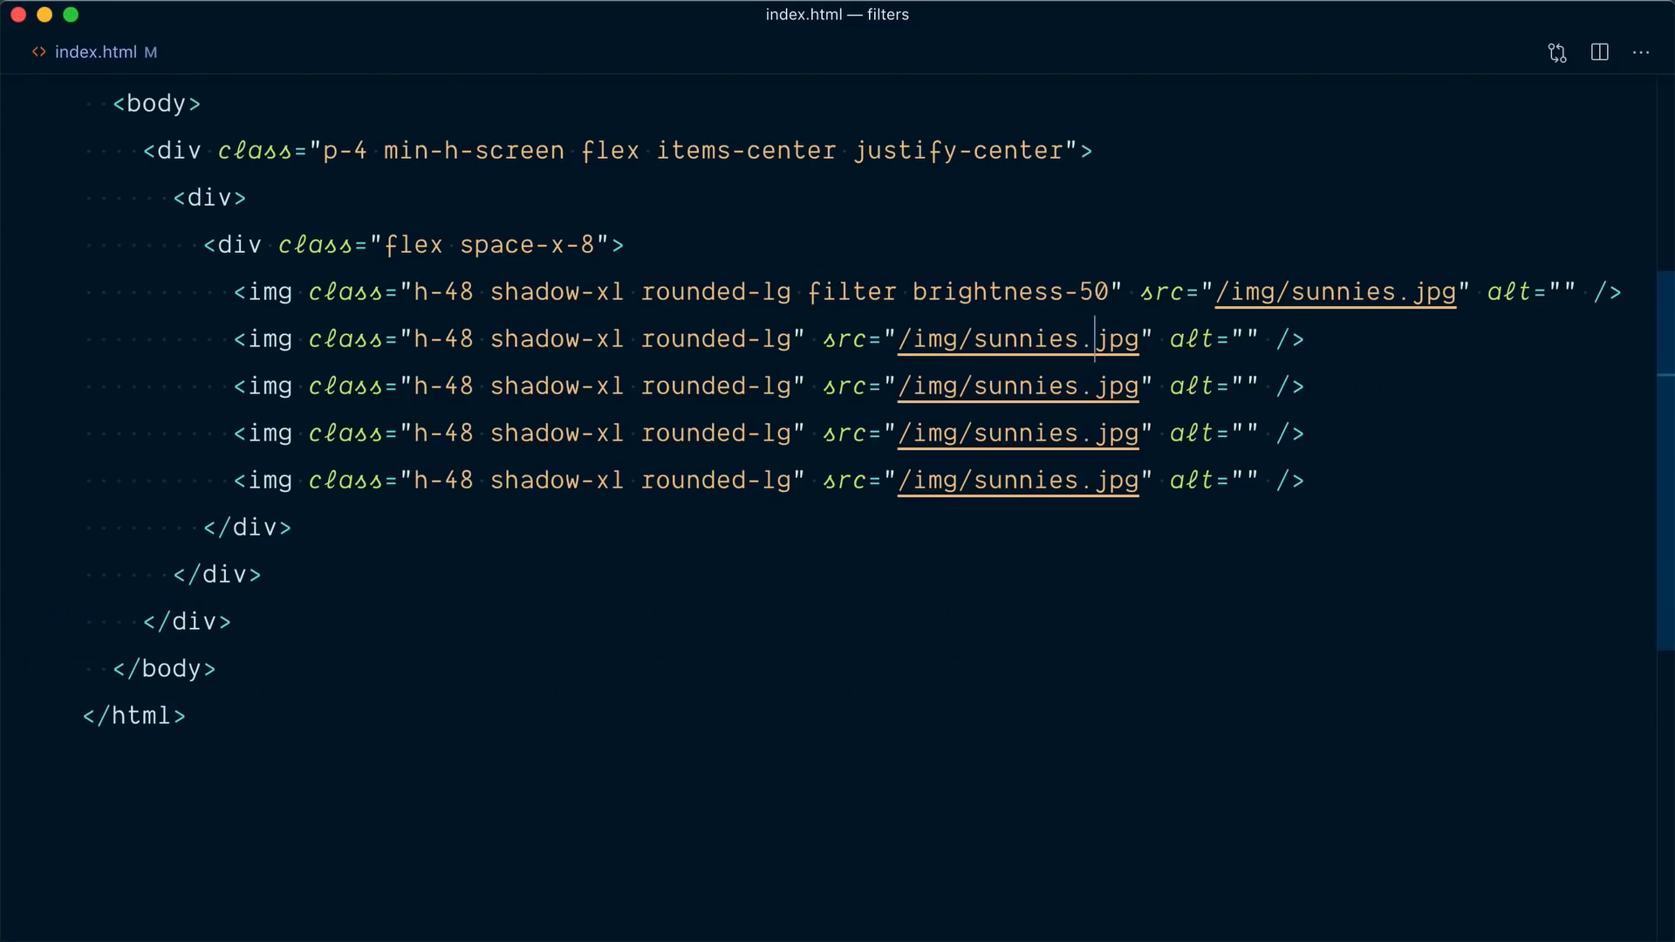
left_click_drag(644, 338, 805, 480)
type(" filter brightness-50")
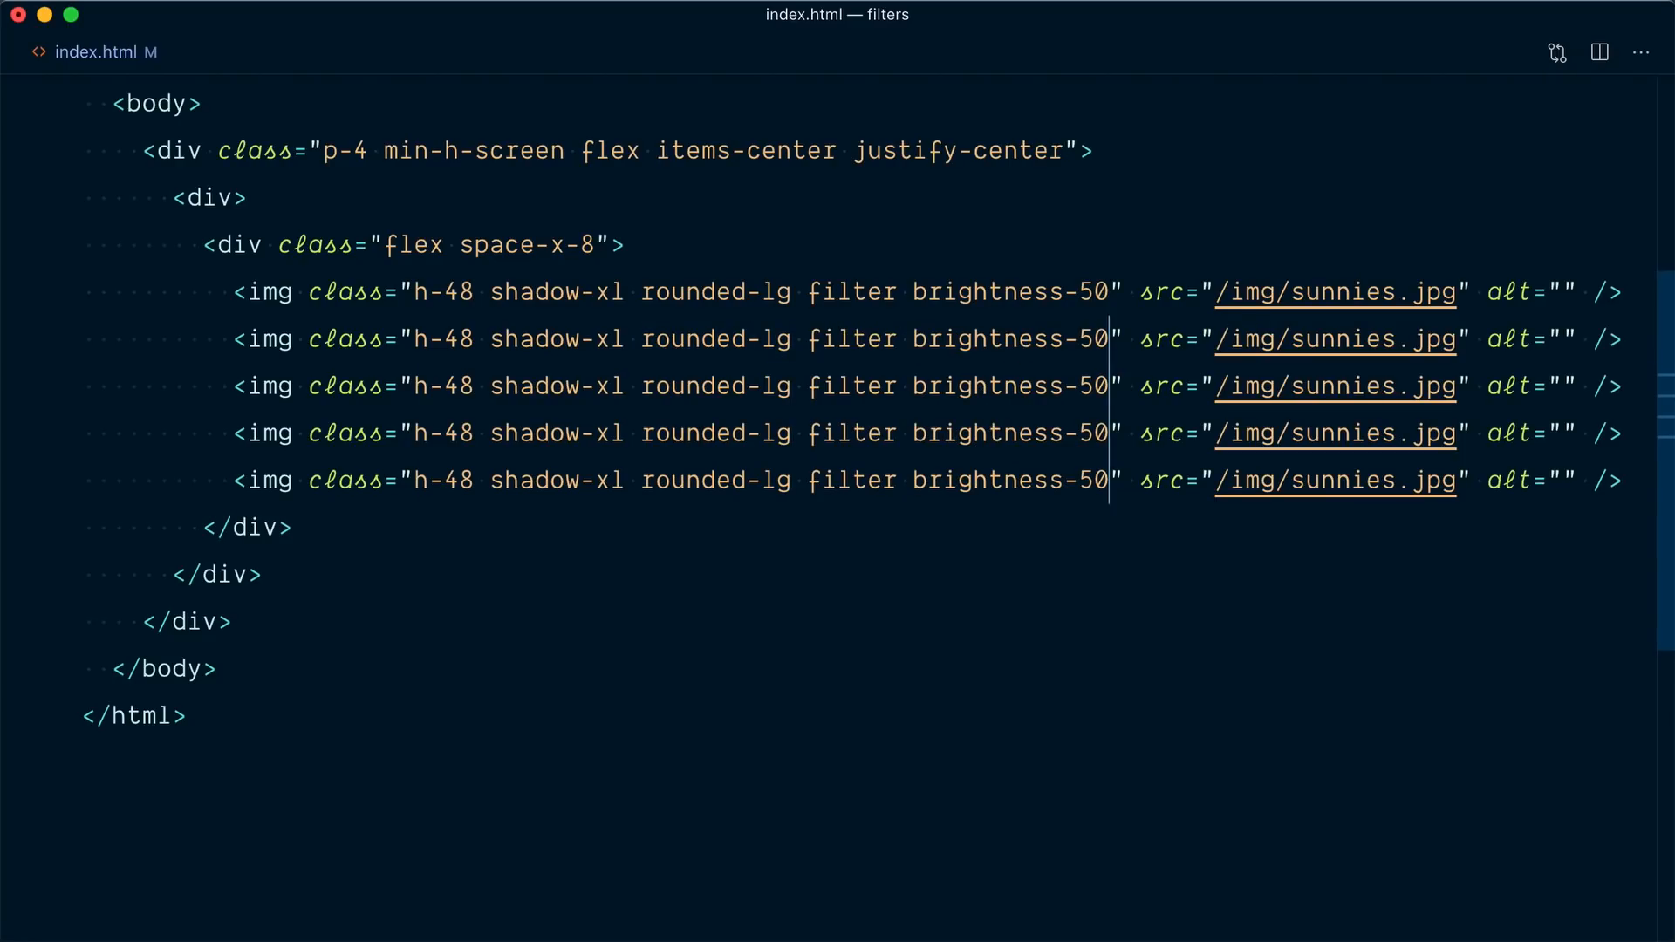
key("Backspace")
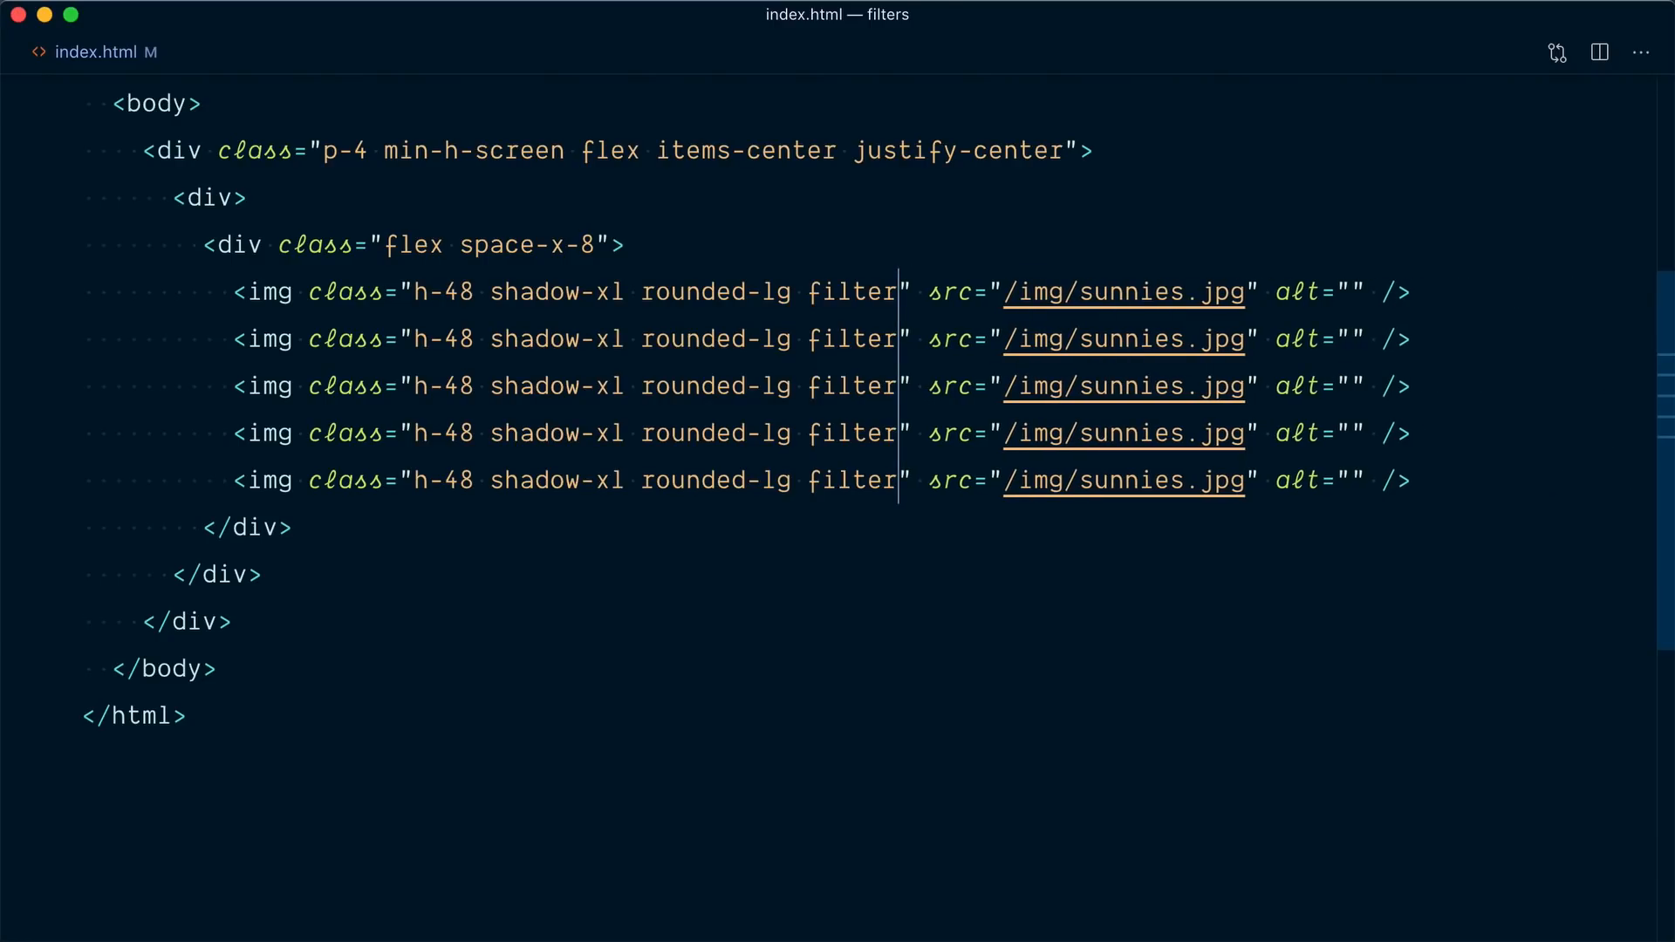
type("saturate-")
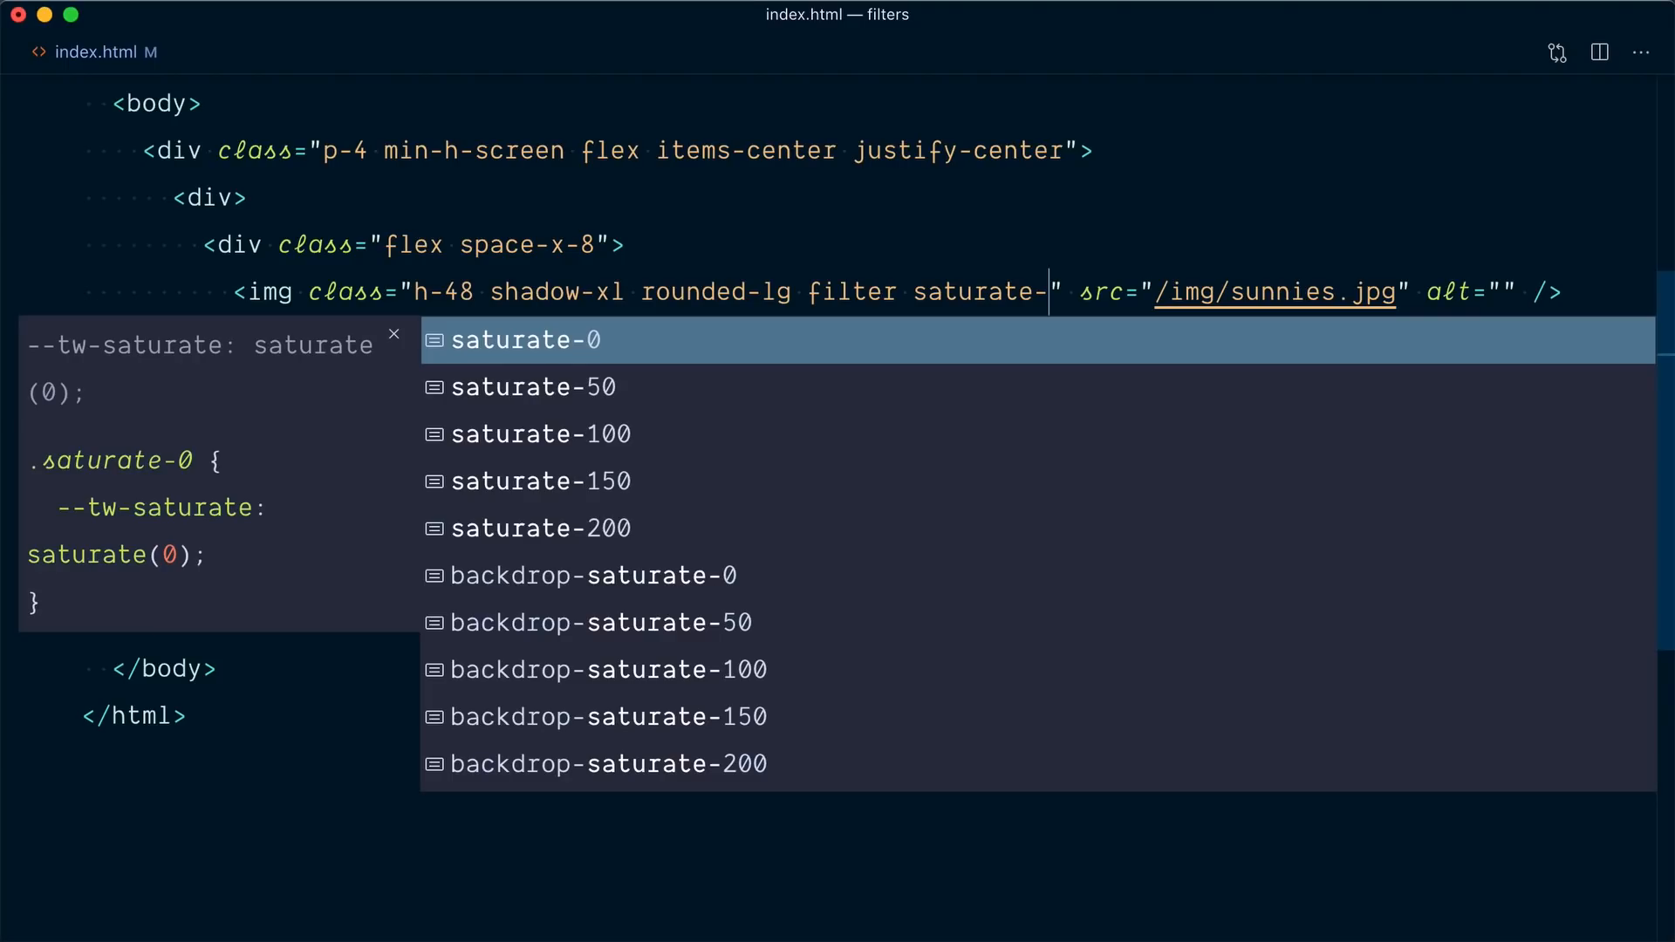
left_click(522, 339)
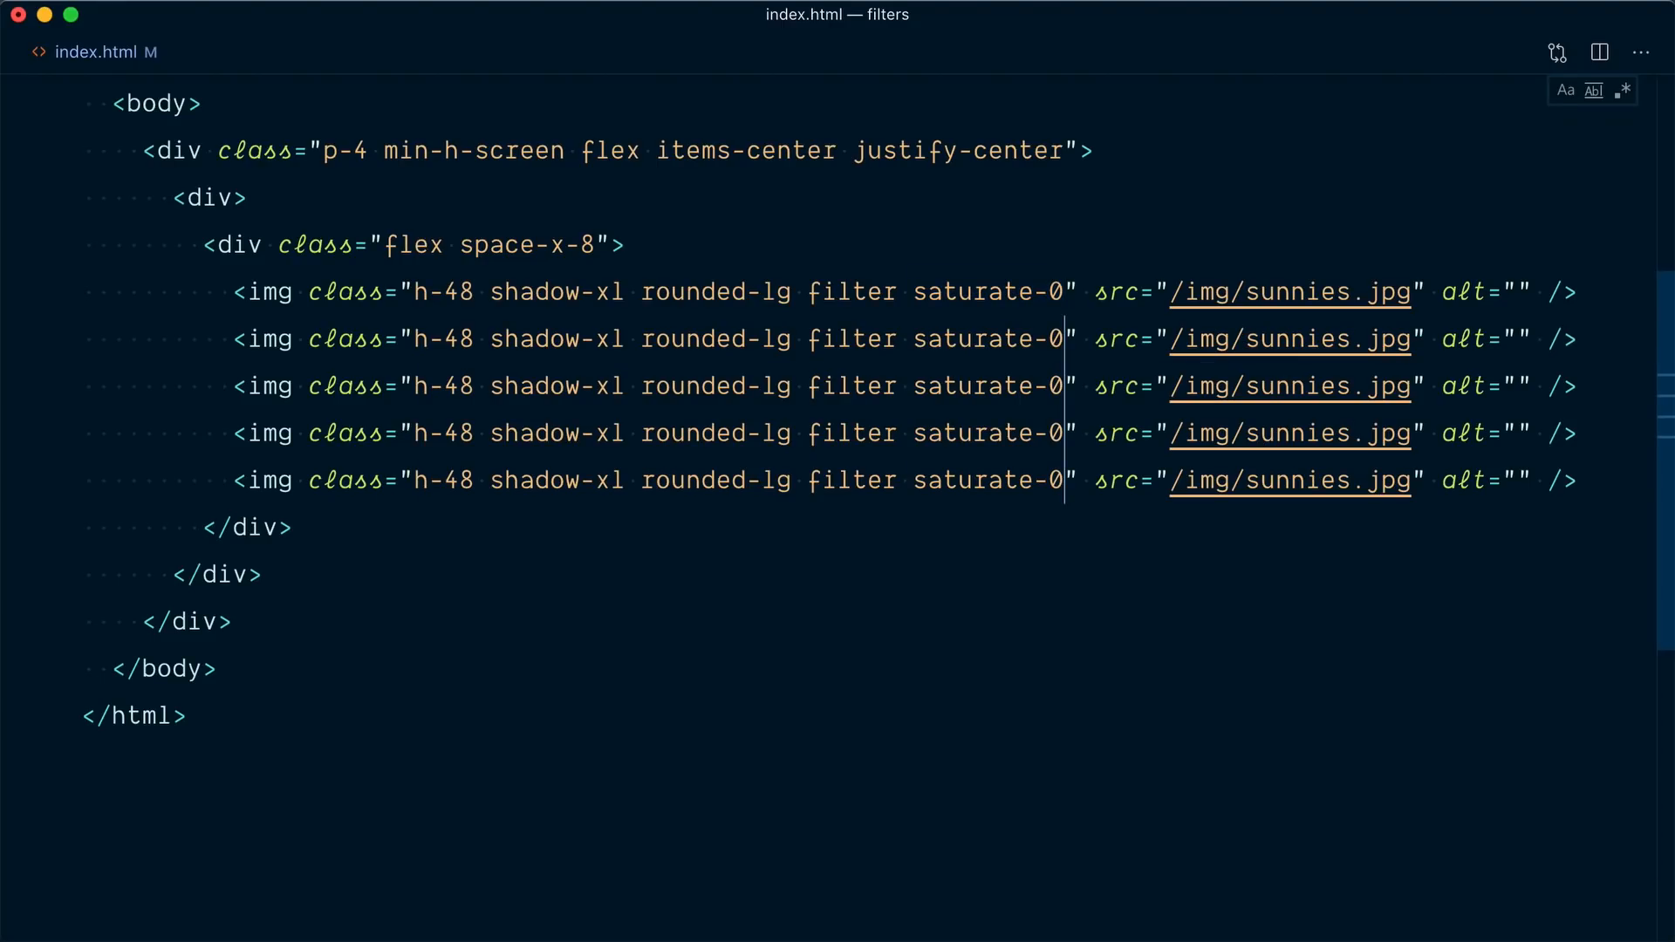
type("50")
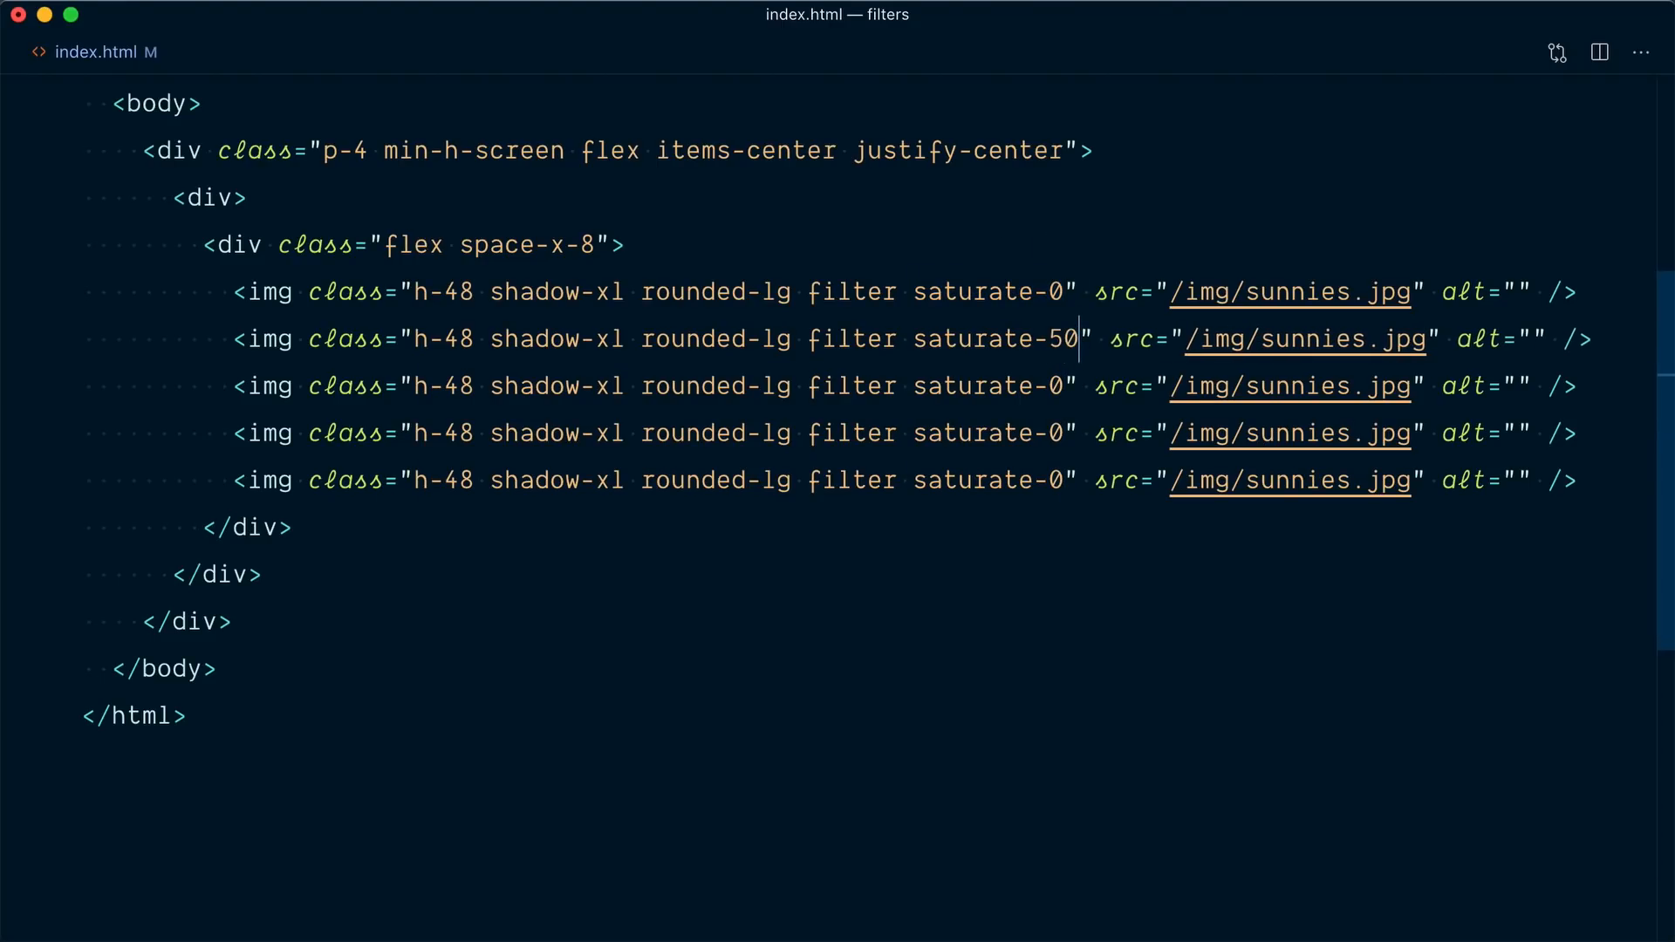
type("100")
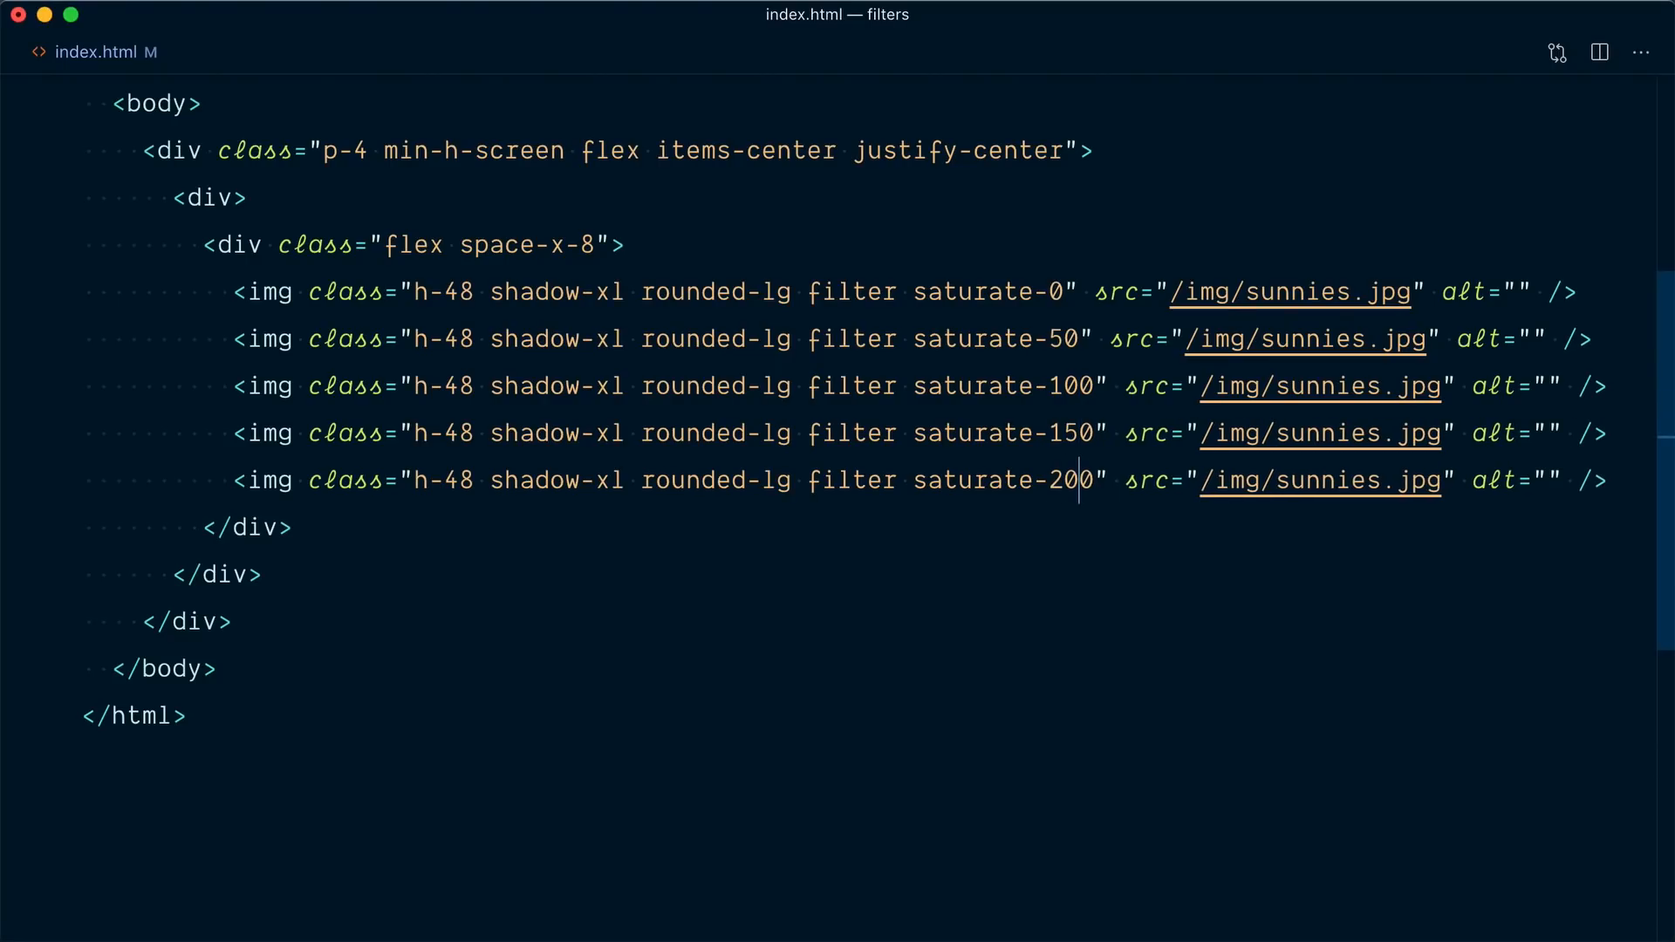
key("Backspace")
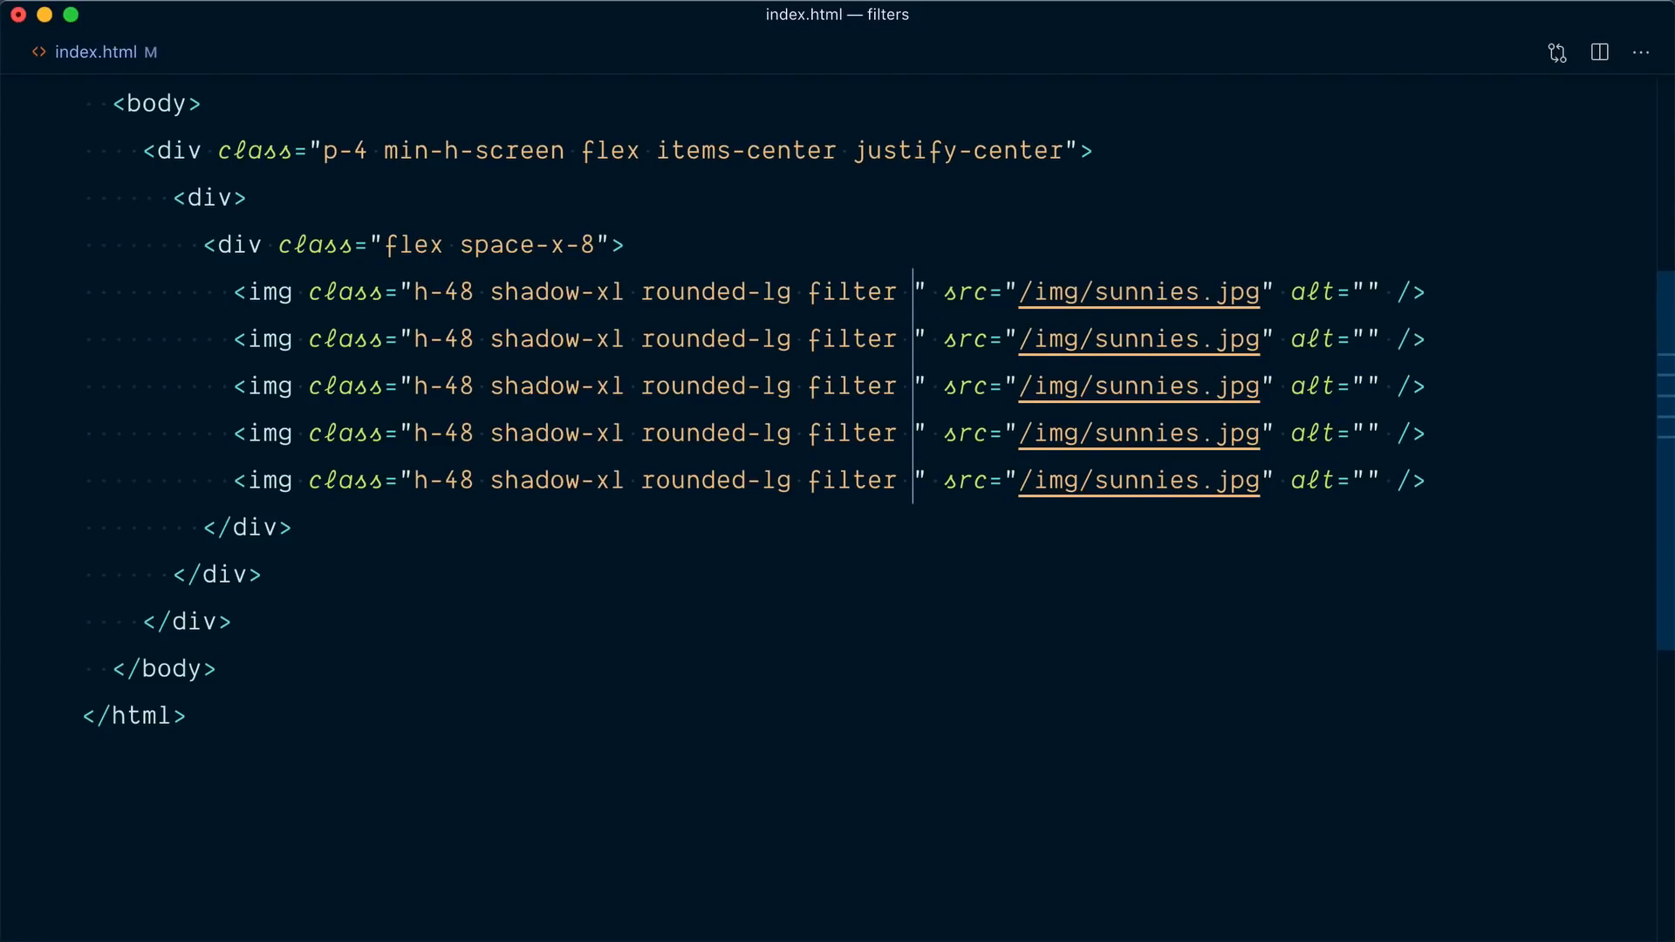
- Add hue-rotate-15 to the first image and set the others to 30, 60, 90 and 180
type("hue-rotate-180")
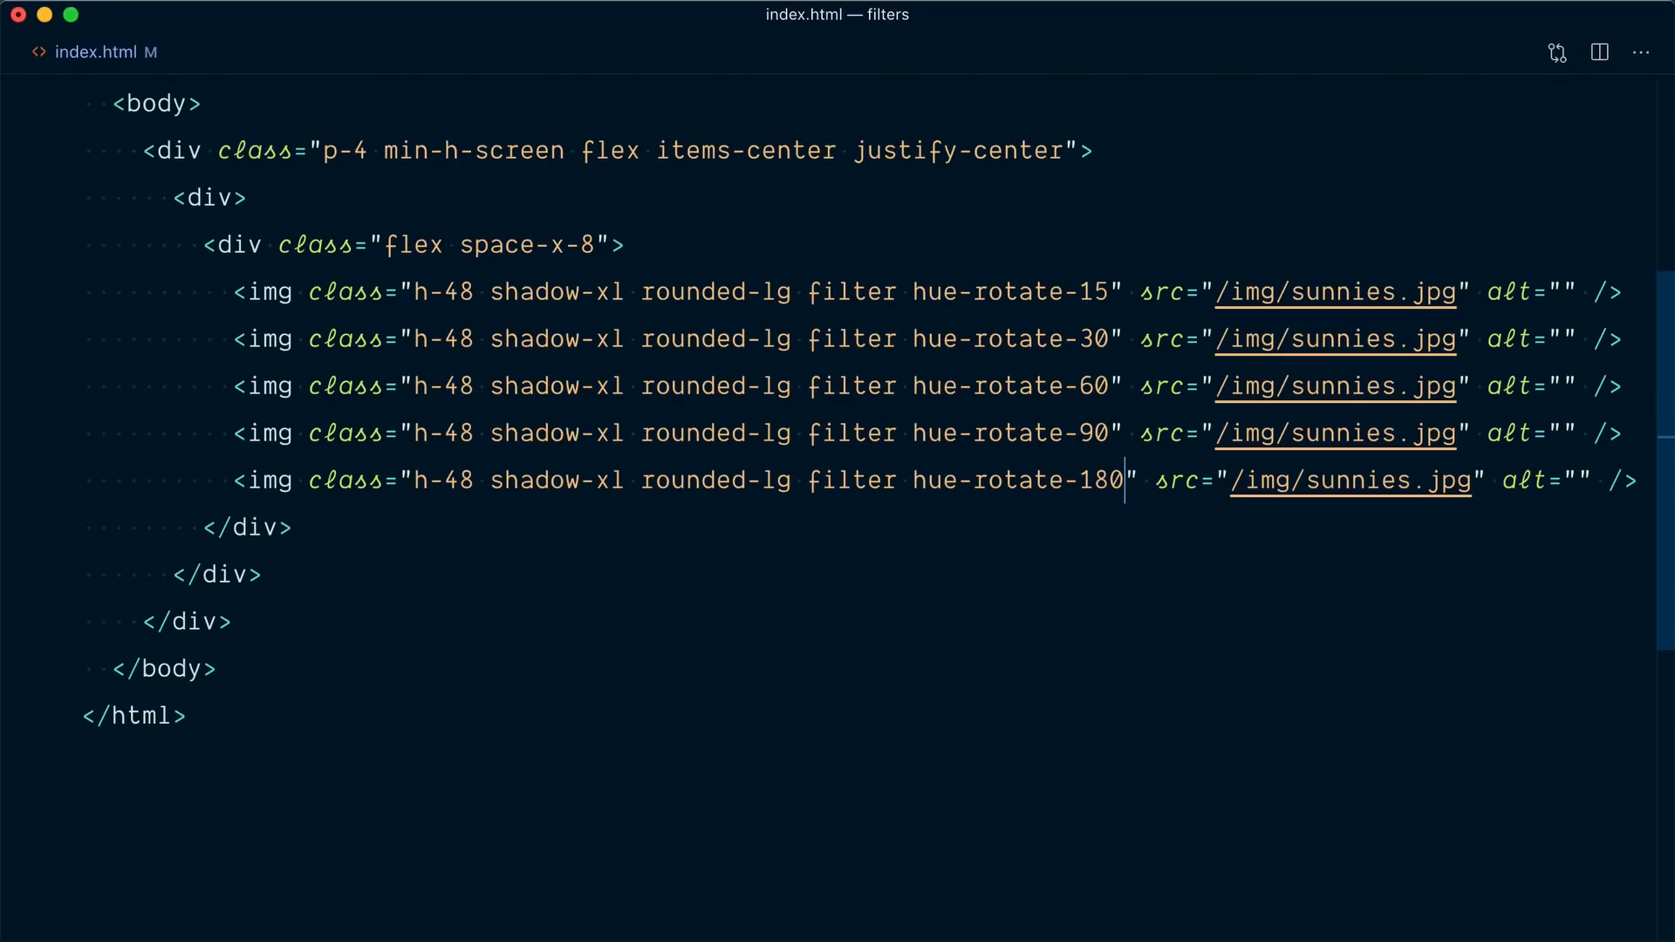
left_click(1125, 433)
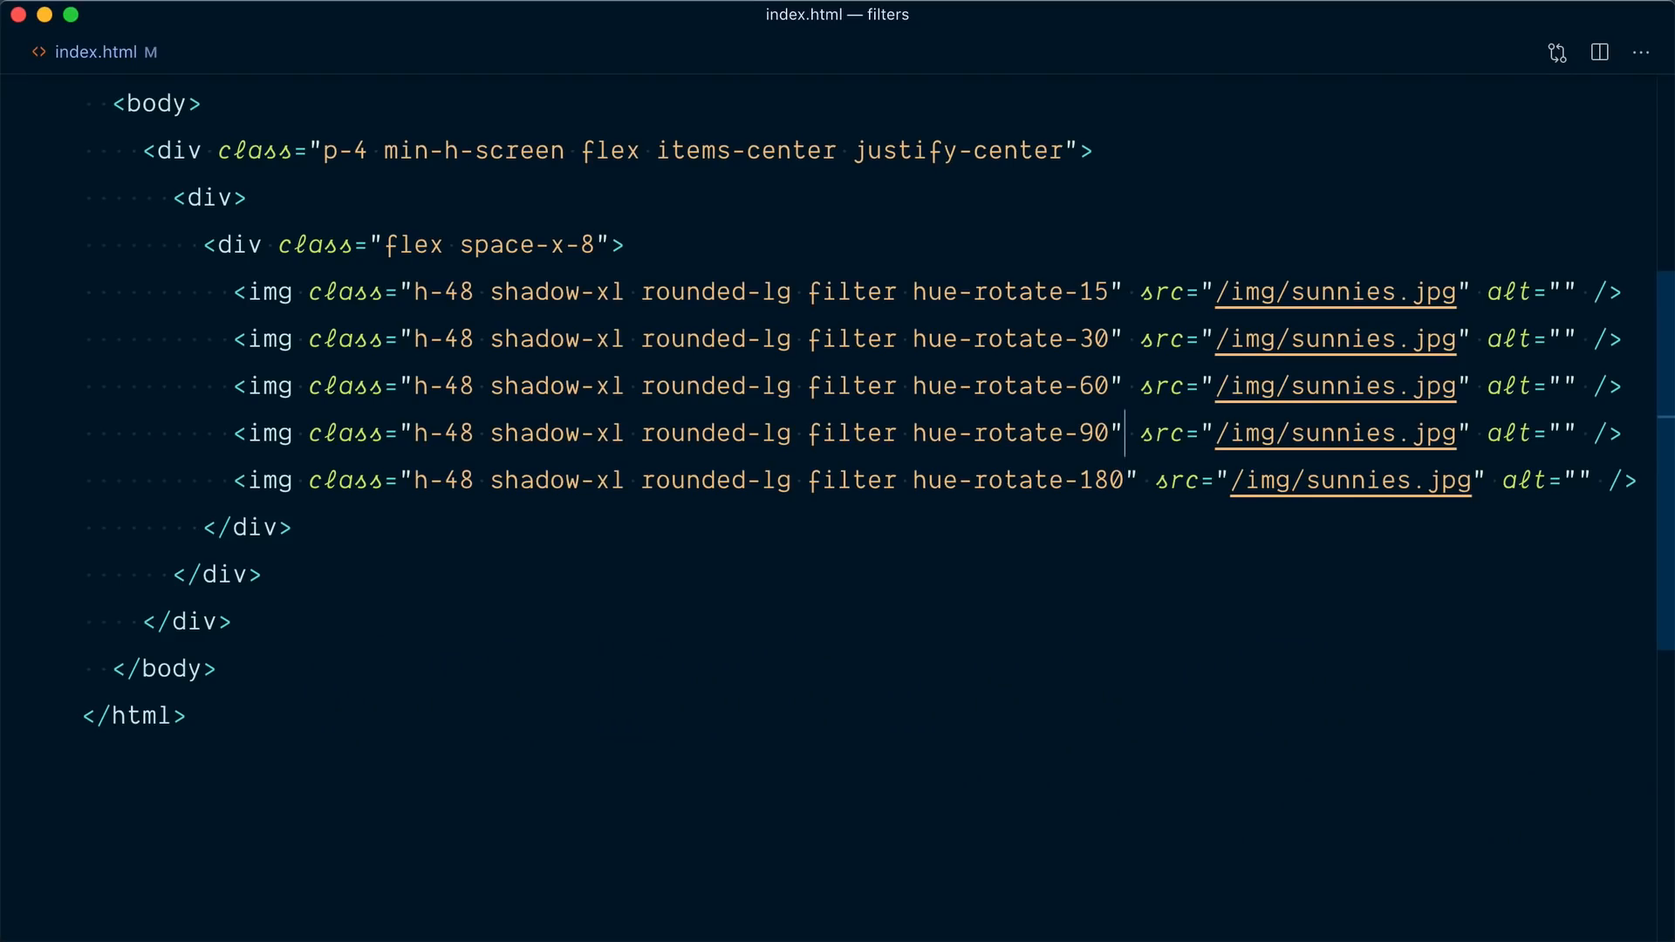
- Try saturate-200 on the fourth image, then delete the fourth and fifth image lines
type("saturate-200")
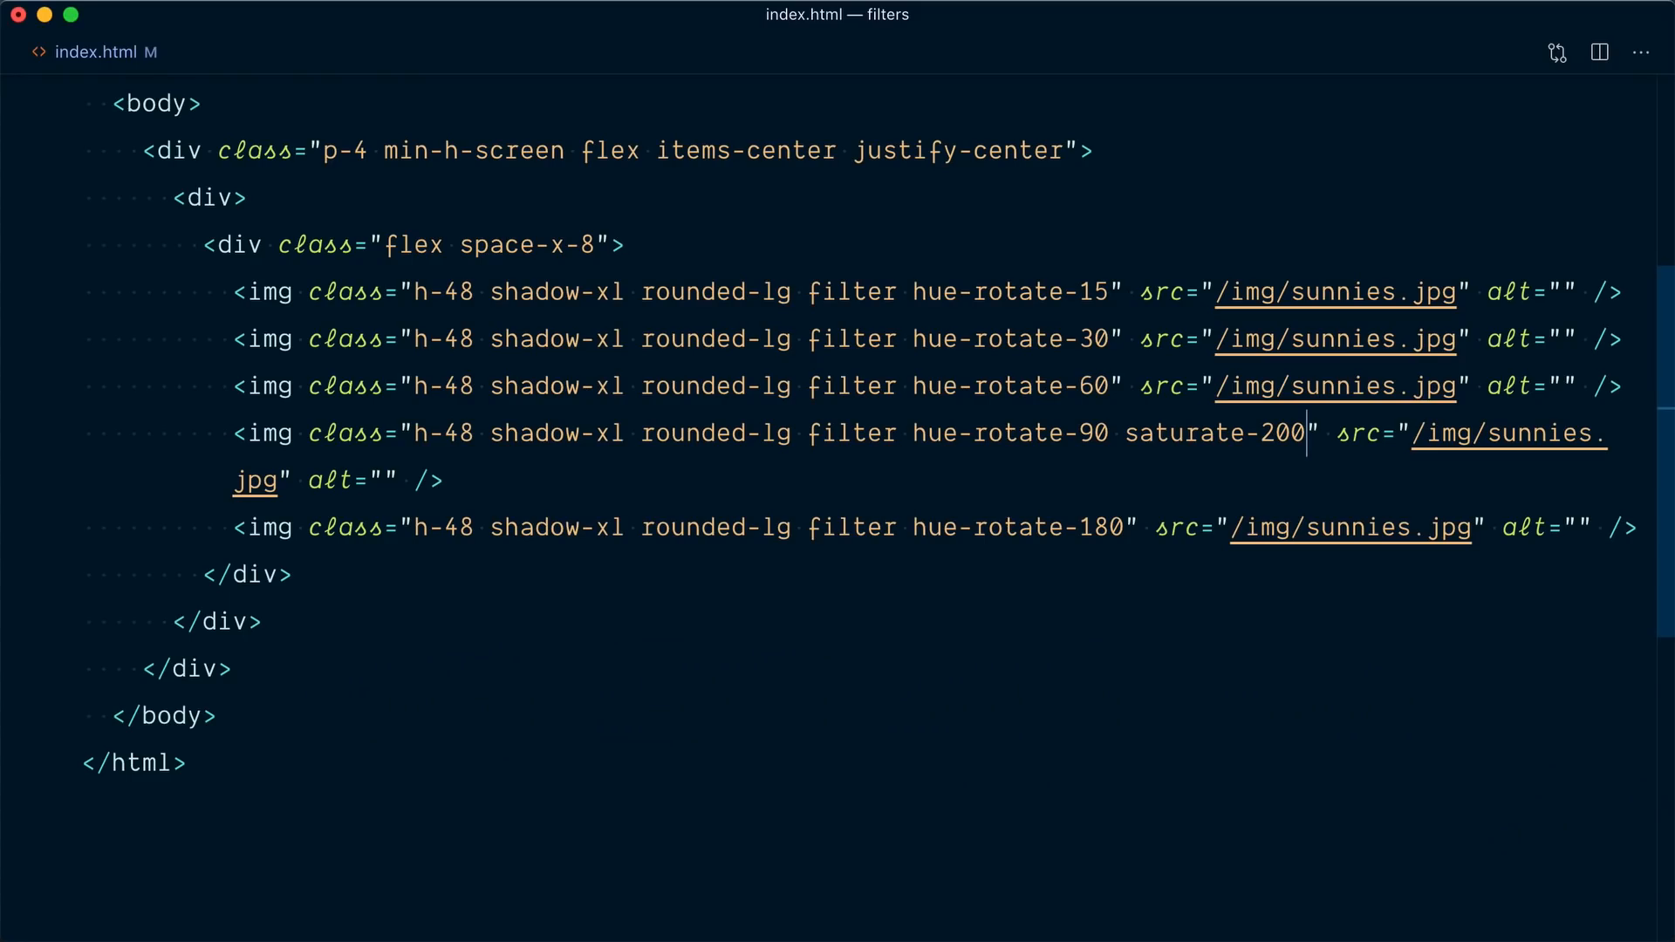
type("co")
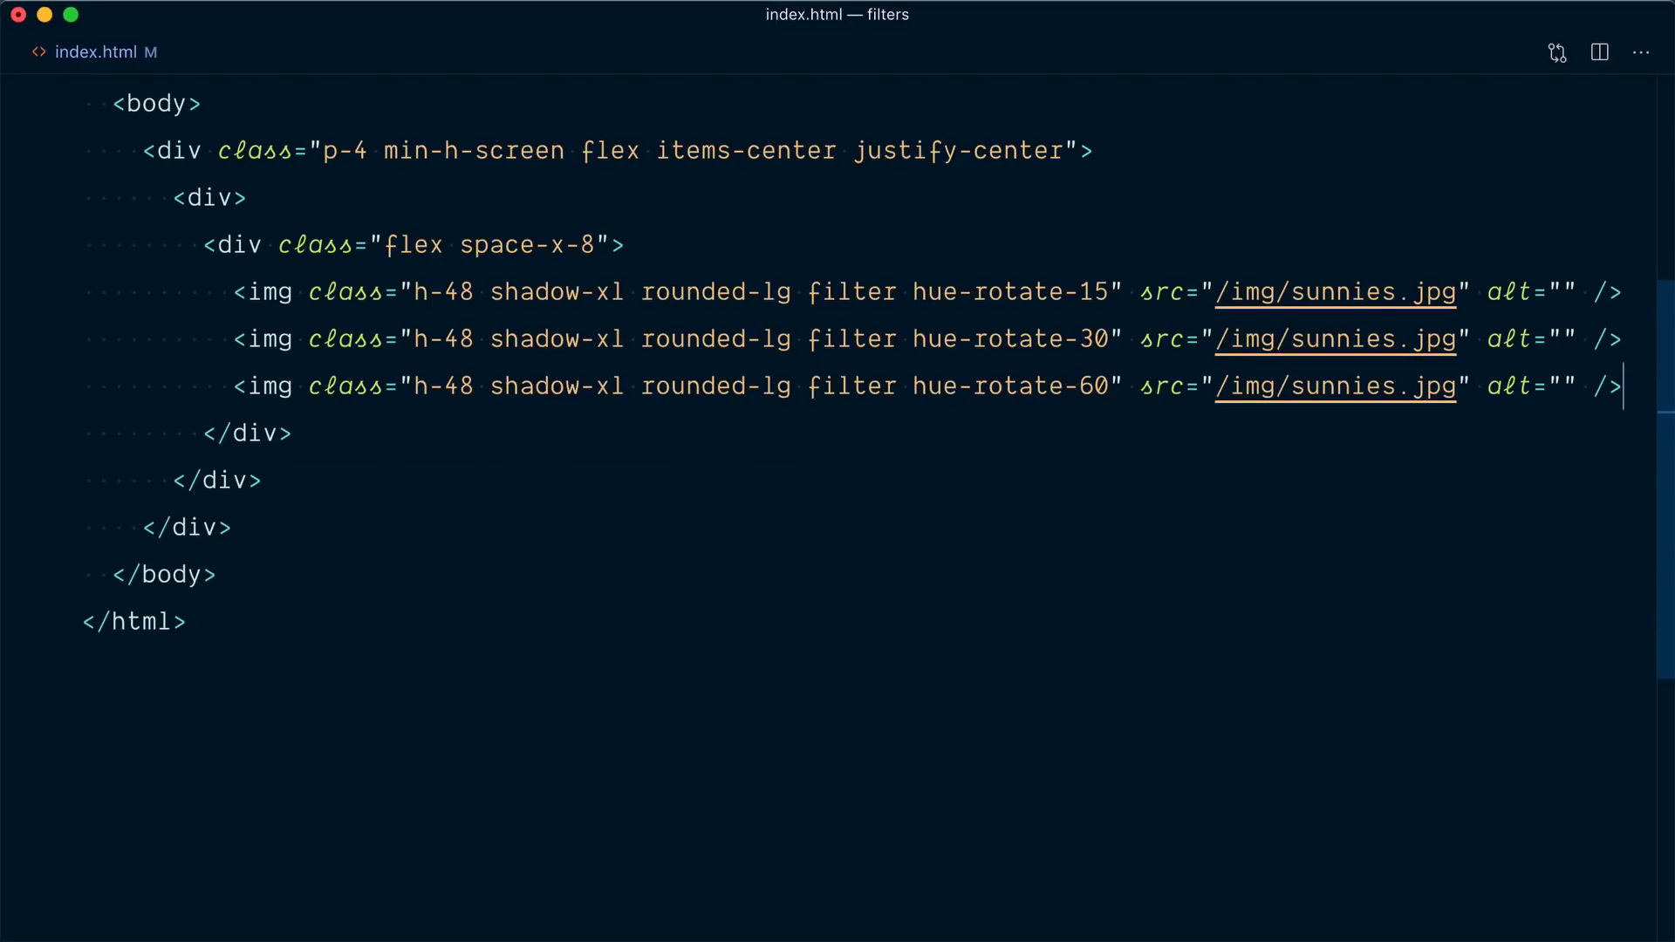
- Replace the hue-rotate classes with grayscale, sepia and invert, and open tailwind.config.js
left_click(1124, 291)
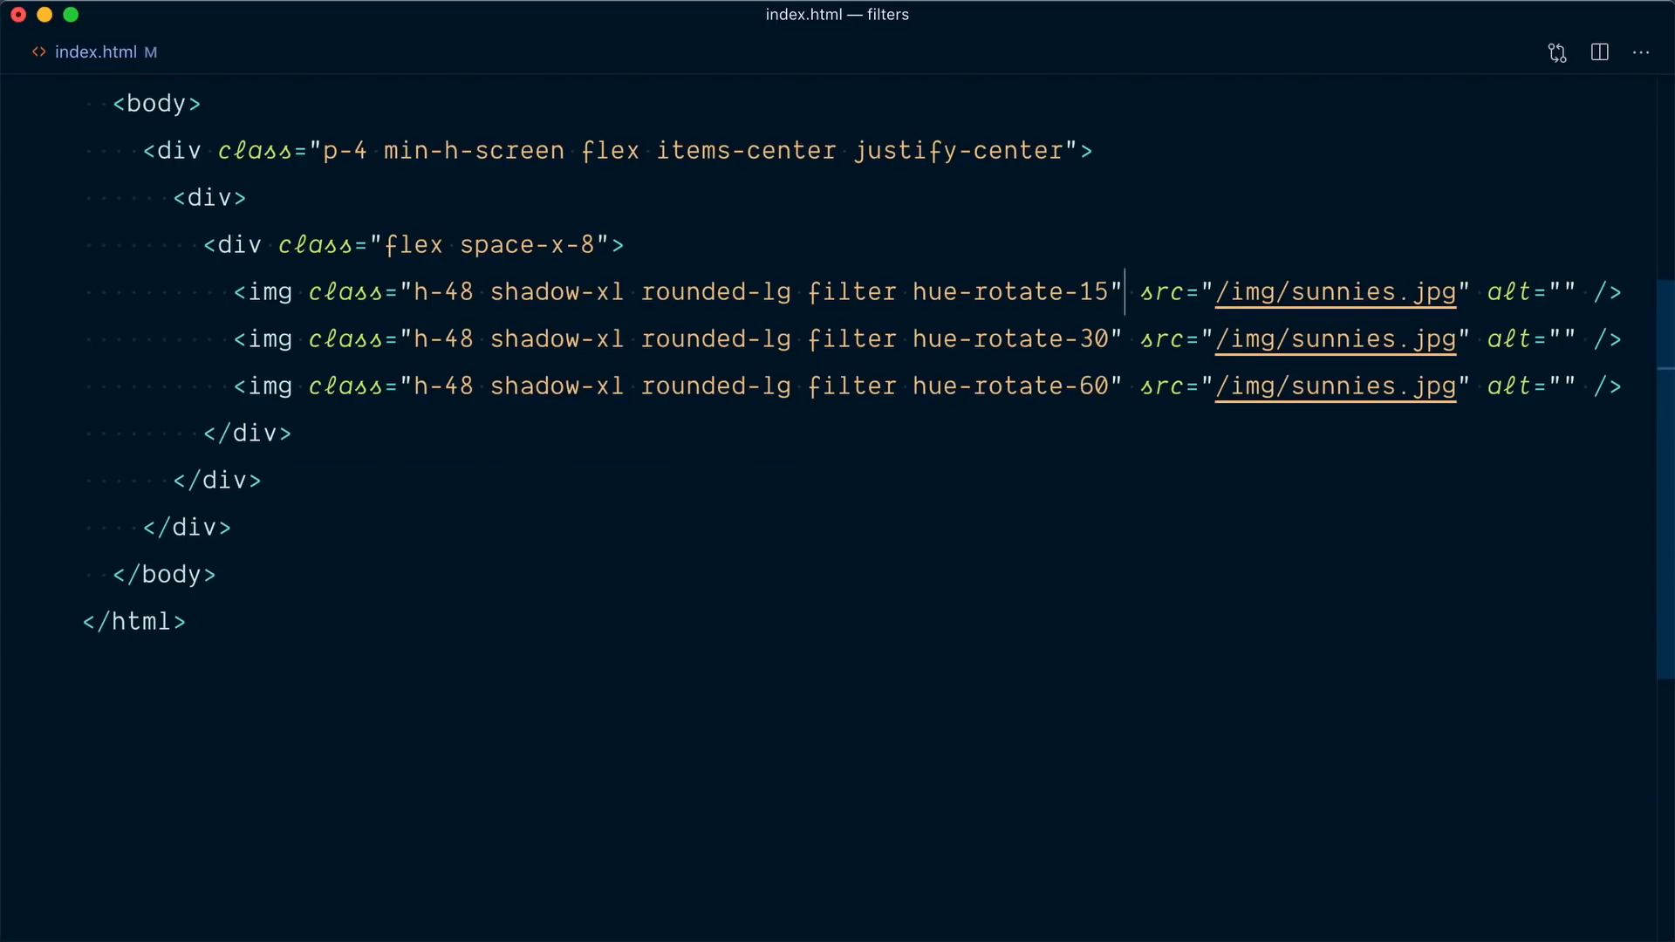
type("grayscale")
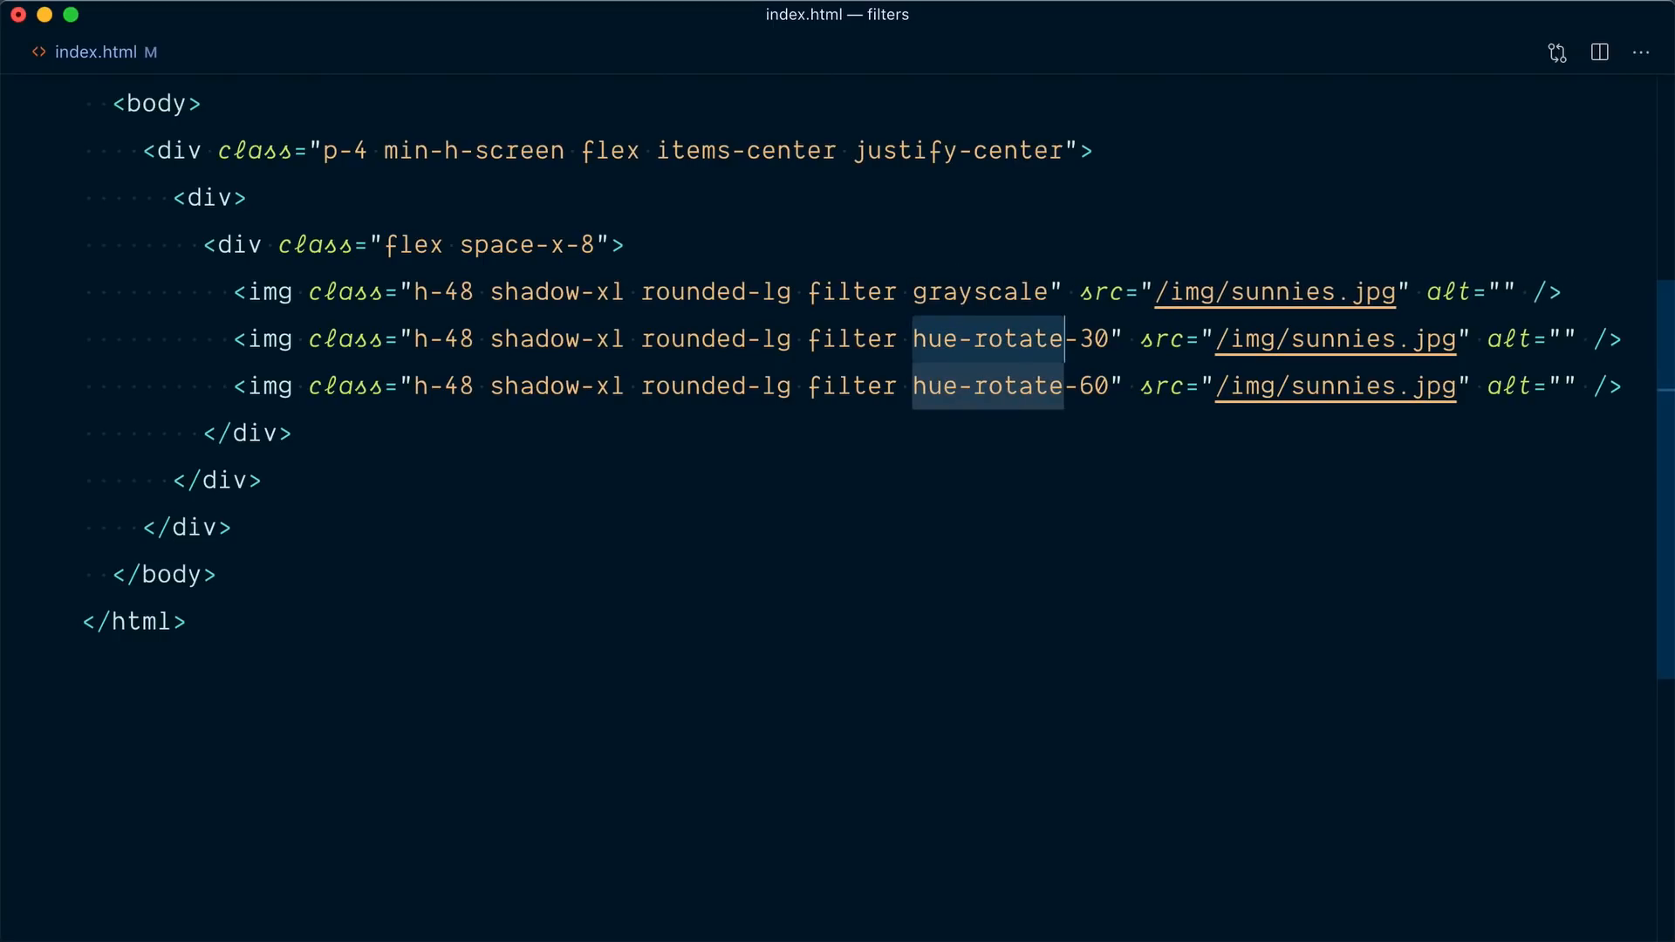
type("sepia")
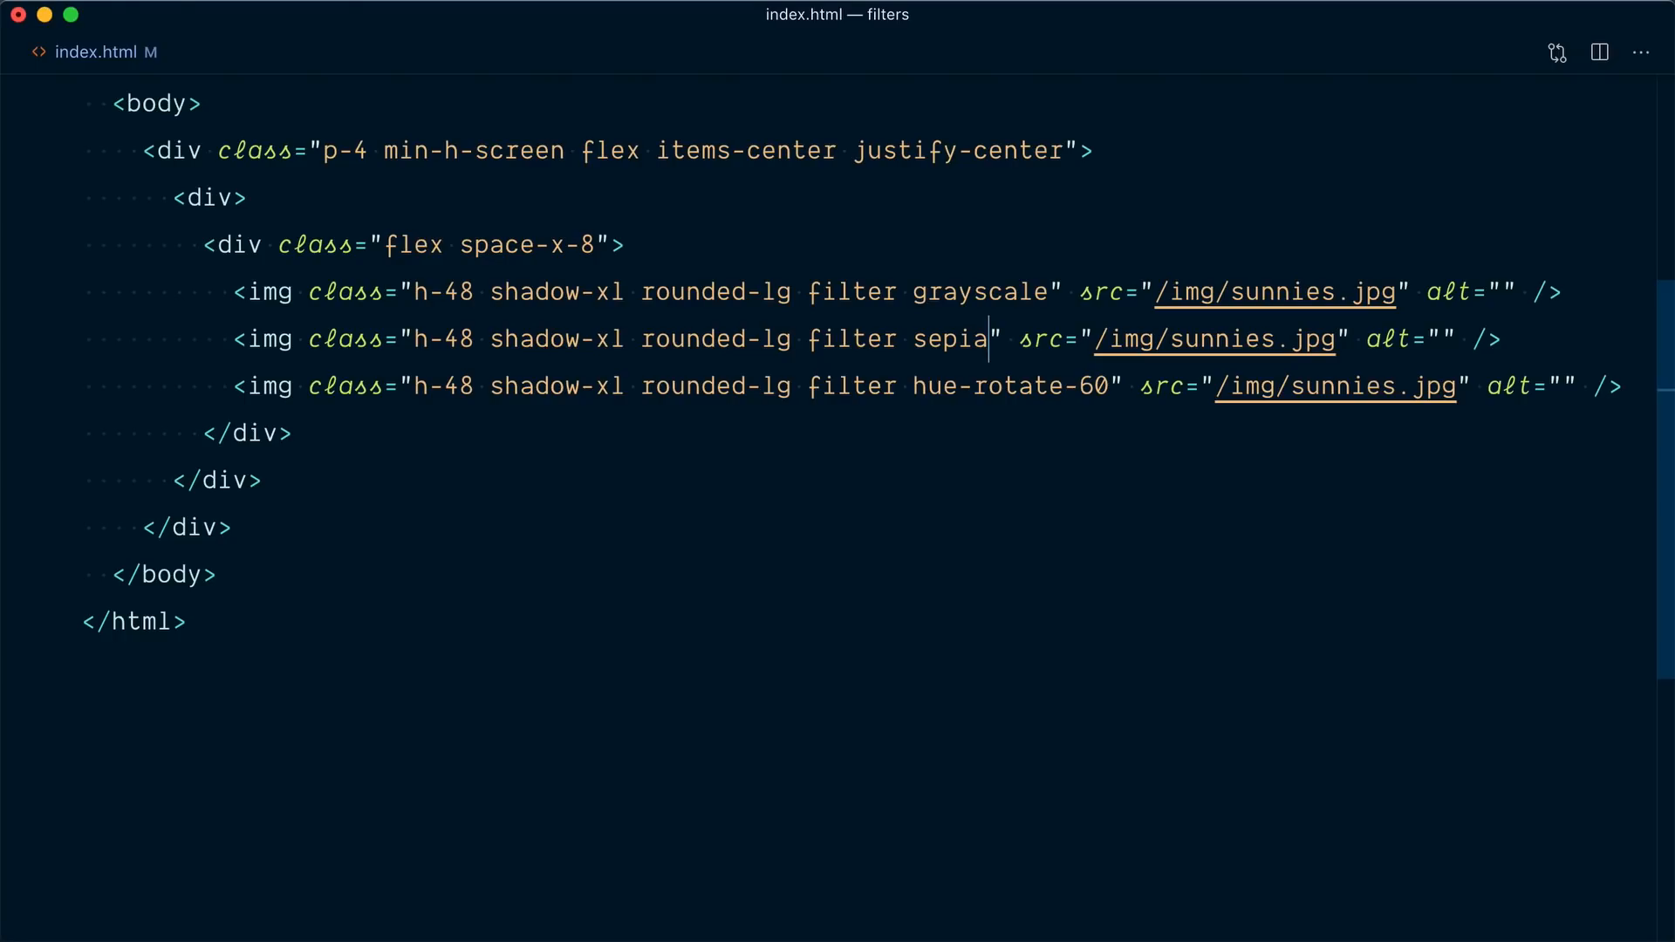
double_click(1010, 385)
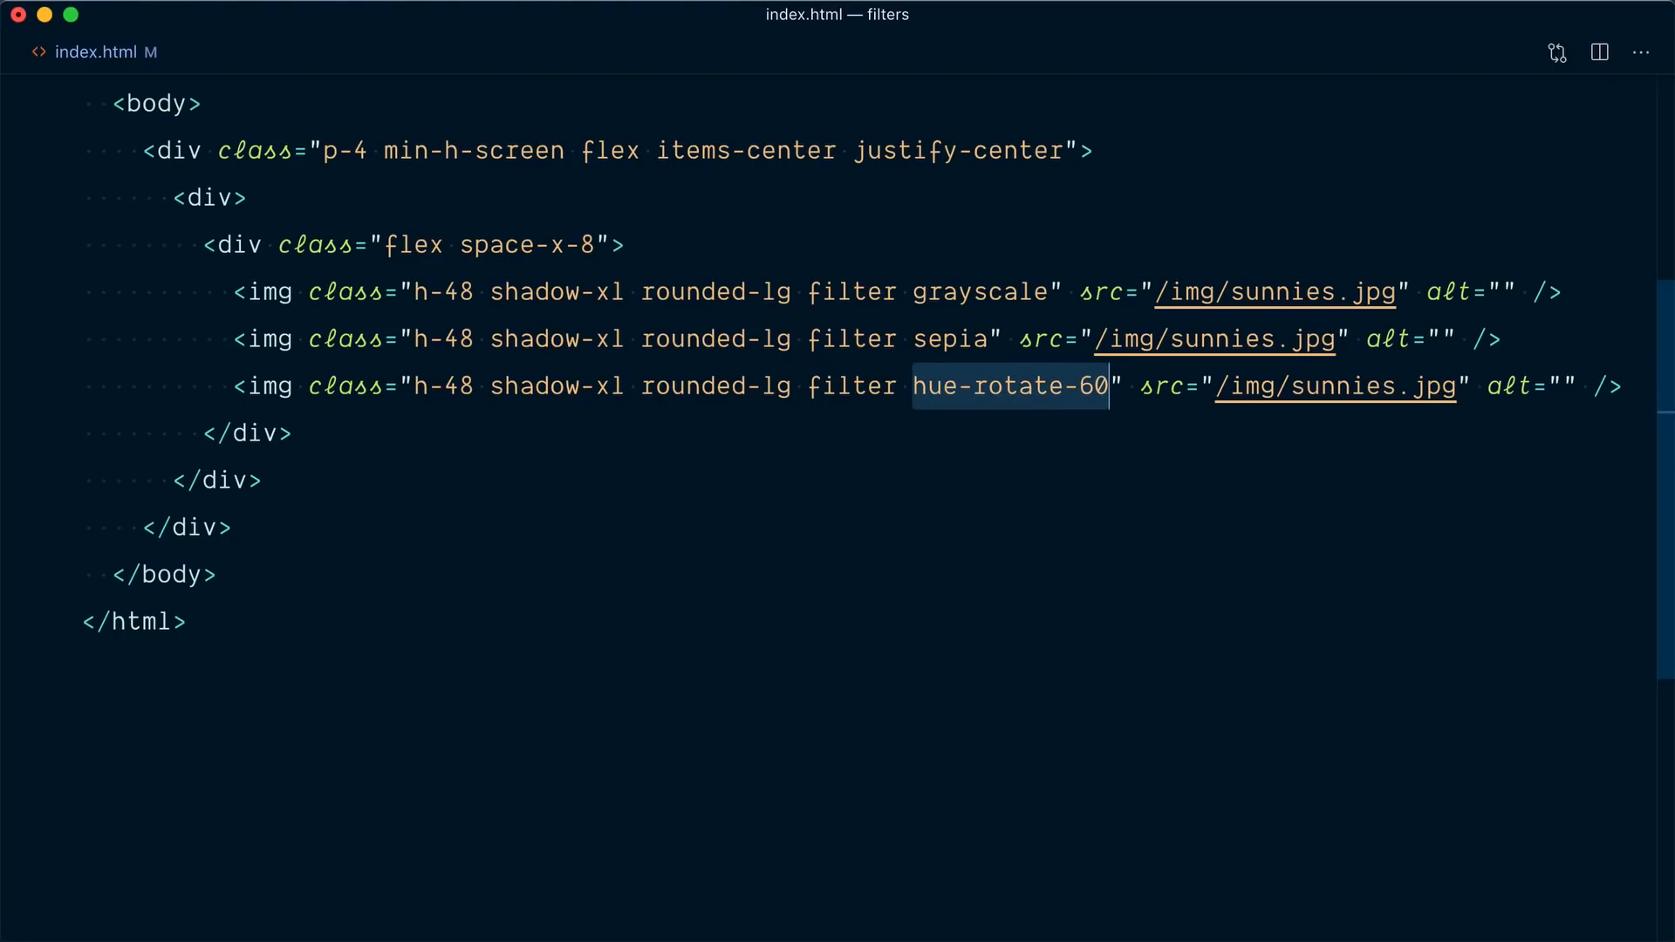
type("invert")
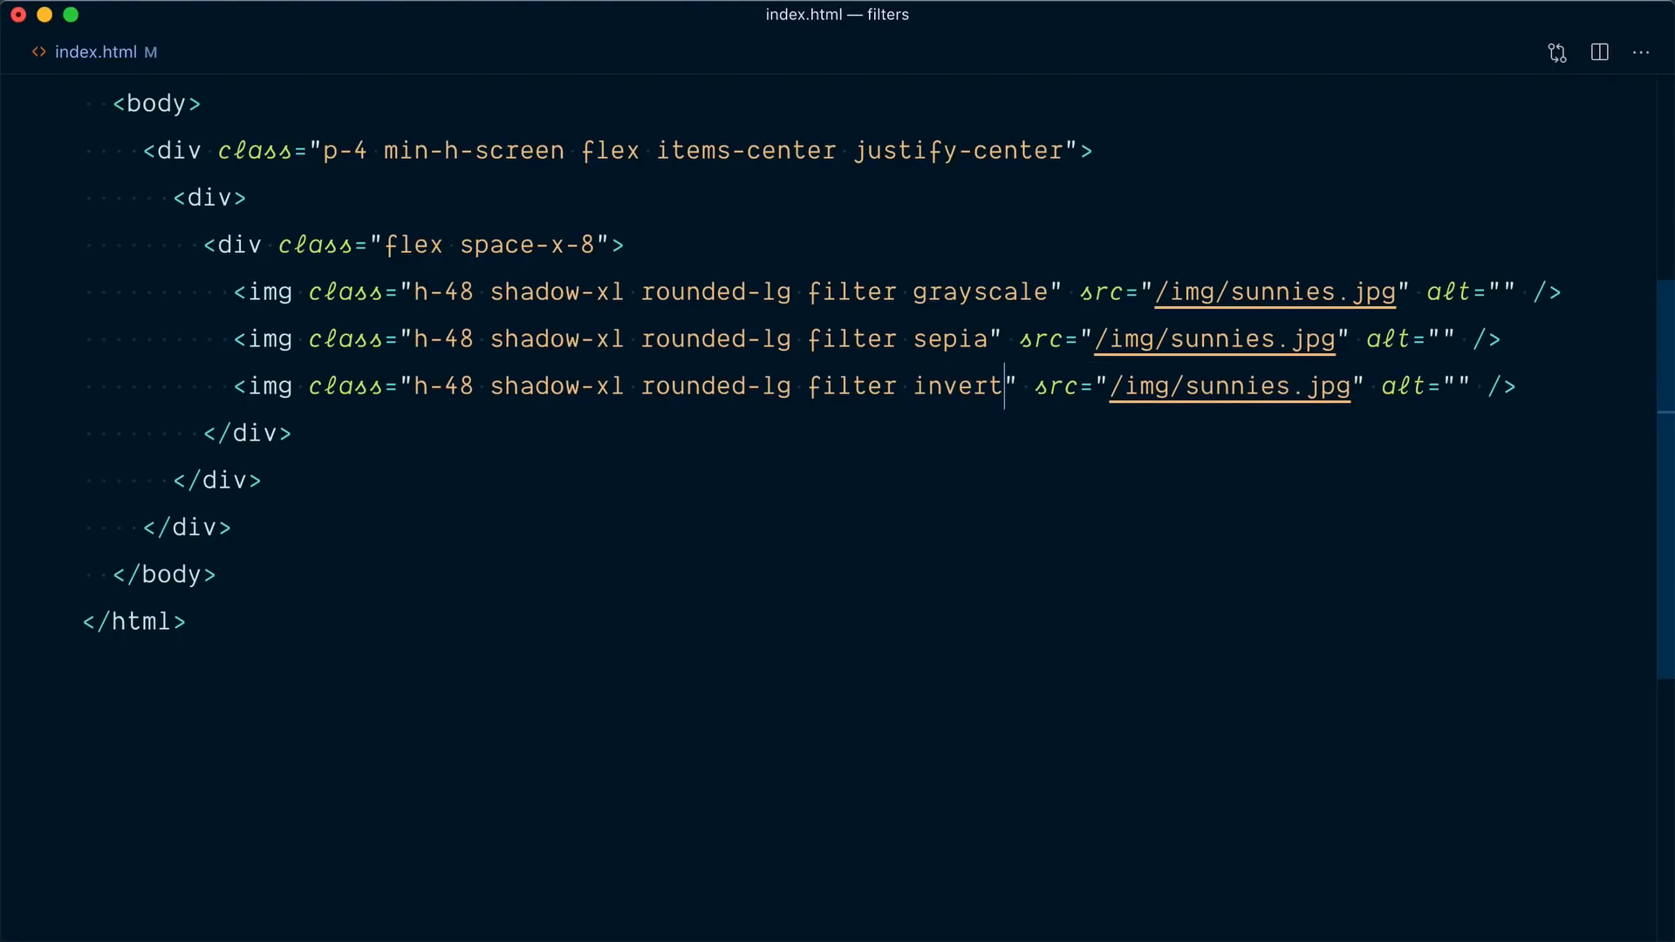
left_click(1052, 292)
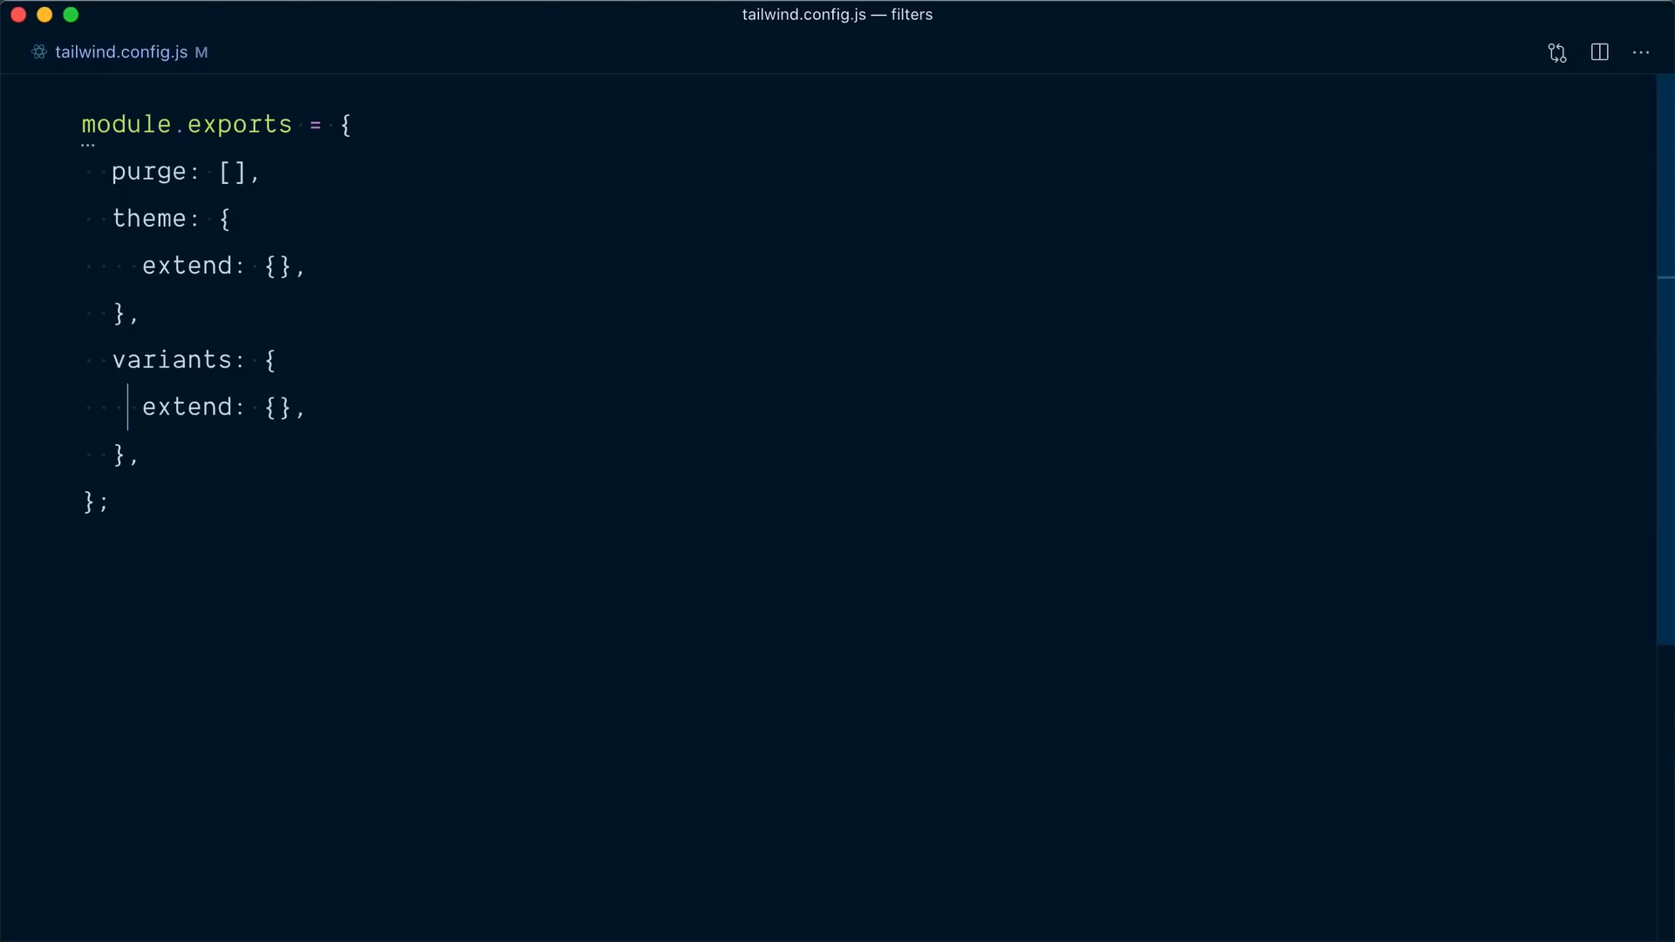
- Add grayscale and sepia entries under variants extend in tailwind.config.js, then return to index.html
key("Enter")
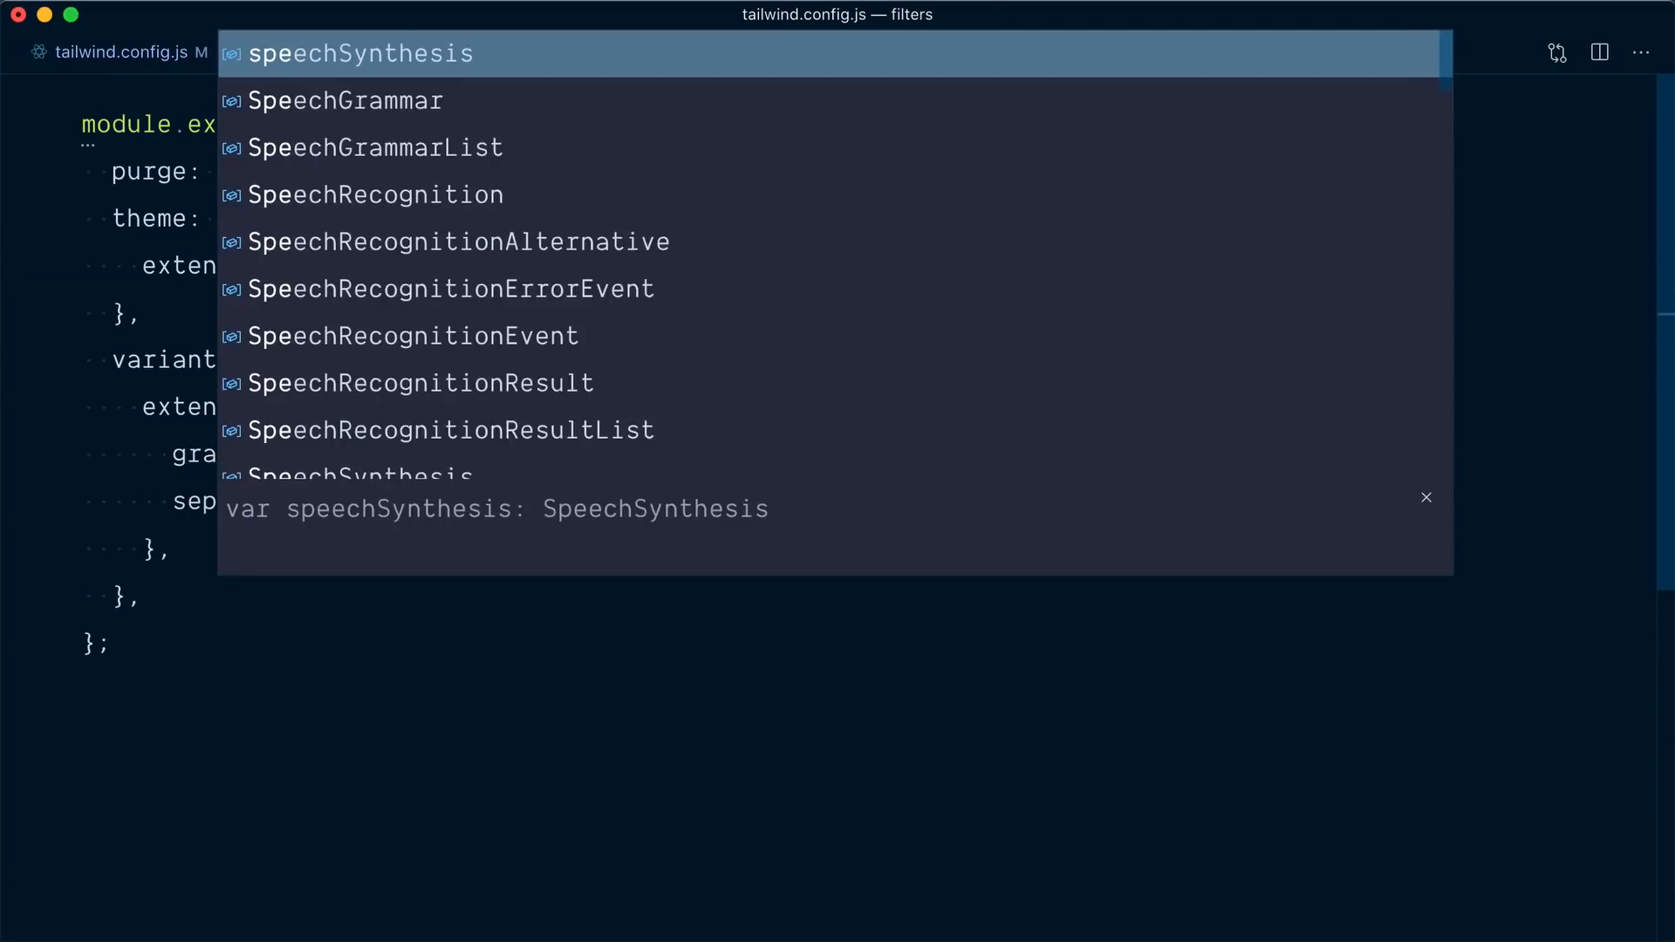
key("Escape")
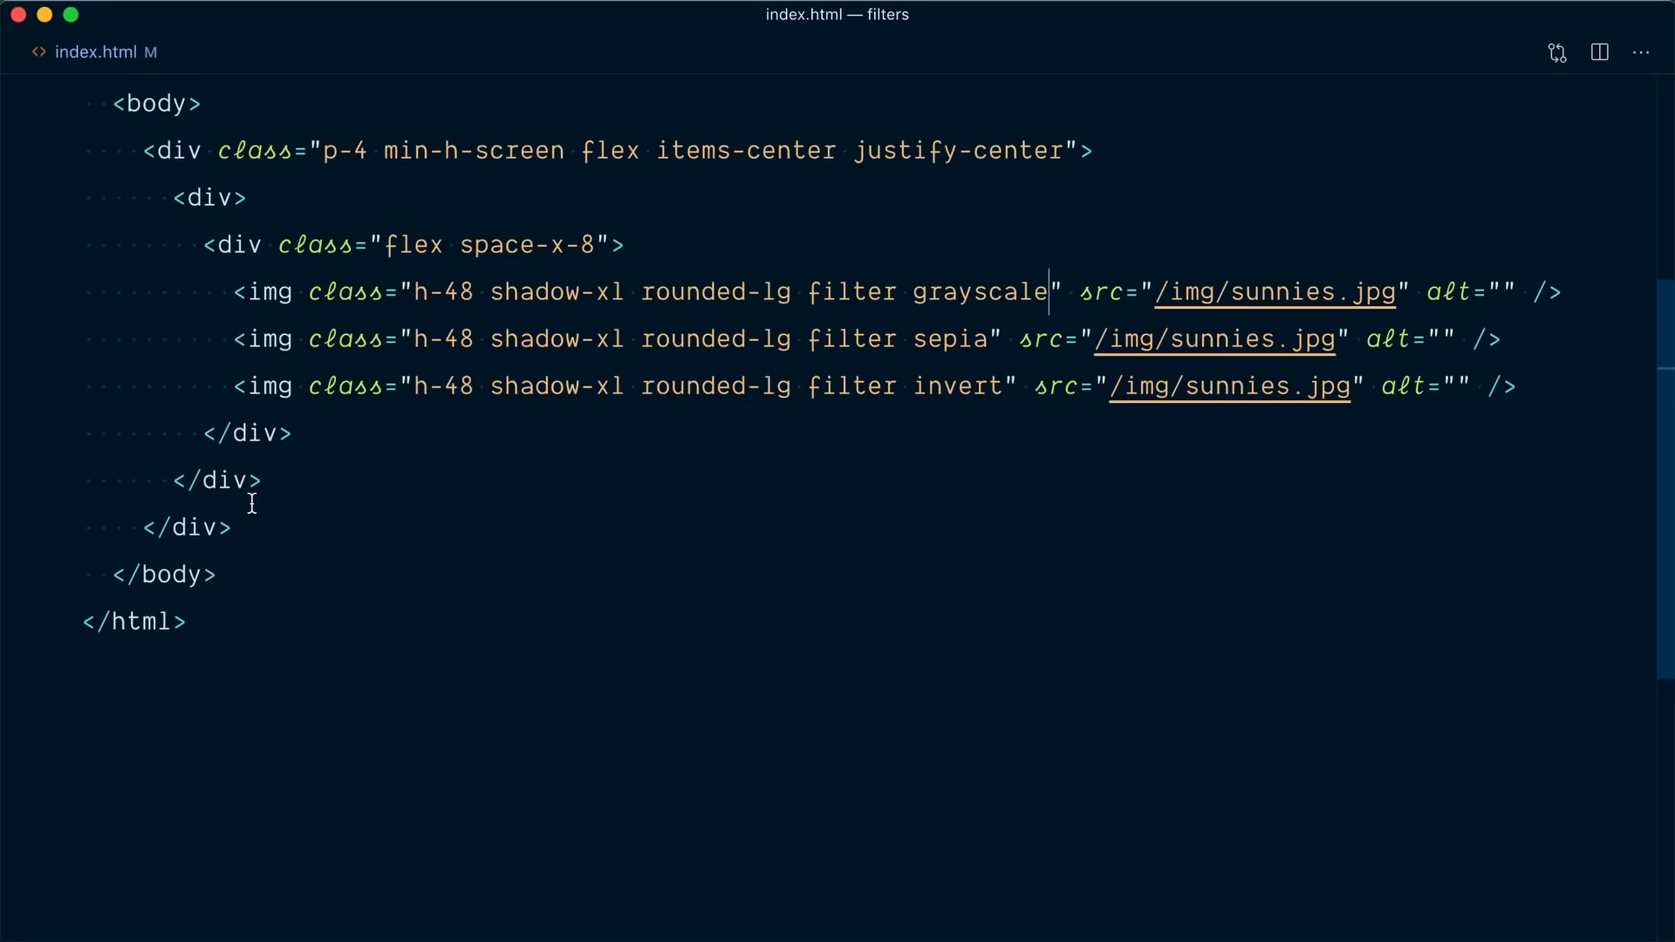
- Add hover:grayscale-0, hover:sepia-0, hover:invert-0 and a transition duration to the three images
type("hover:grayscale-0")
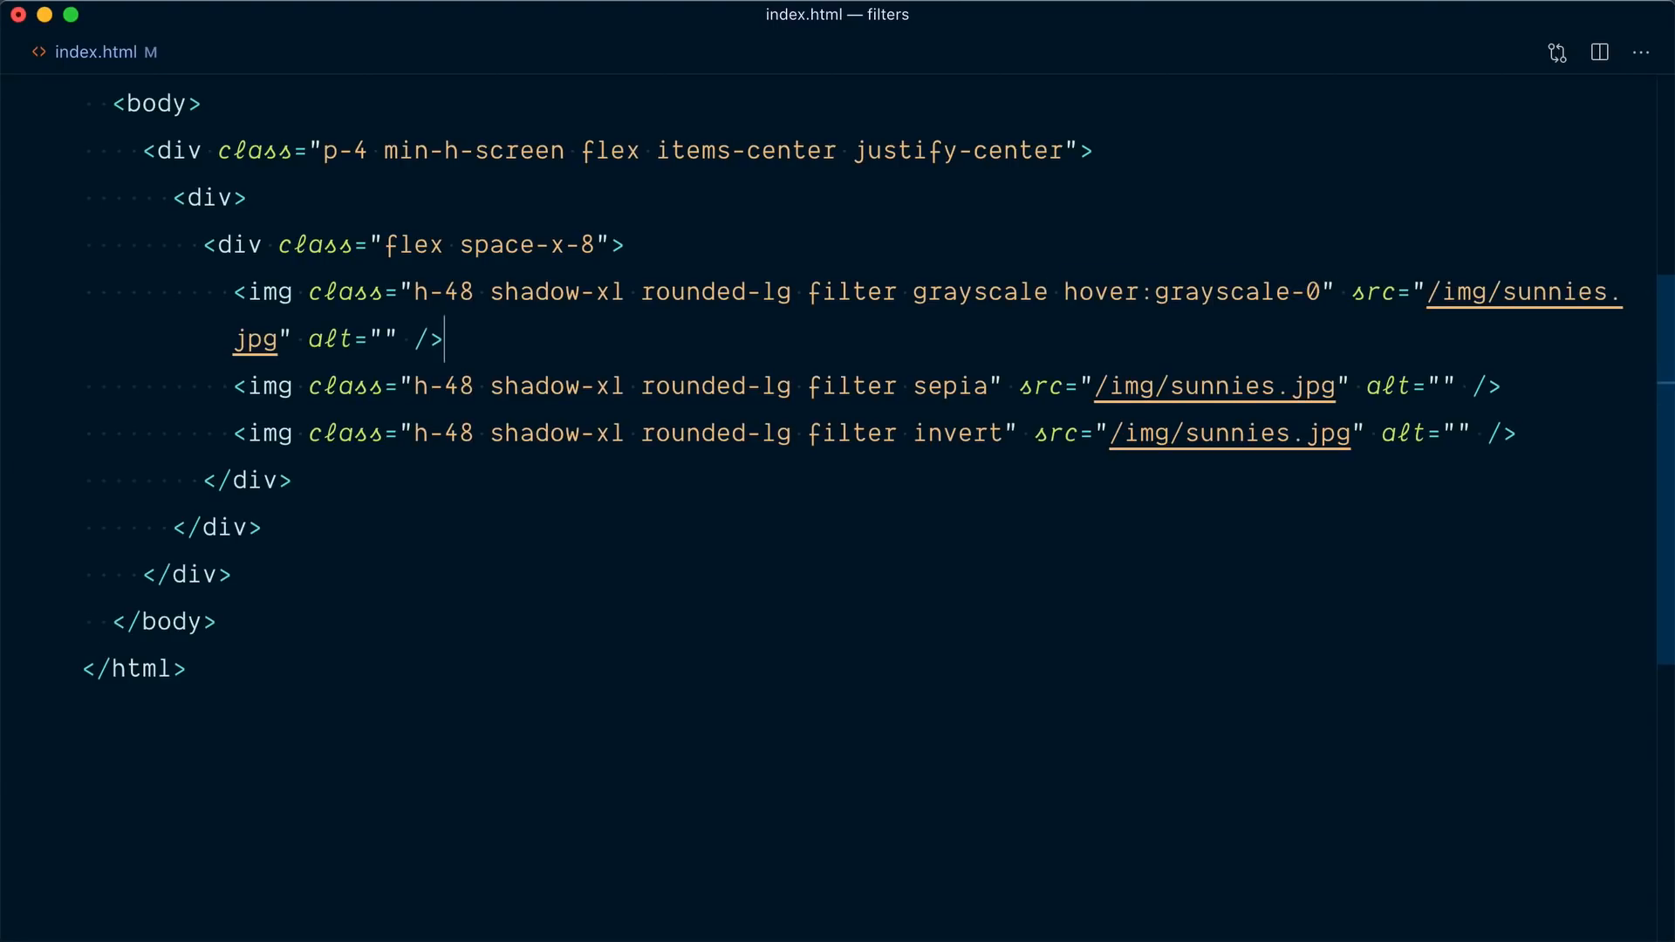
type("hover:sepi")
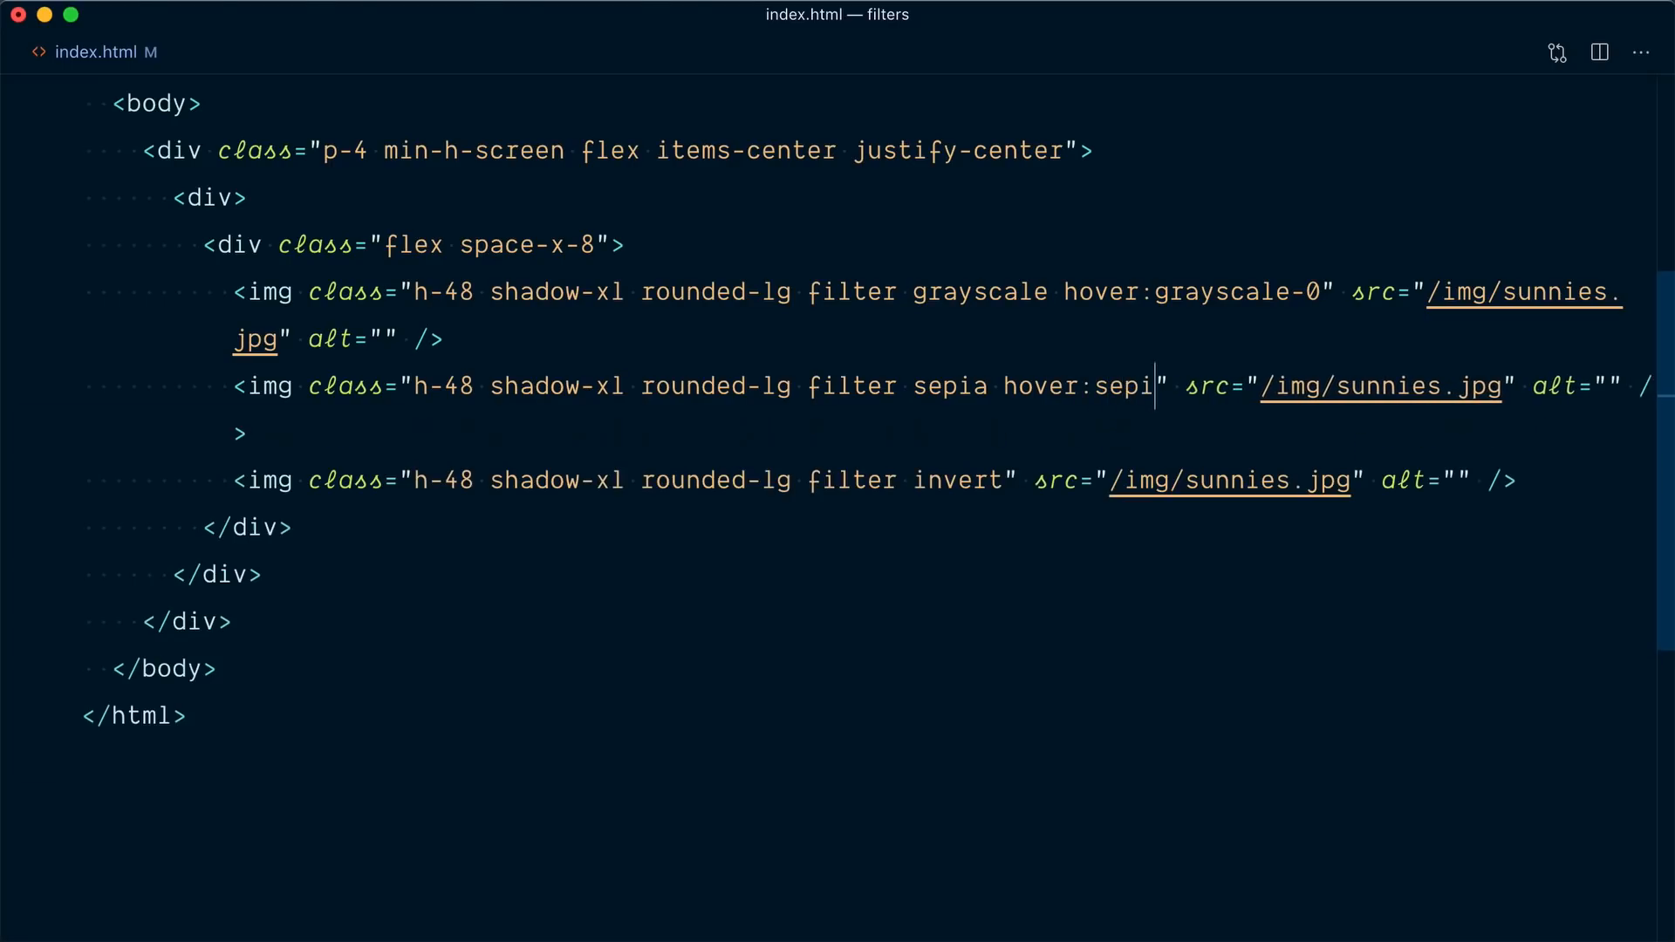
type("a-0")
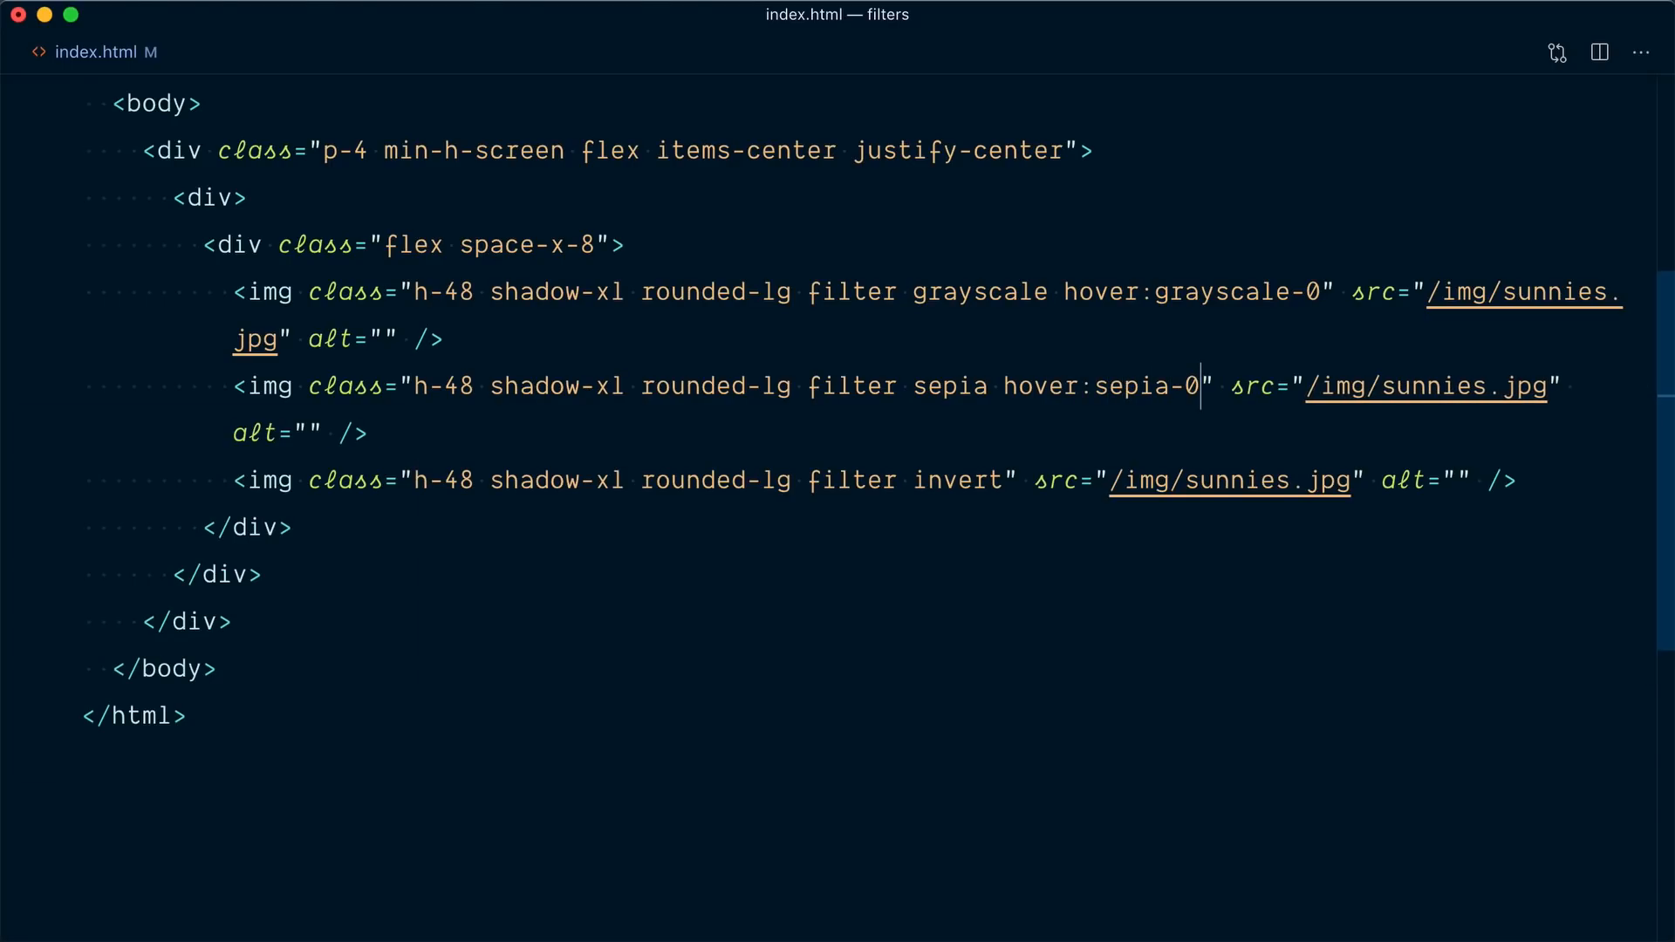
type("hover:")
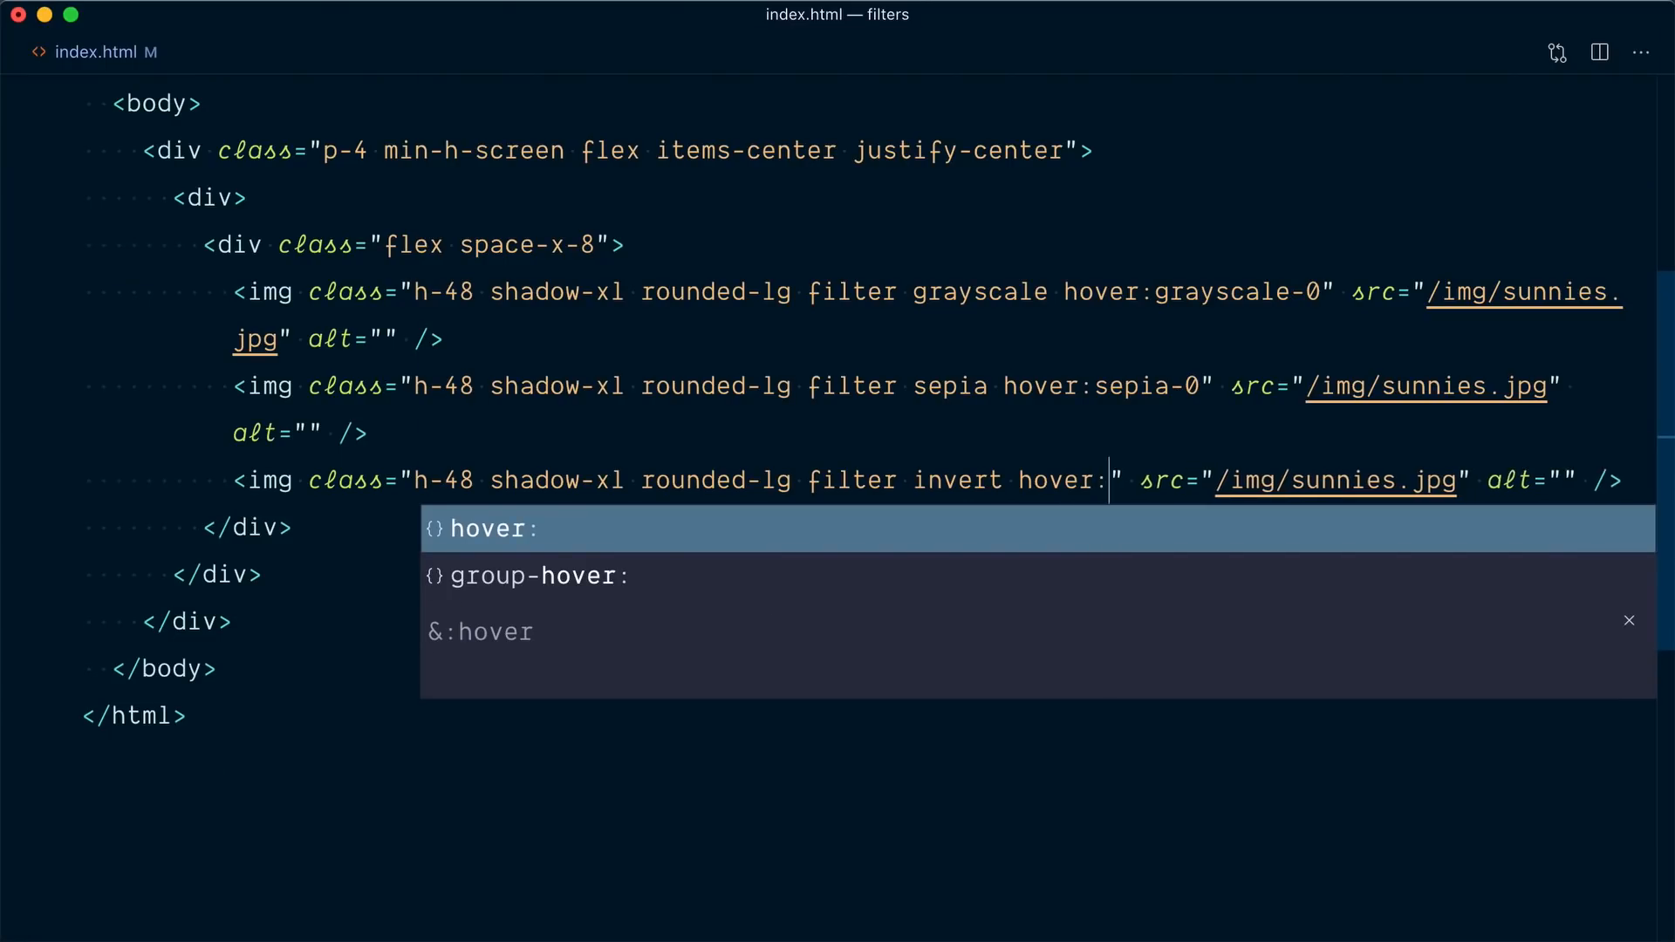
type("invert-0")
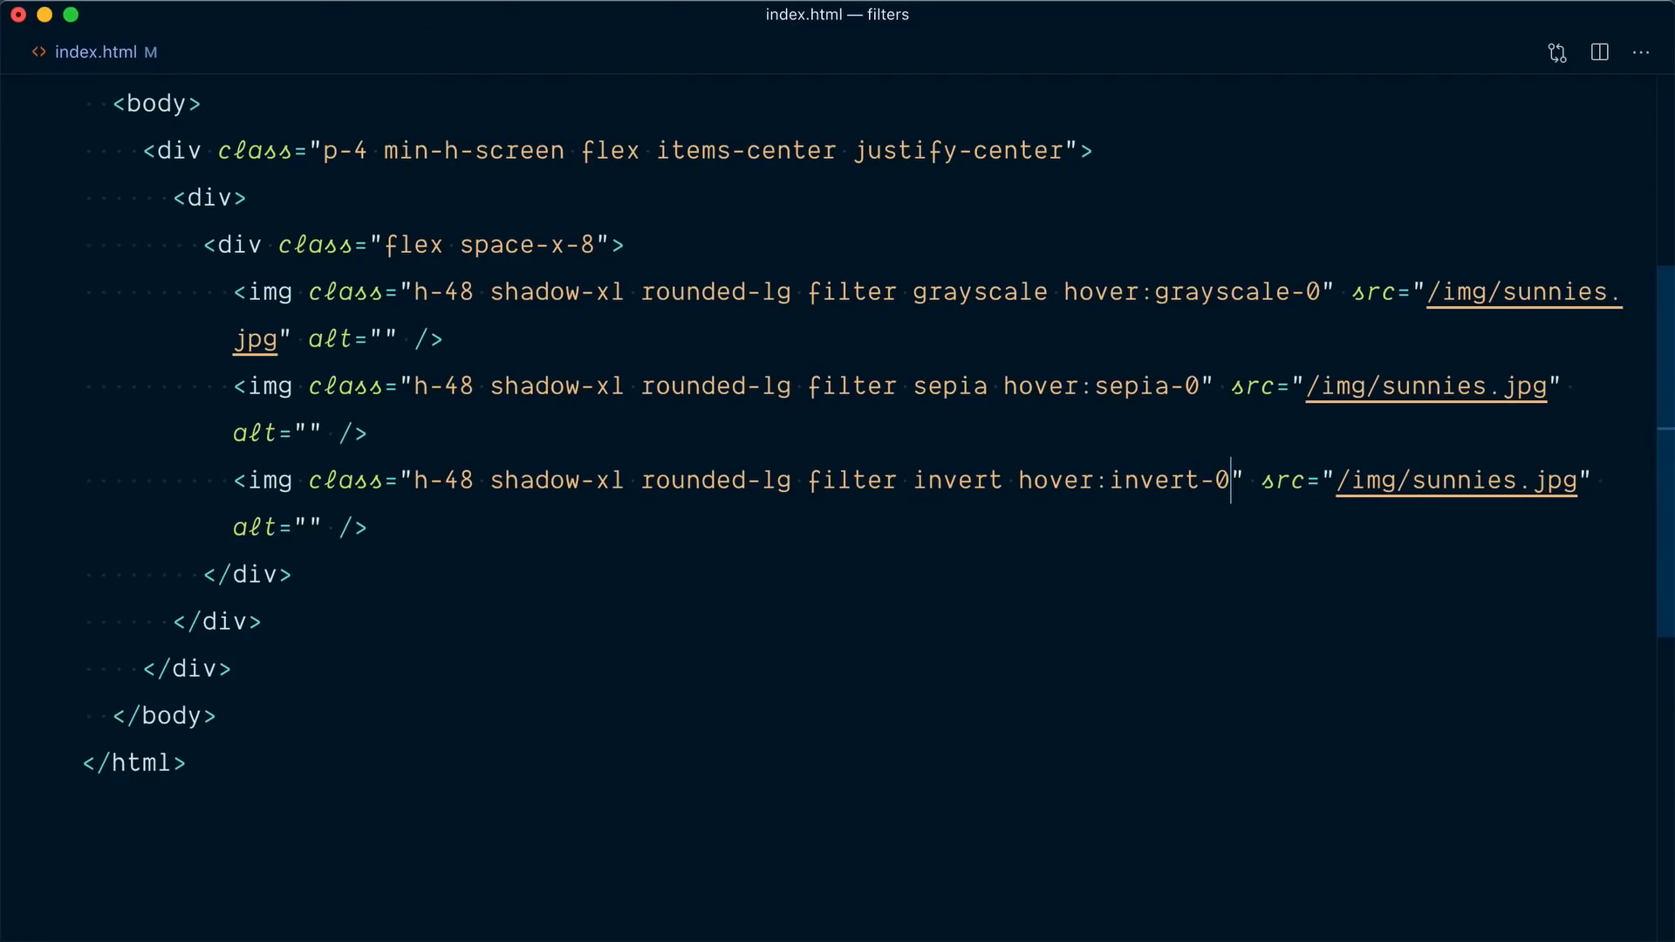
type("t")
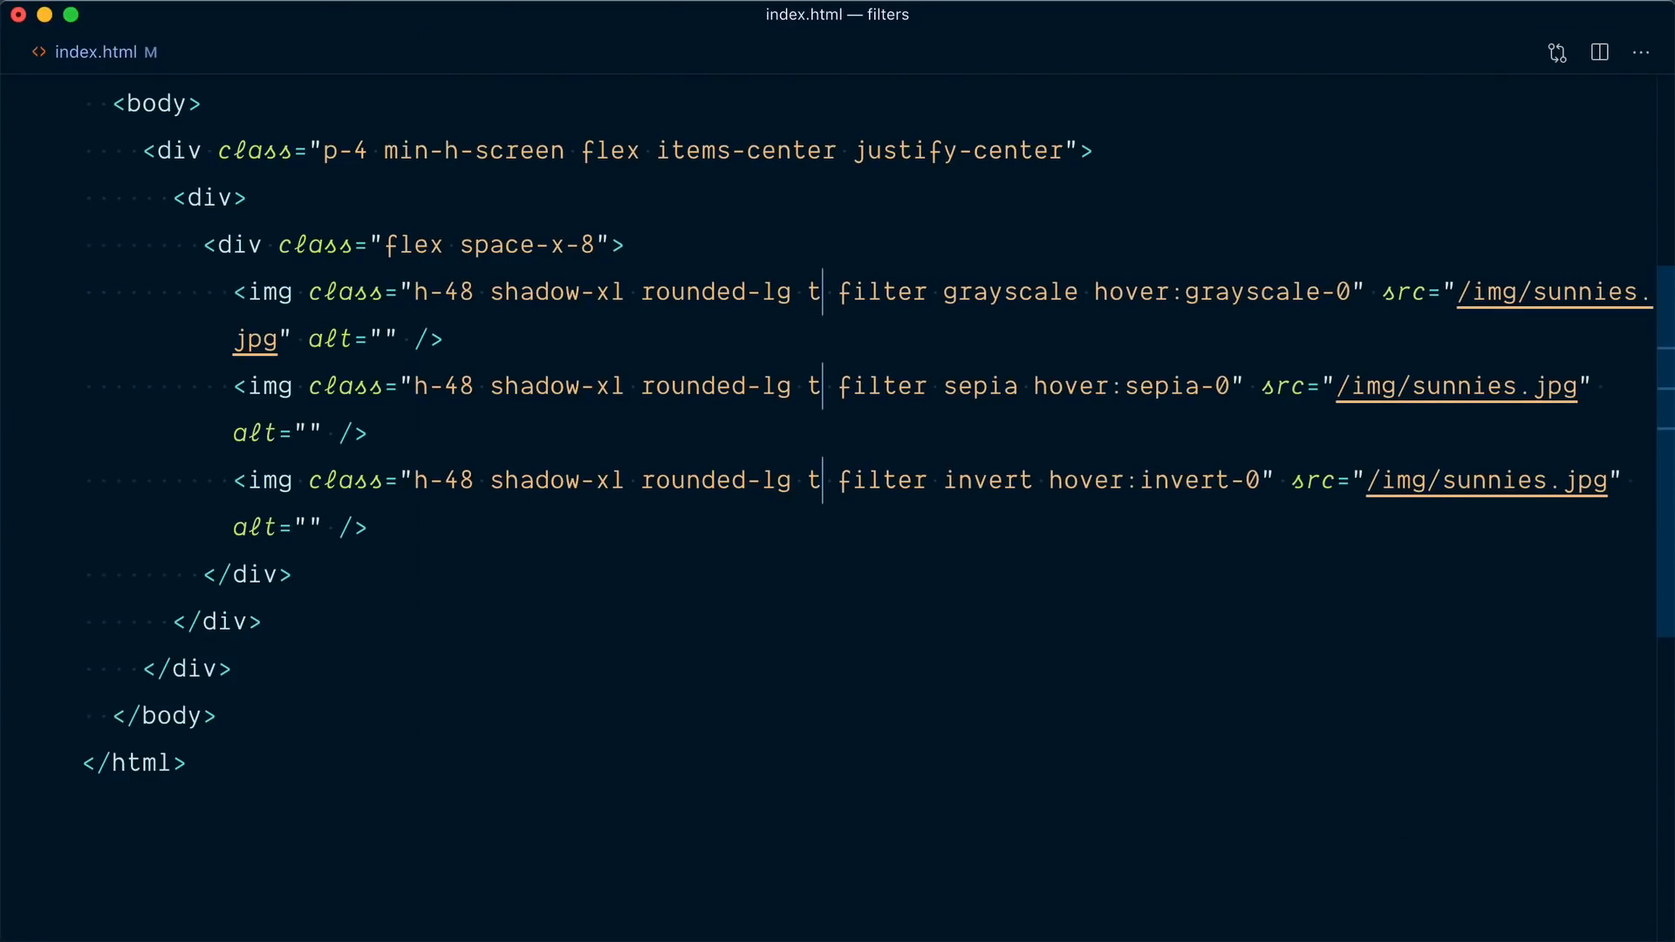
type("ransition dur")
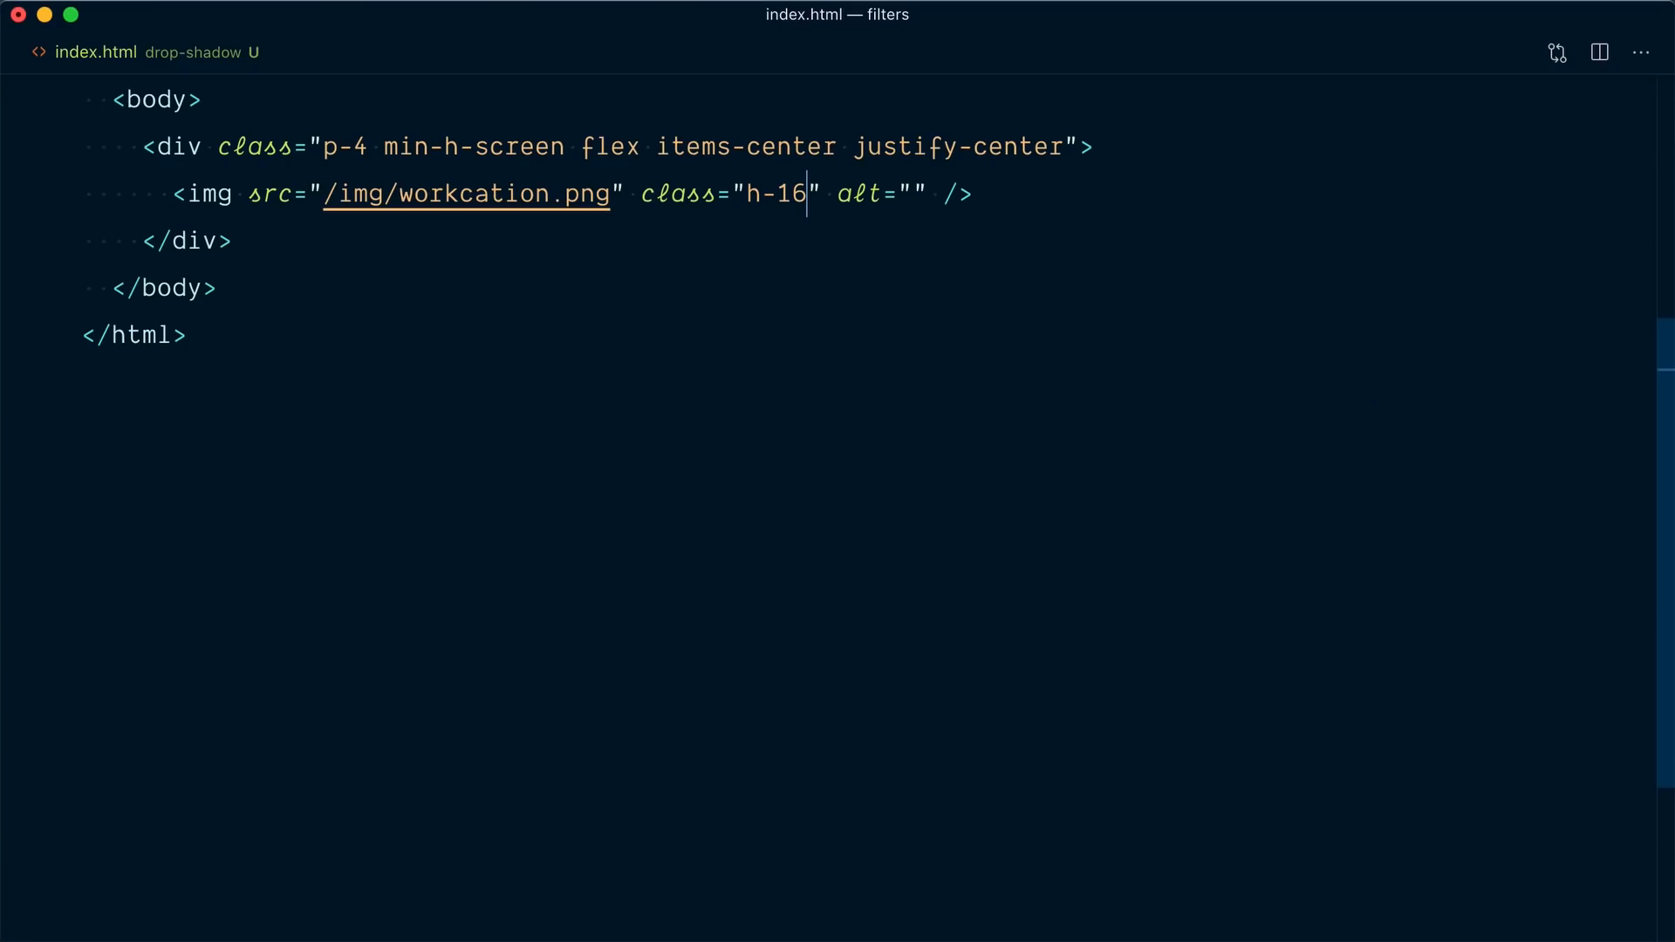
- Try bg-red-100 and shadow-lg on the workcation image, then remove shadow-lg
type("bg-")
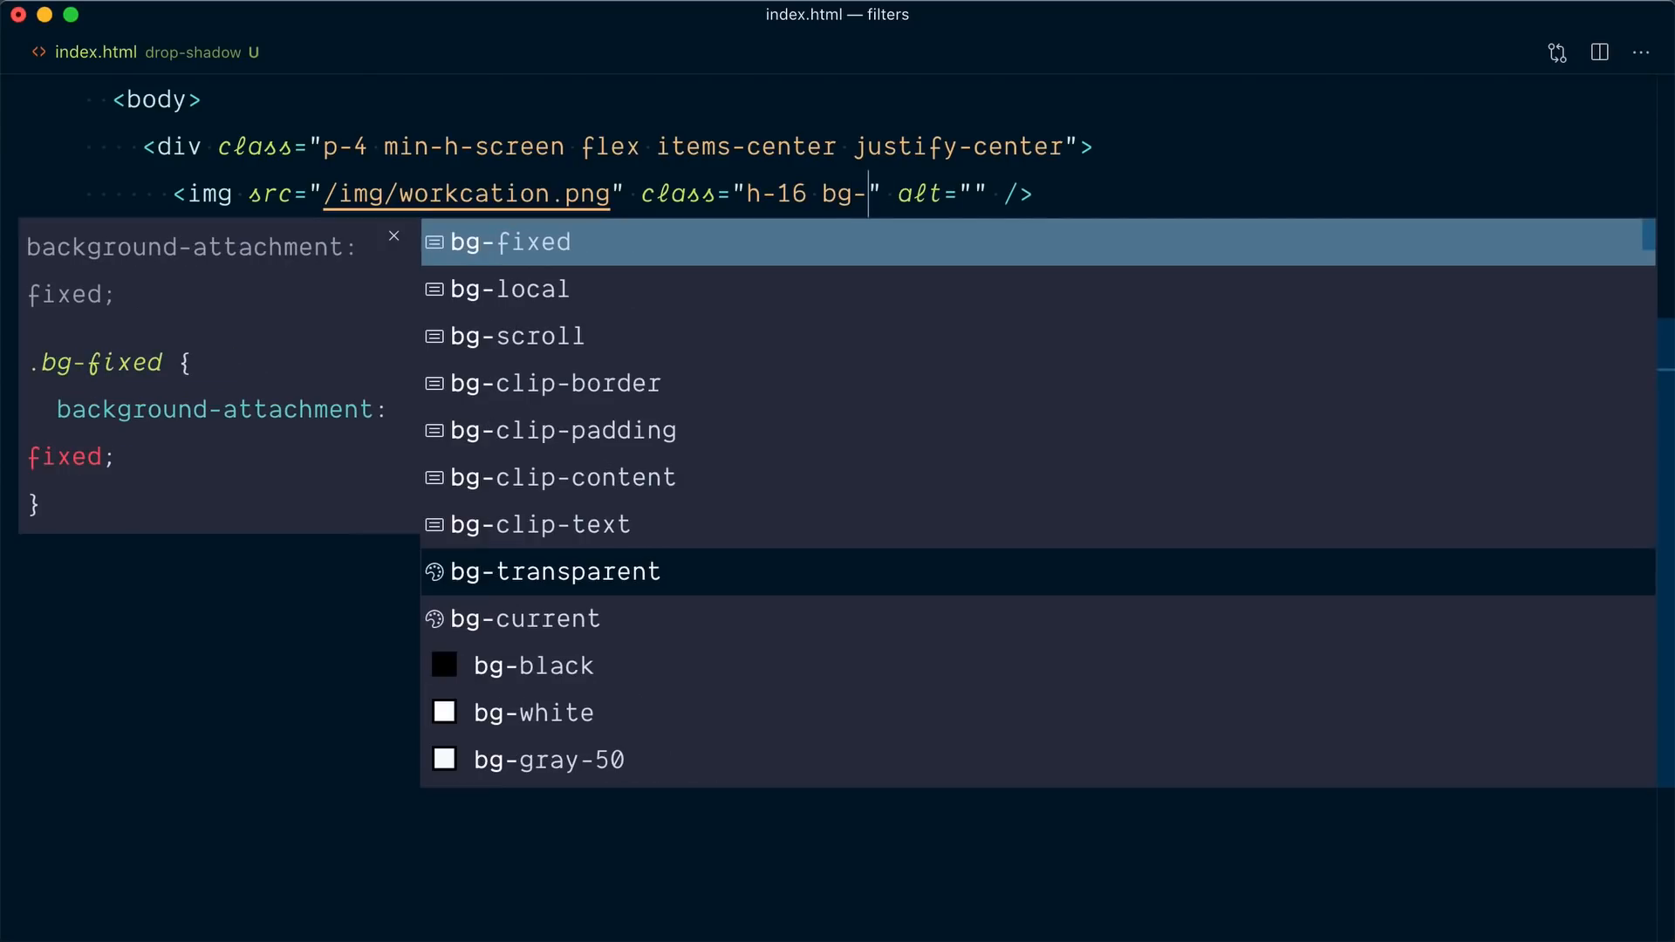
type("red-100")
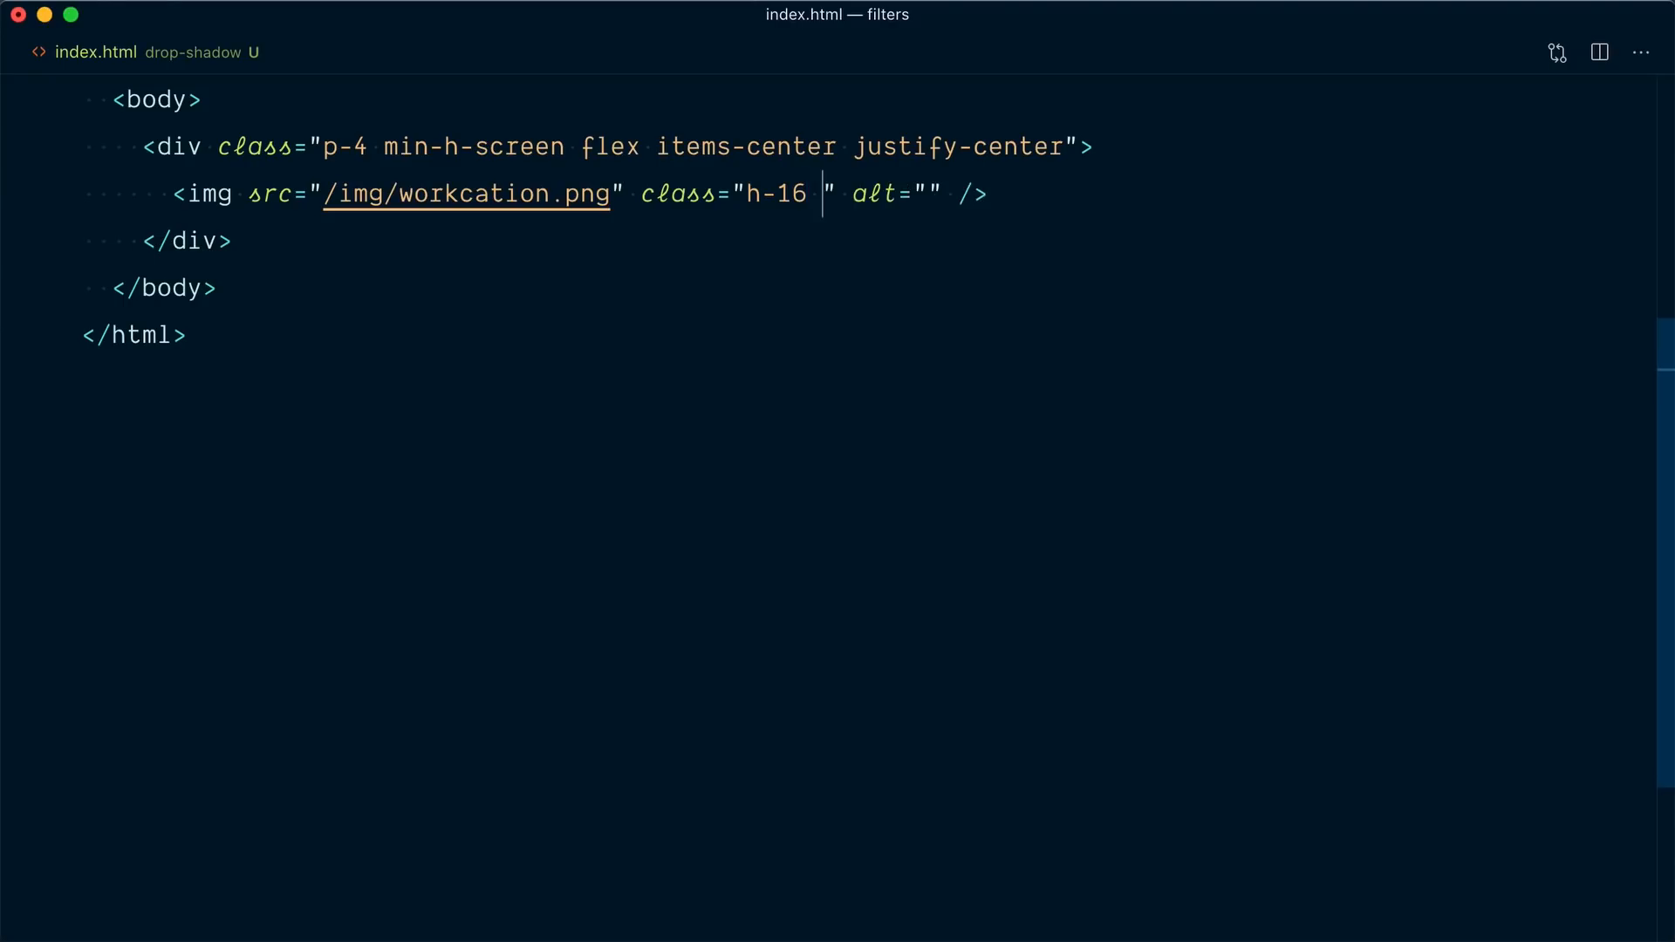
type("shadow-lg")
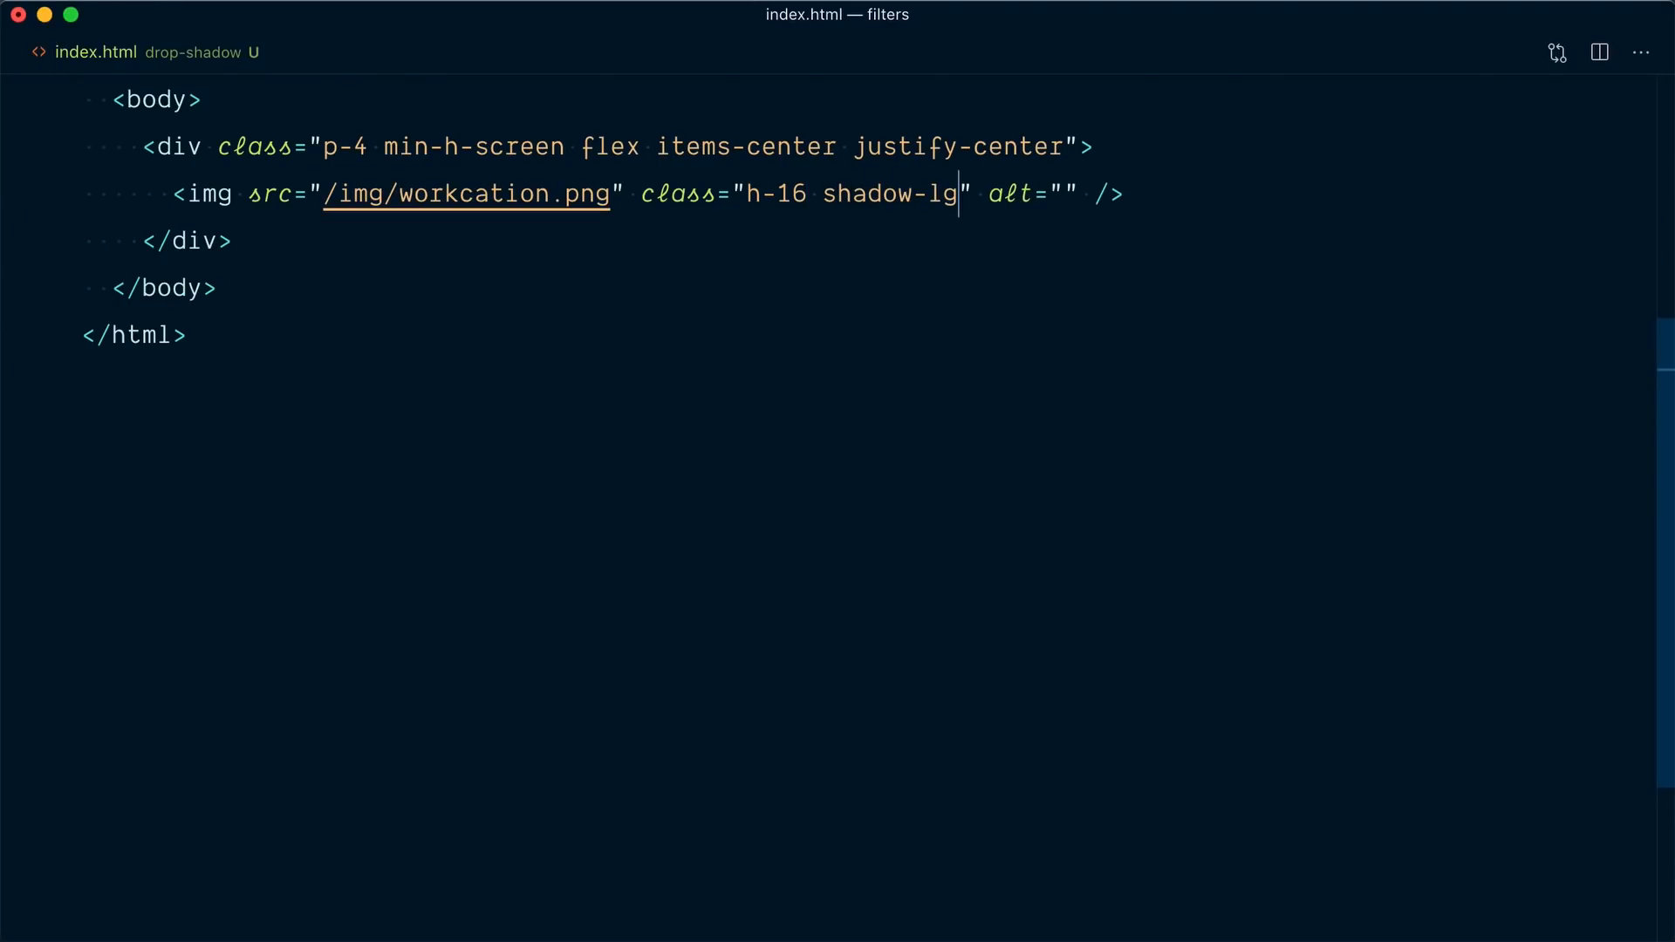
key("Backspace")
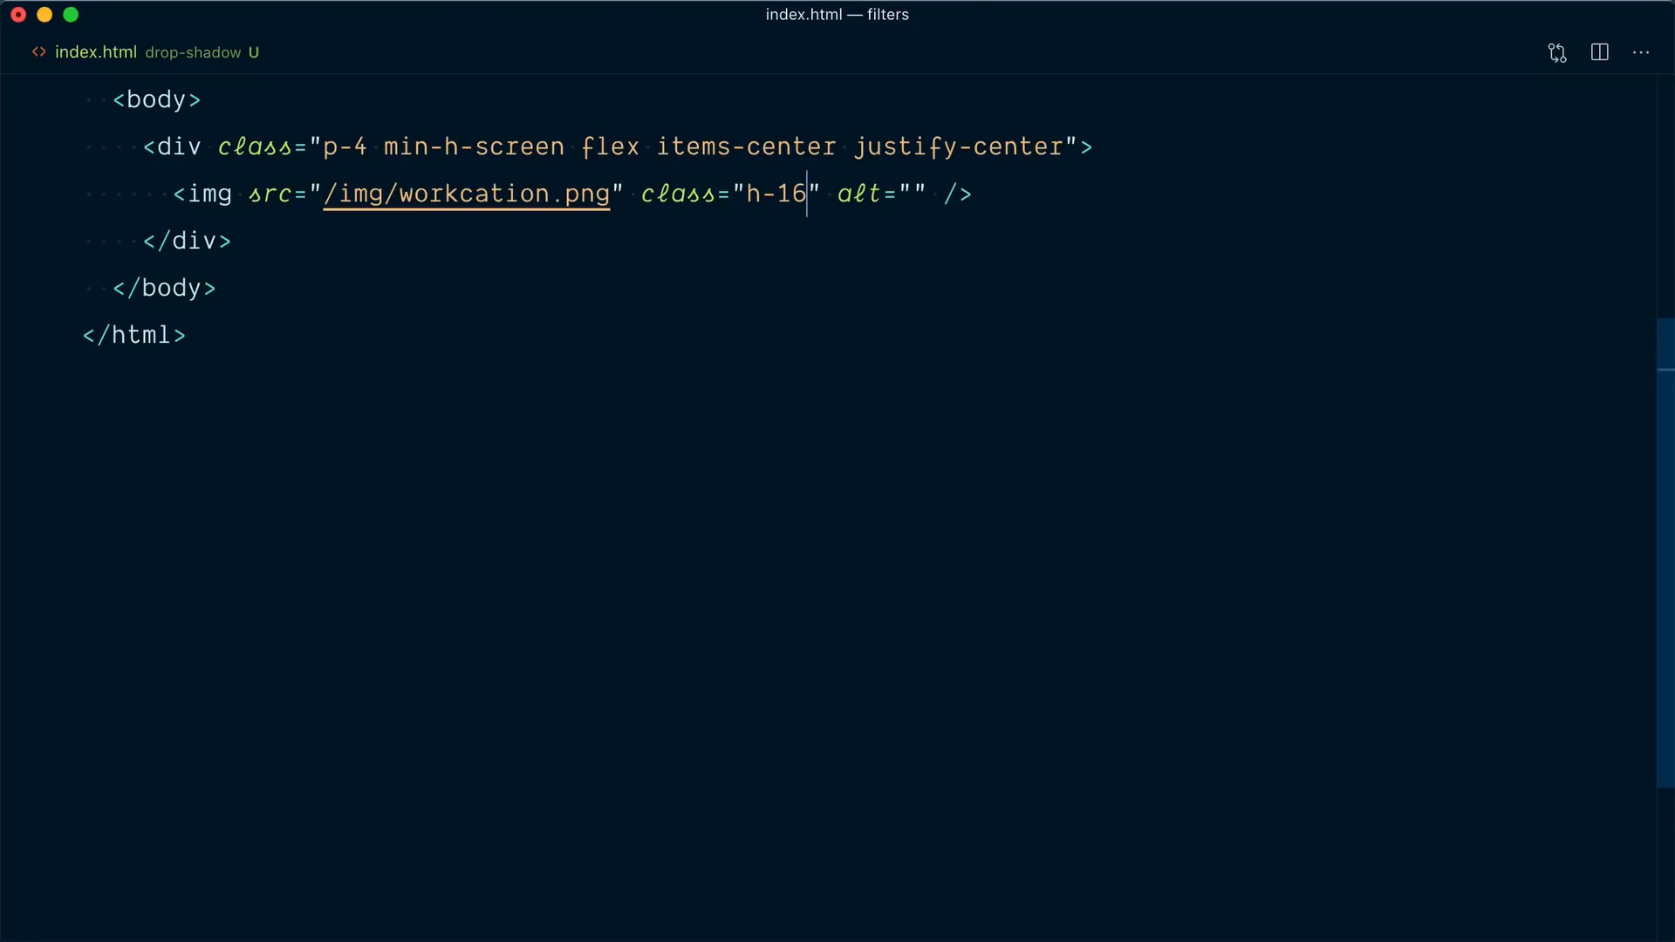
- Add filter, hover:drop-shadow-md, transition and a duration to the workcation image
type("filter")
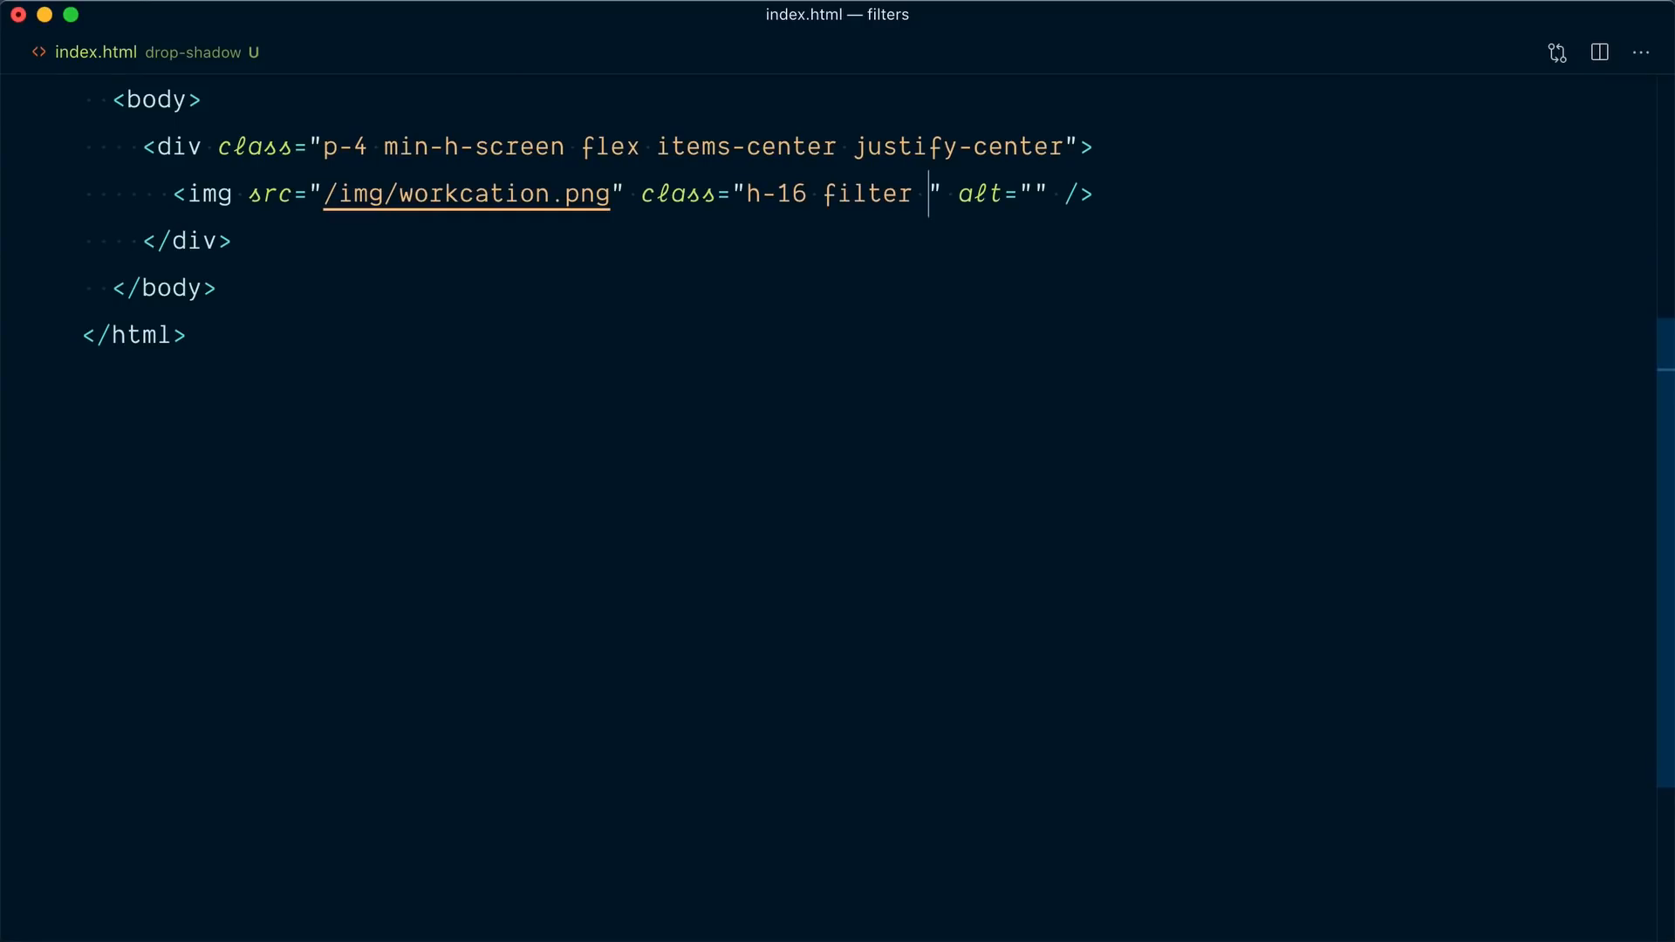
type("d")
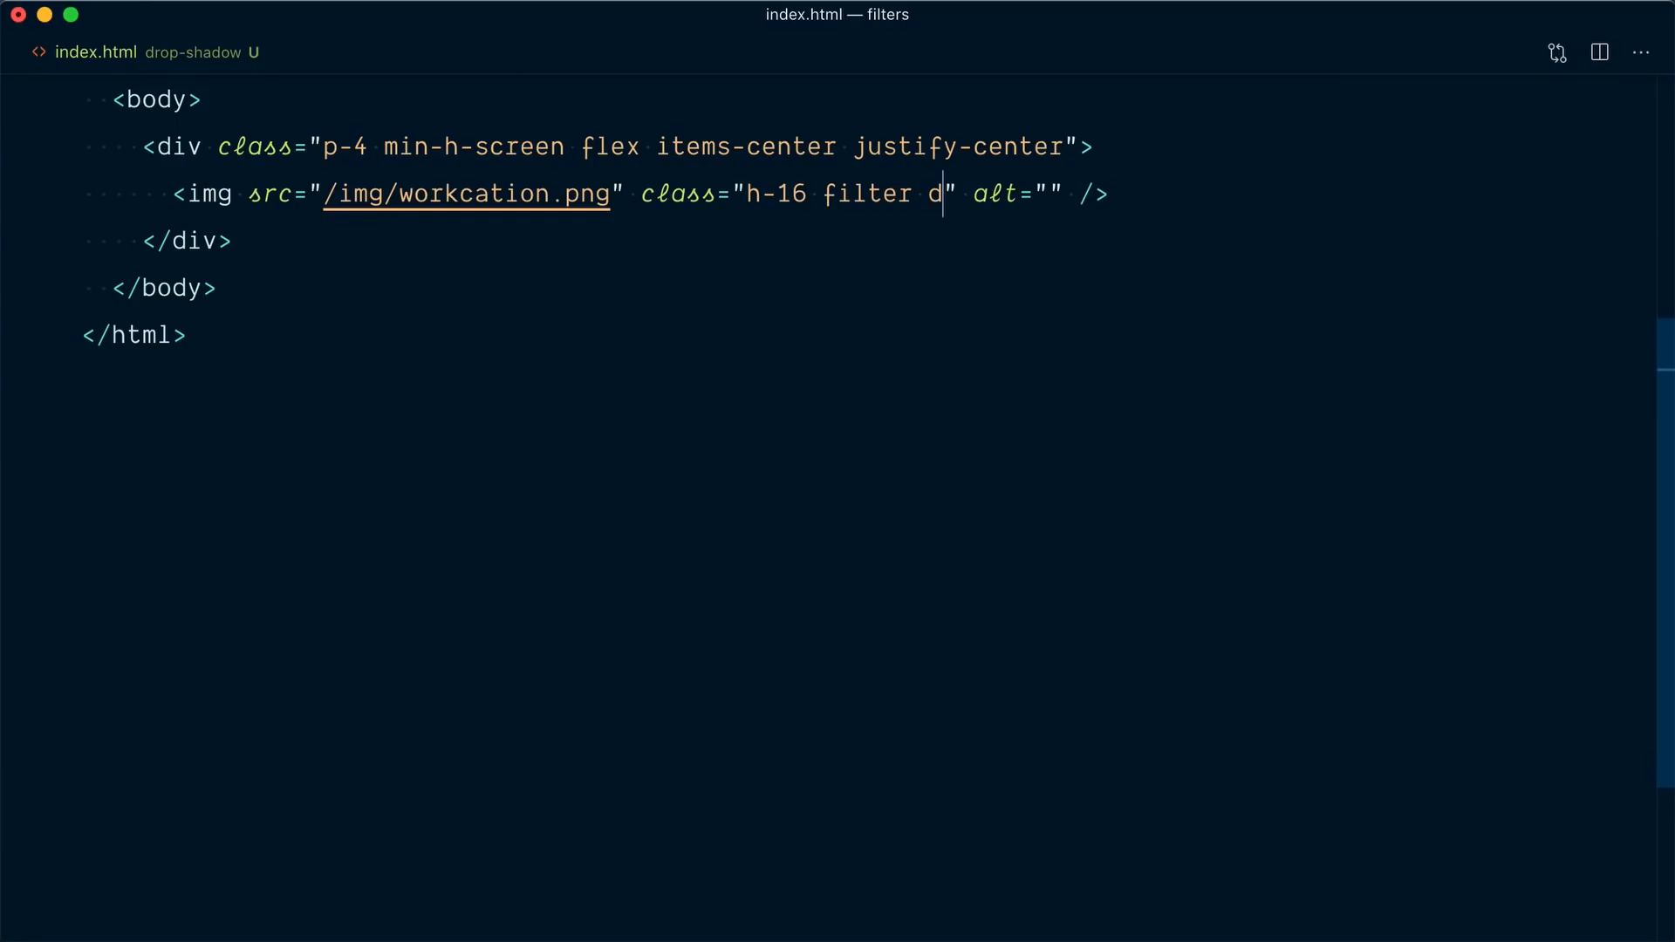
type("rop-shadow-md")
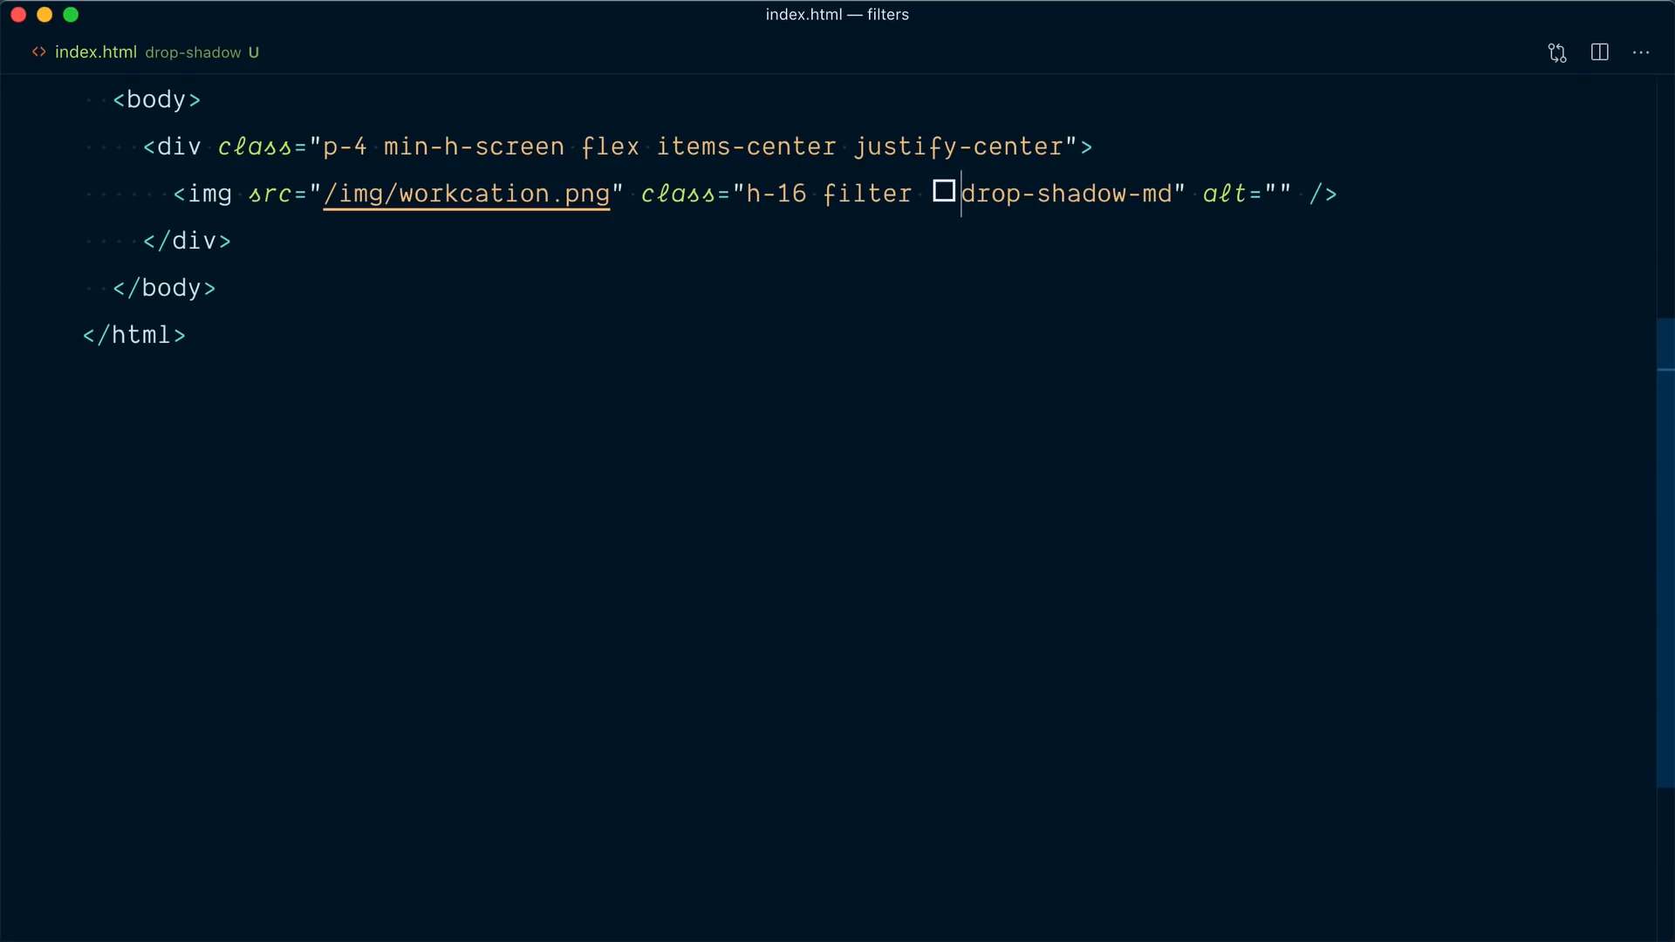
type("hover:")
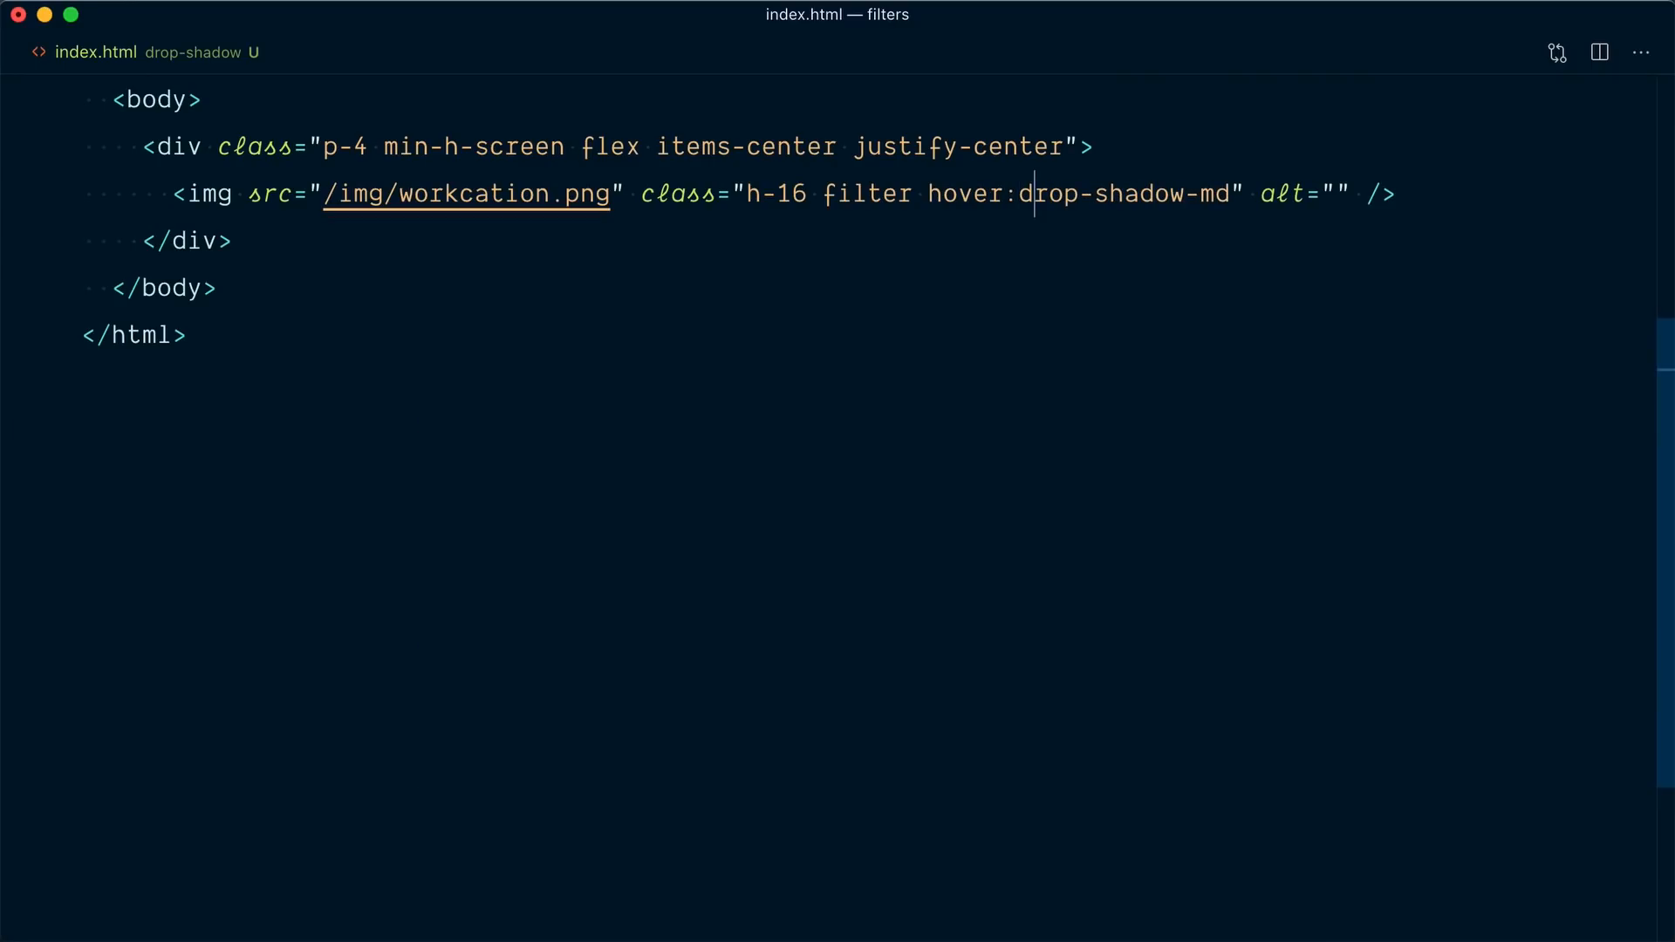
type("tra")
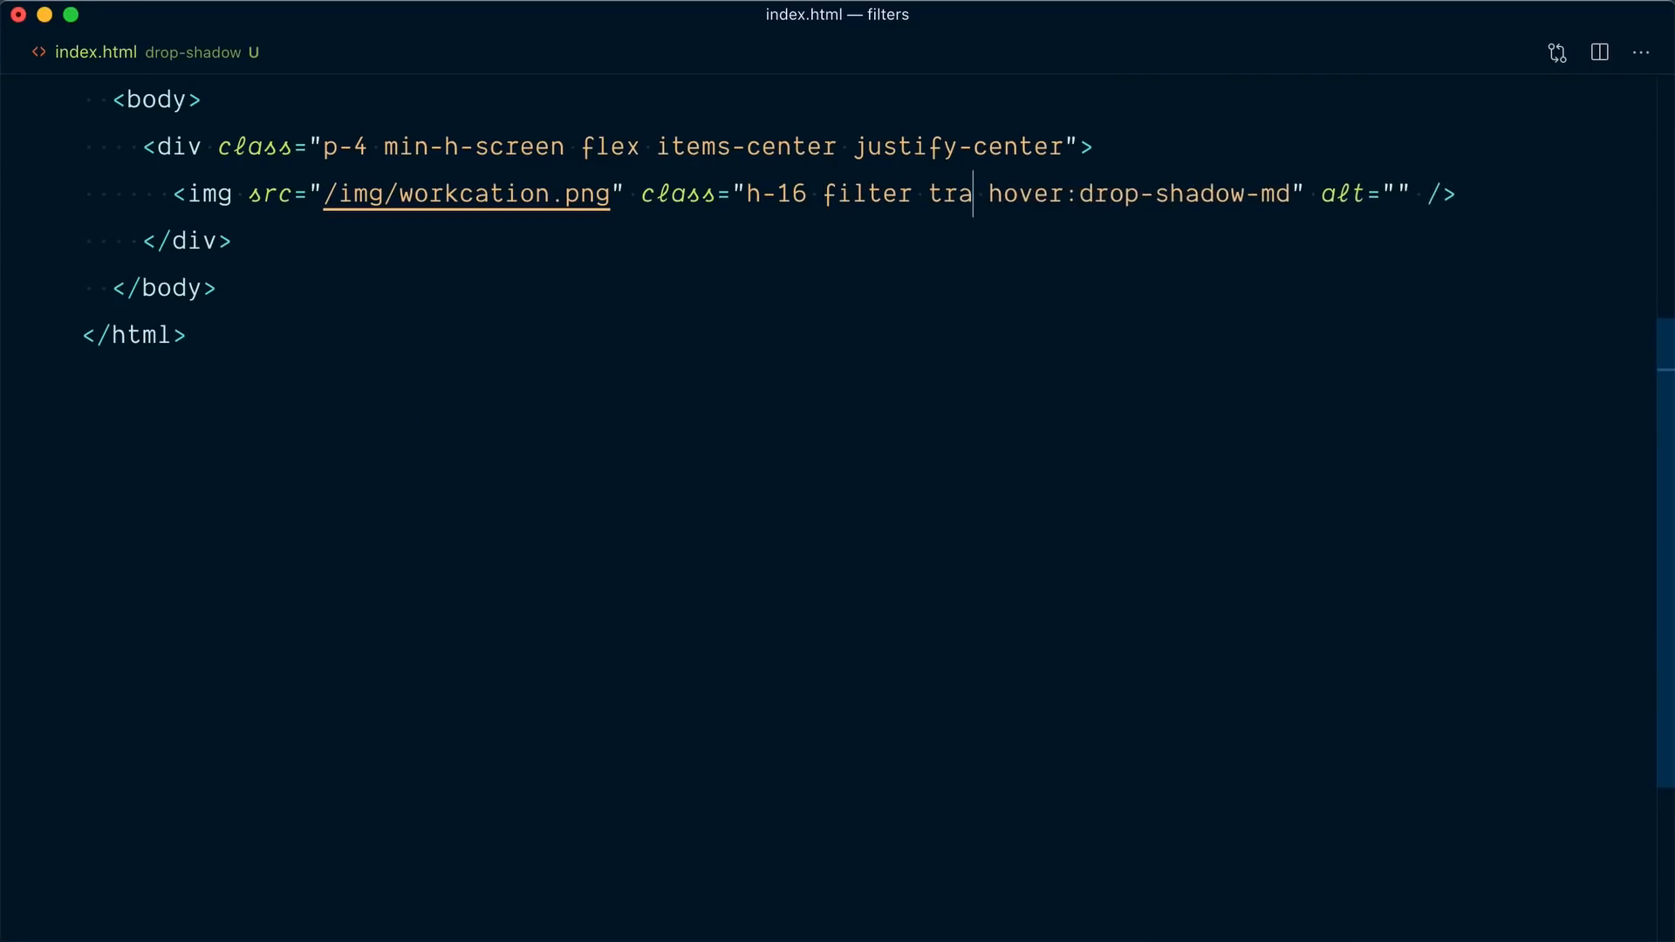
type("nsition dur")
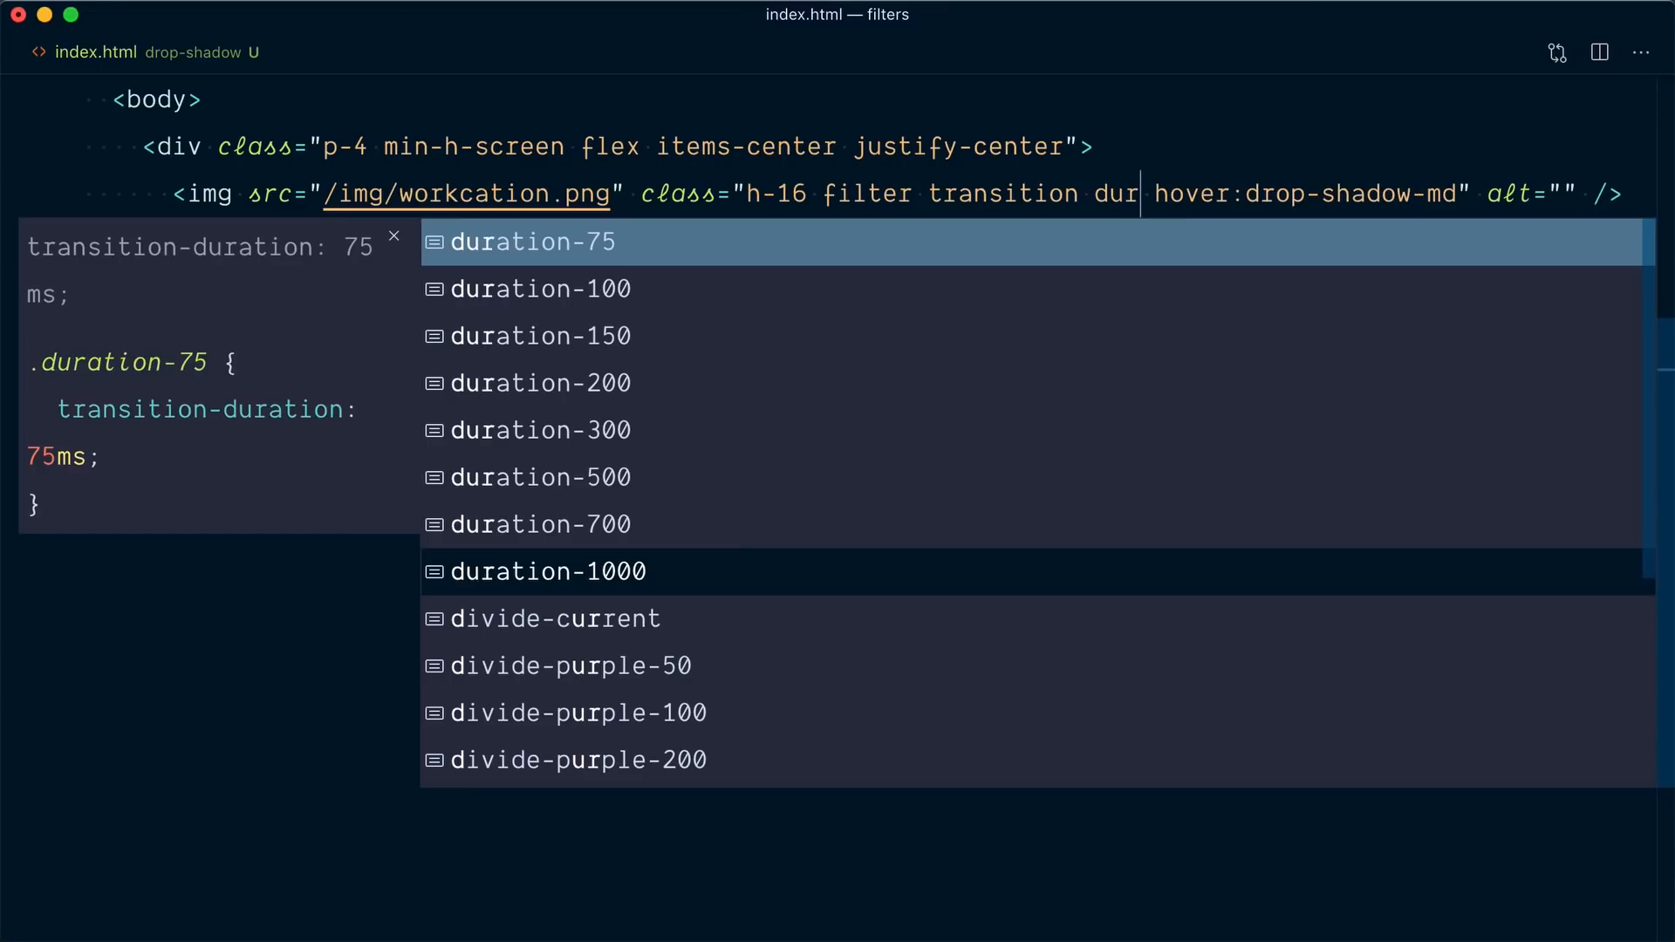
left_click(539, 430)
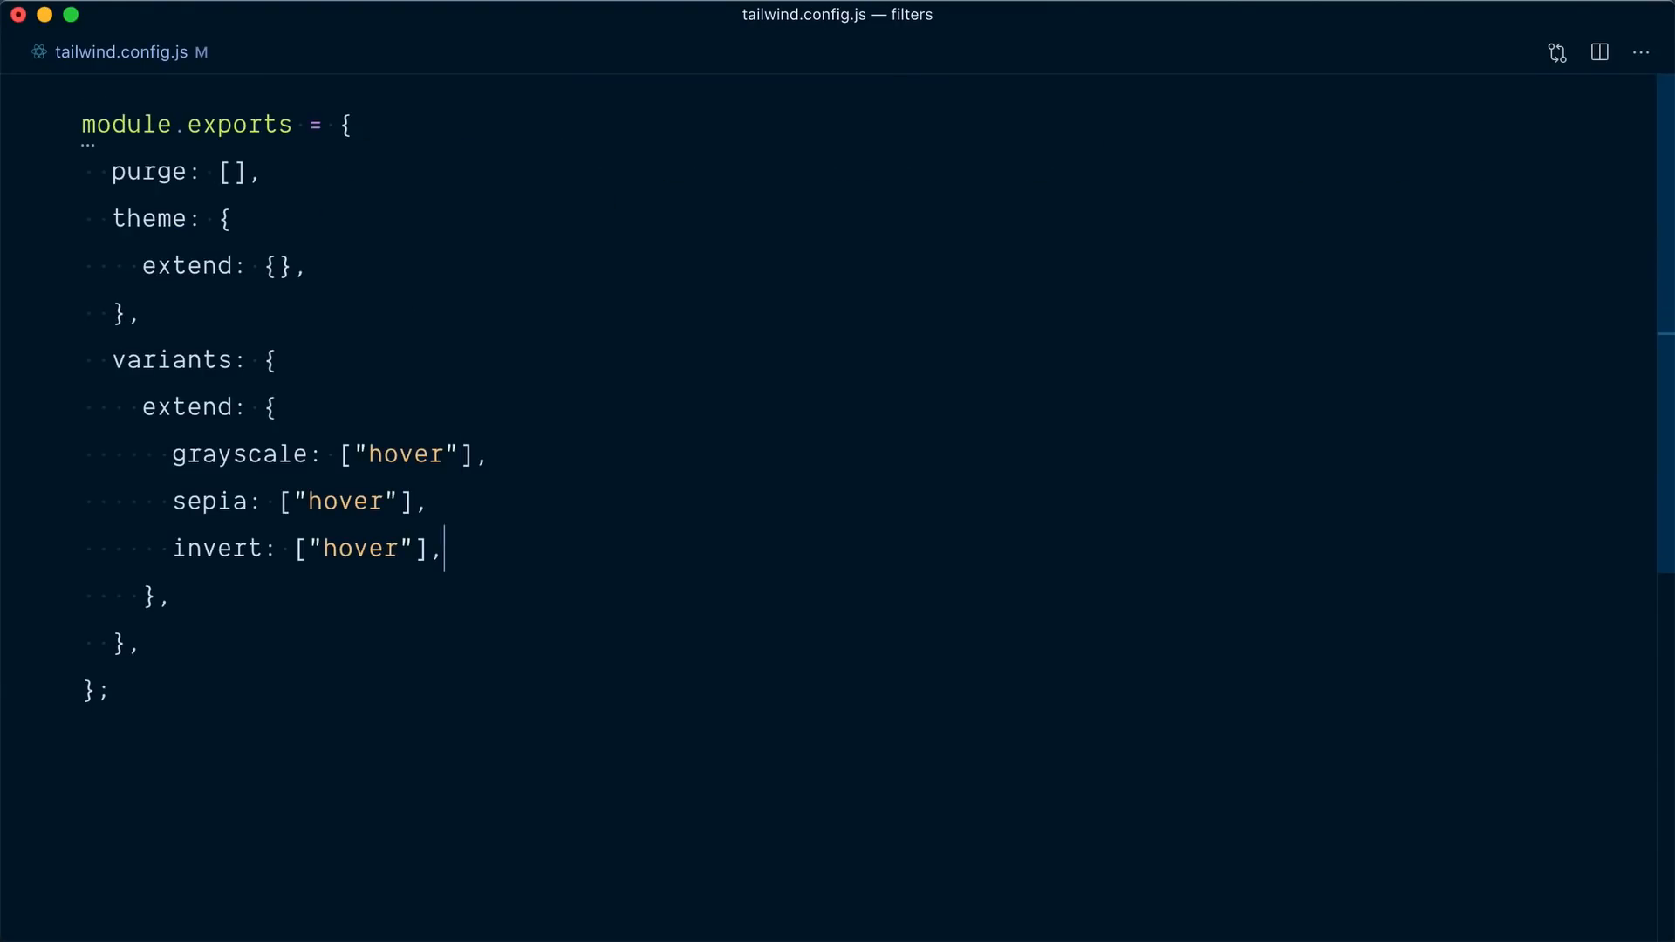
- Add dropShadow: ["hover"] under variants.extend, then switch to the backdrop index.html
type("dropShadow: [\"")
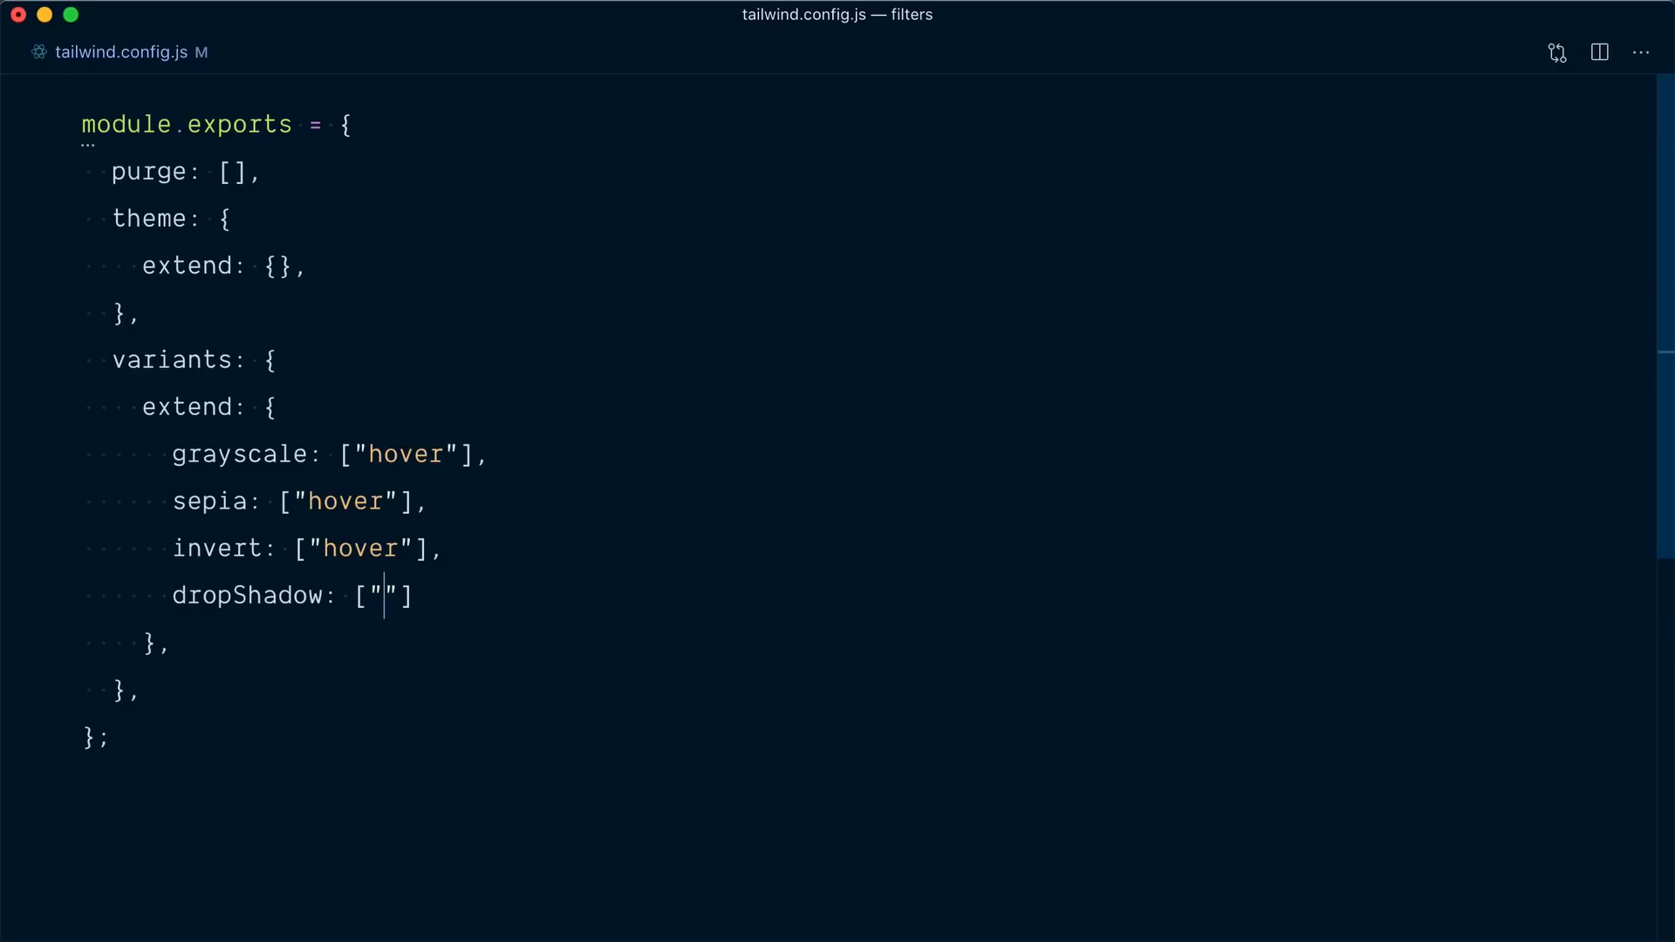
type("hover")
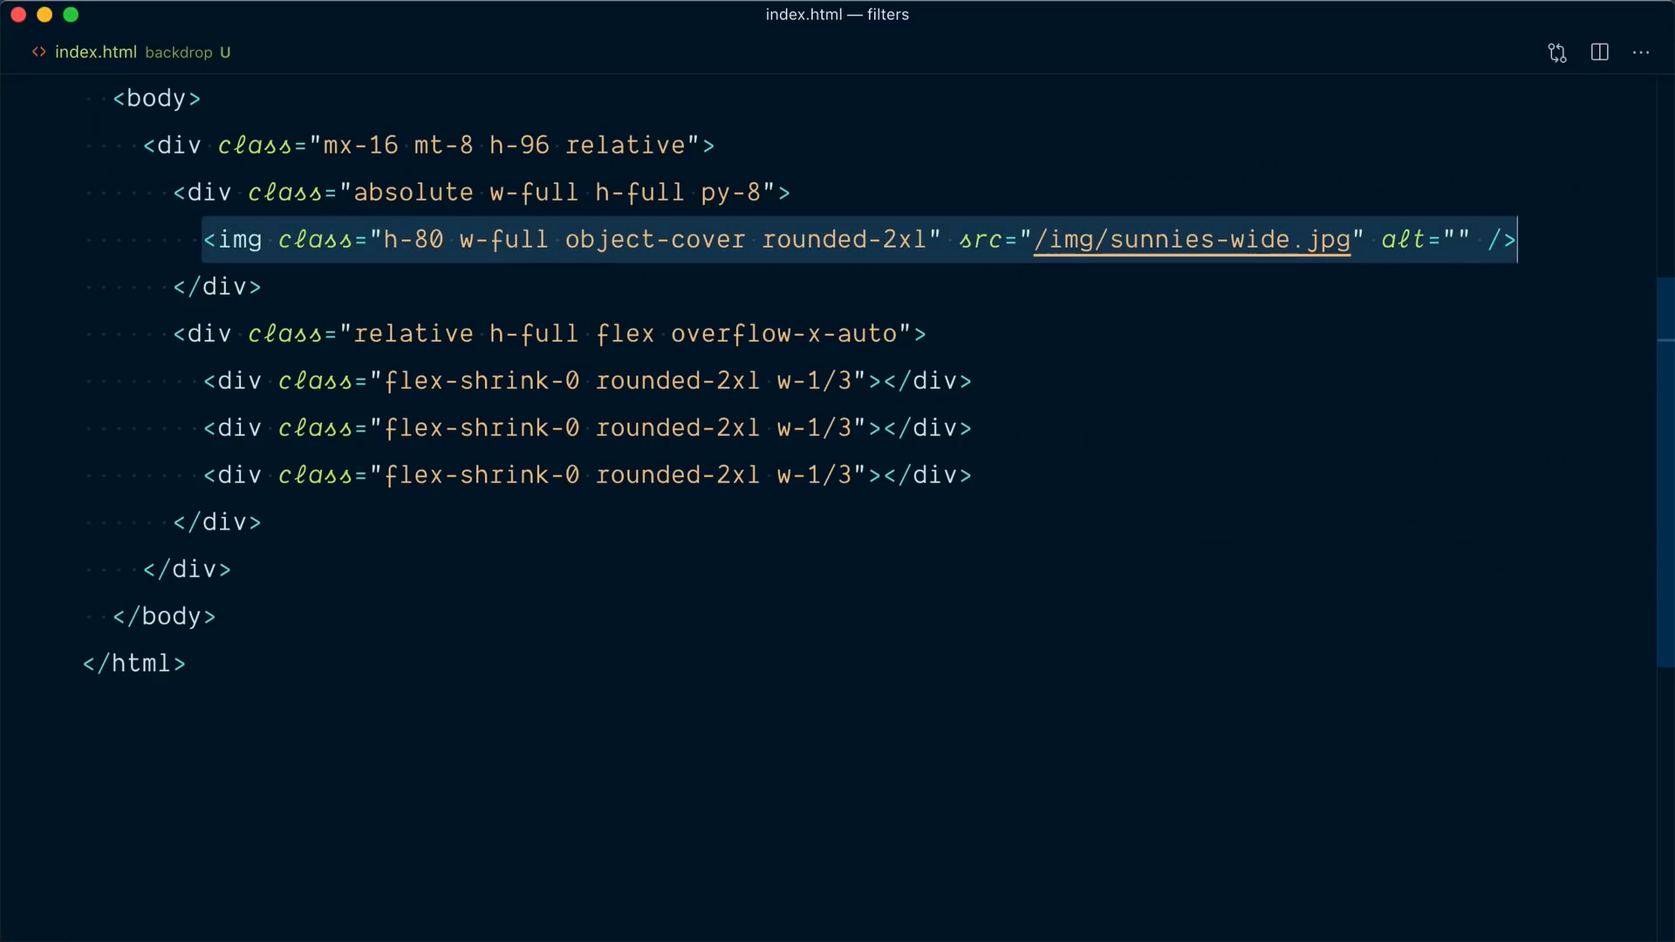
- Try bg-blue-500 with bg-opacity-30 on the middle panel, then delete both classes
left_click(264, 286)
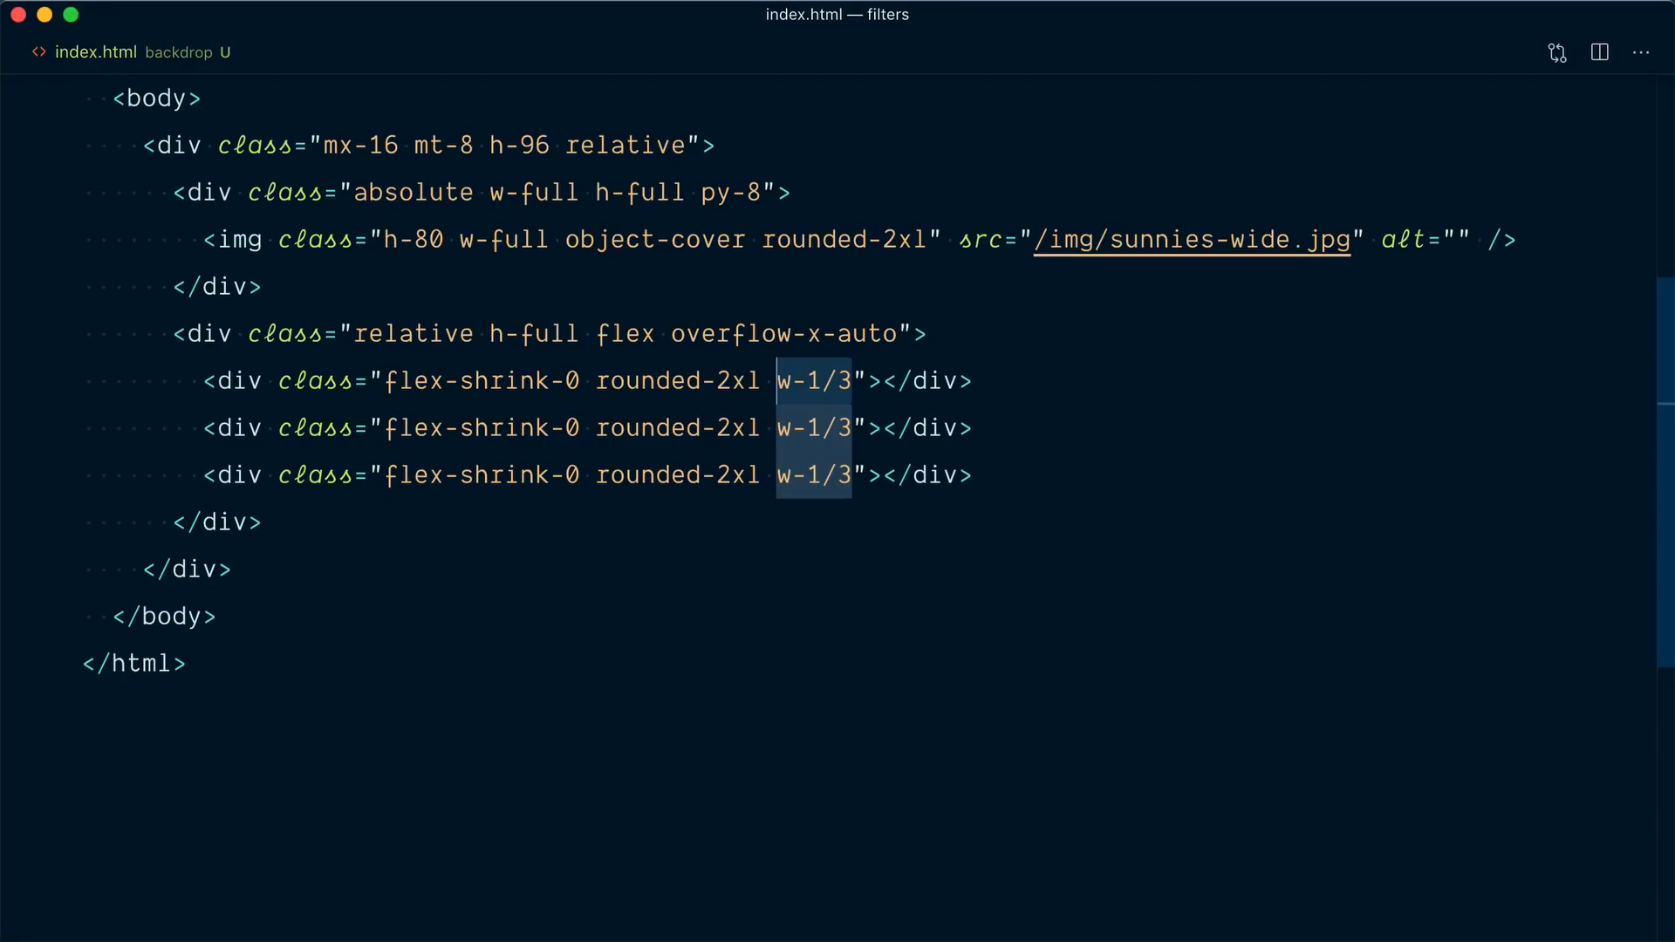
type("bg-blue-500")
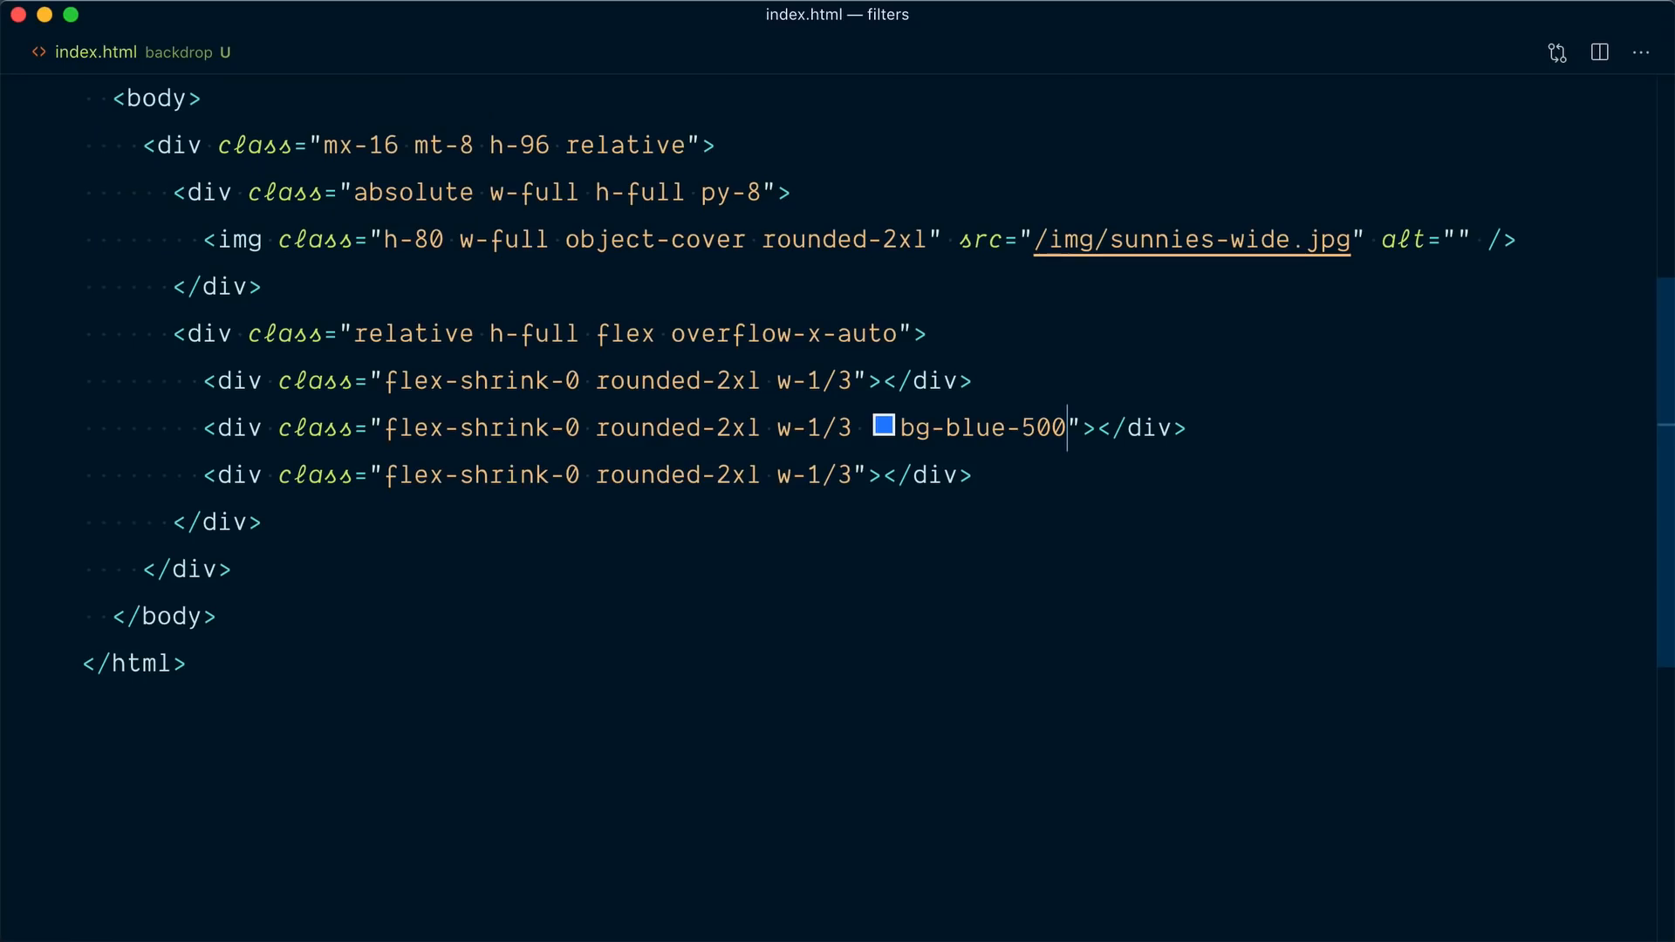
type("bg-o")
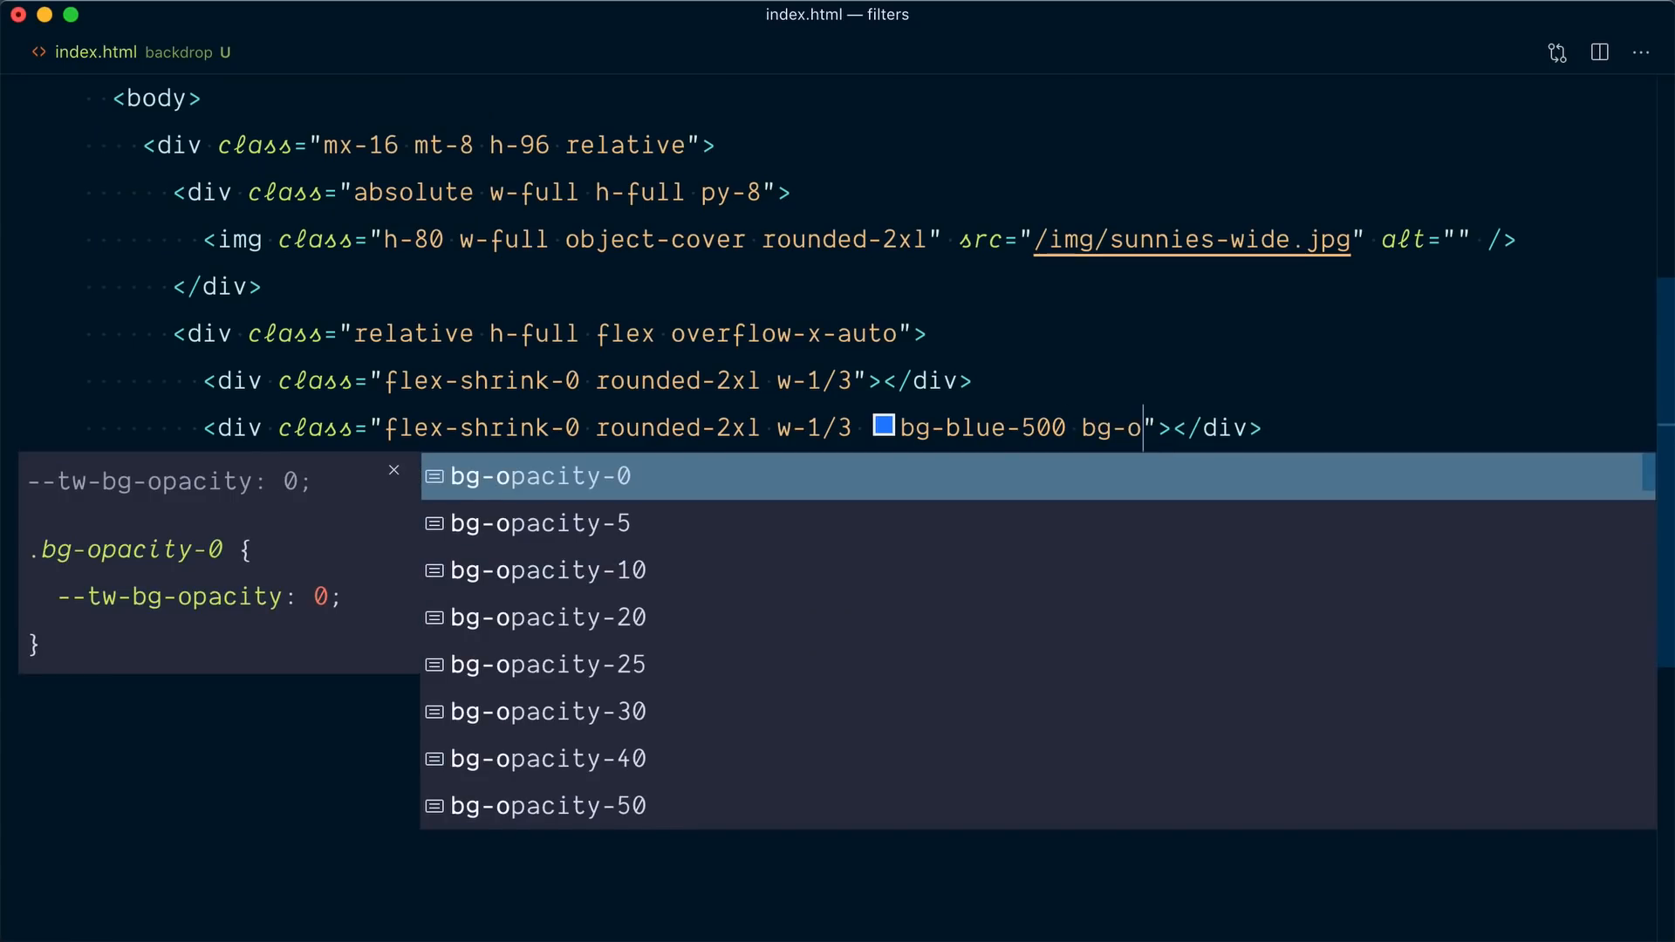
left_click(548, 710)
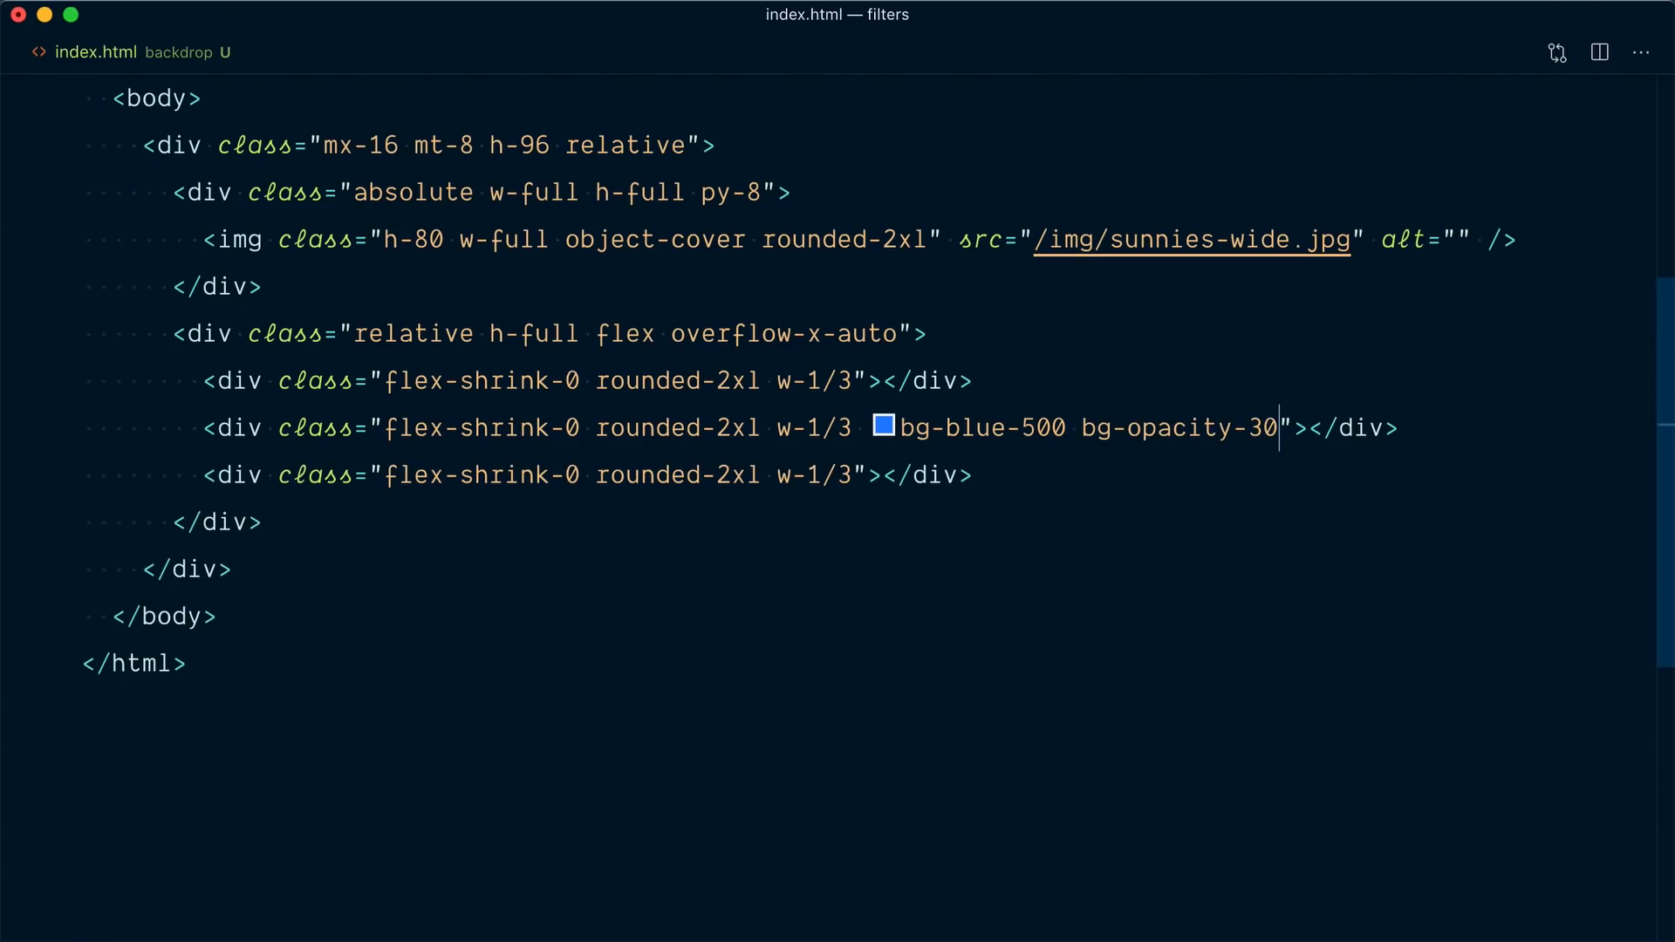
double_click(981, 427)
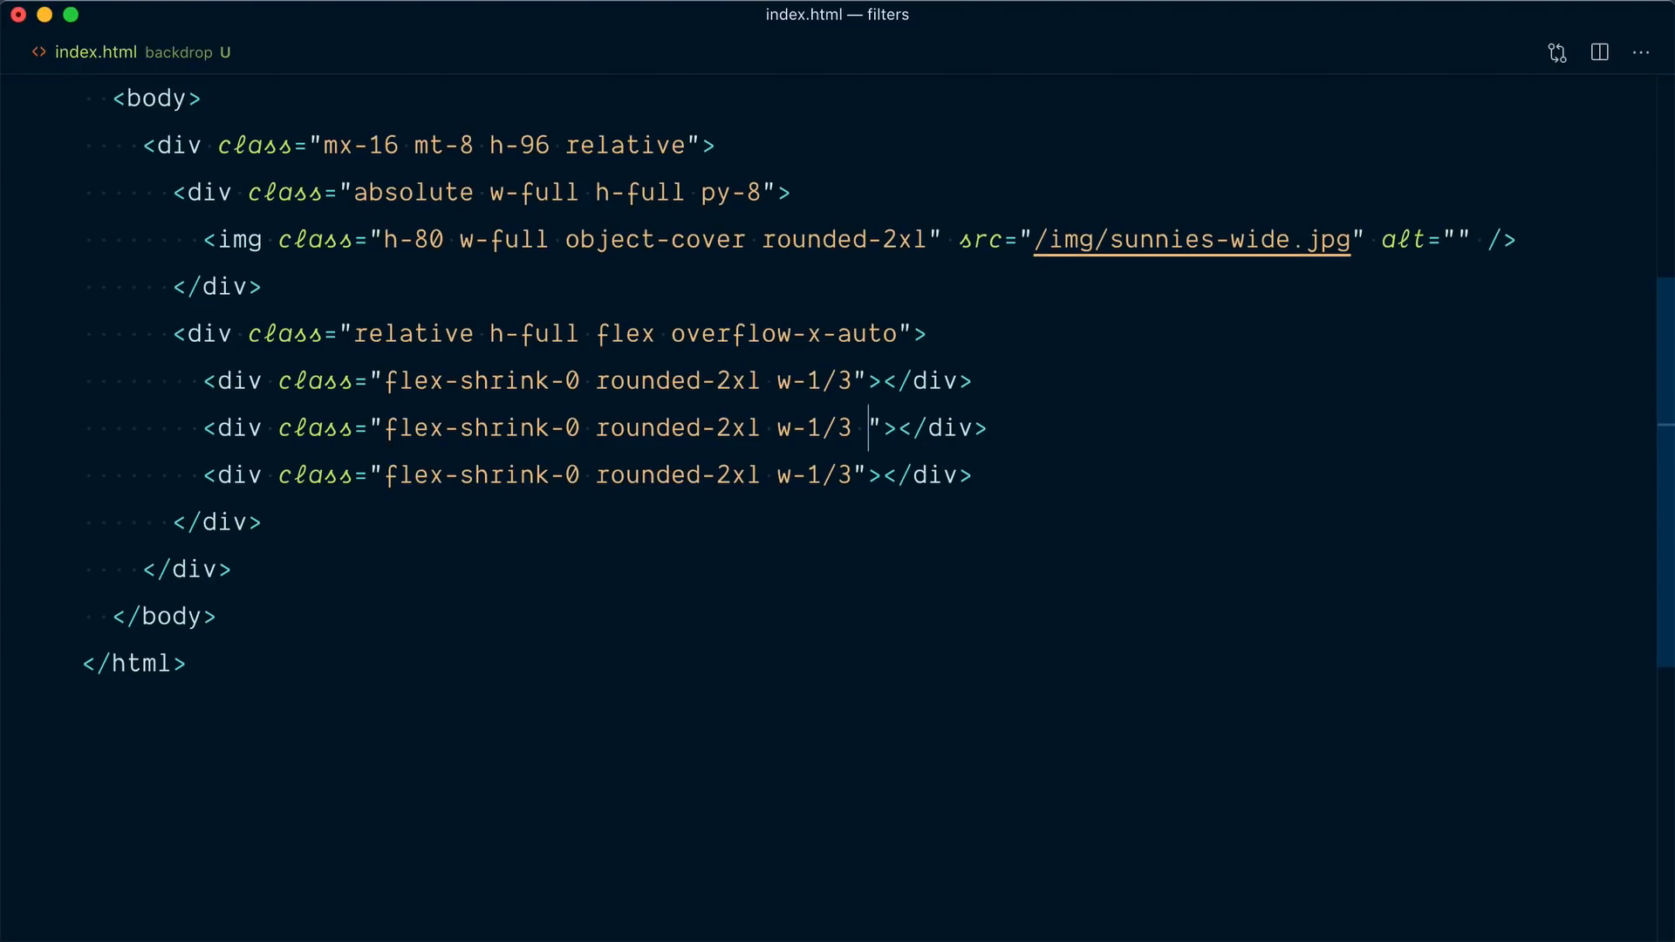
- Add border-4 border-black to the middle panel and change the outer panels from w-1/3 to w-full
type("border-4 b")
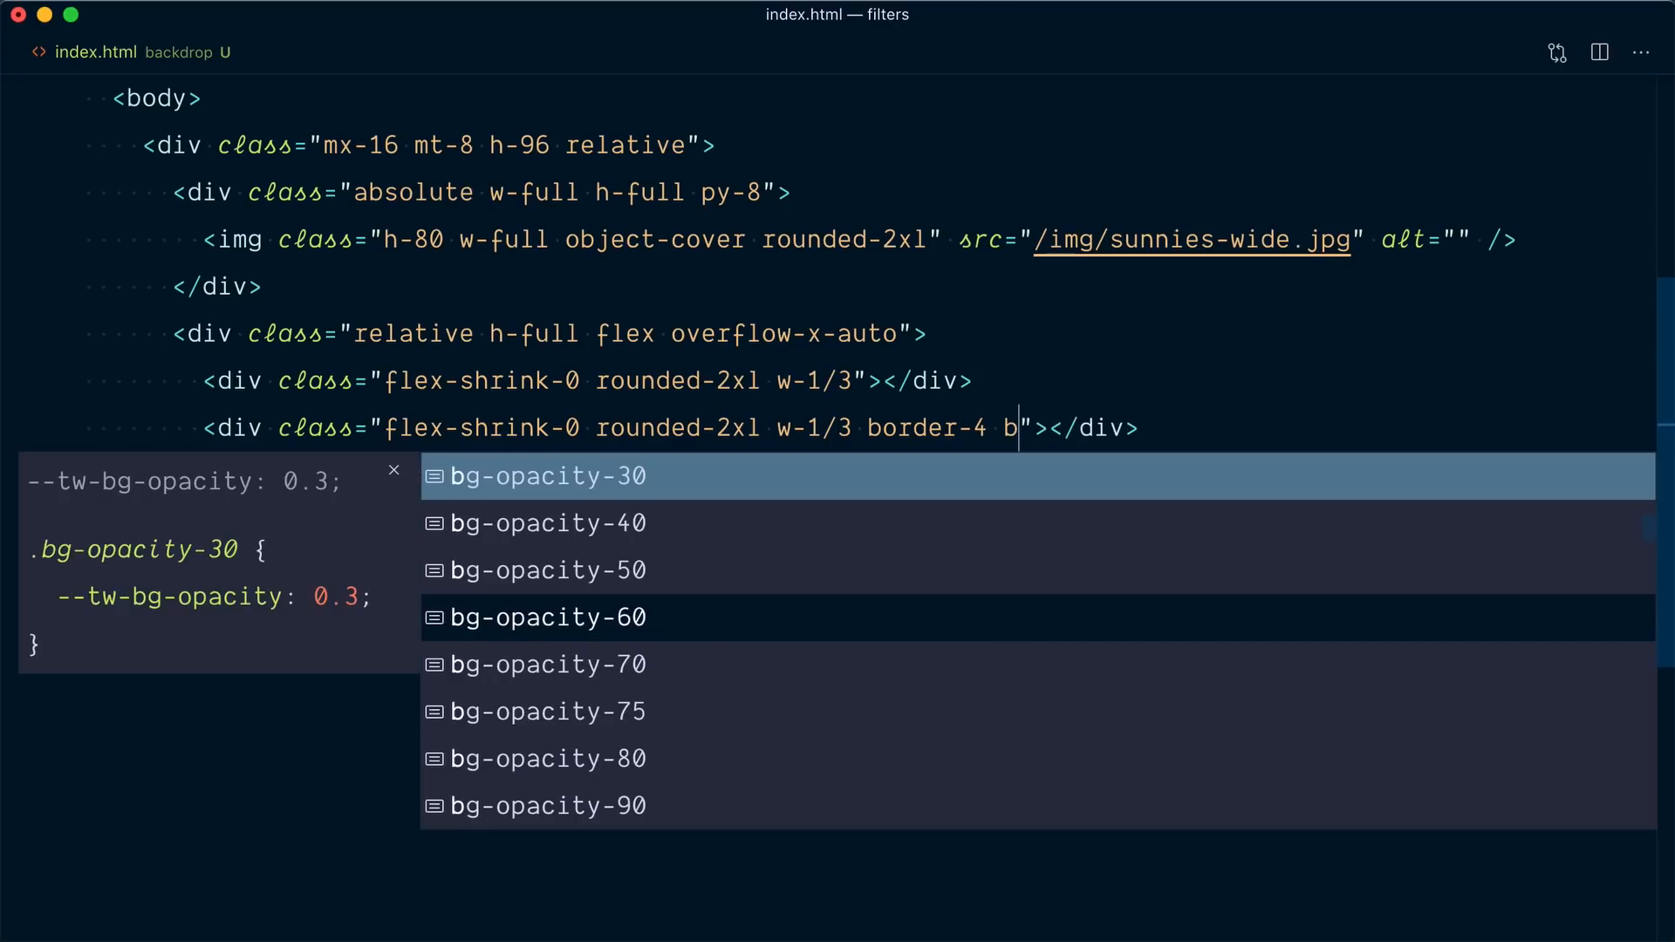
type("order-black")
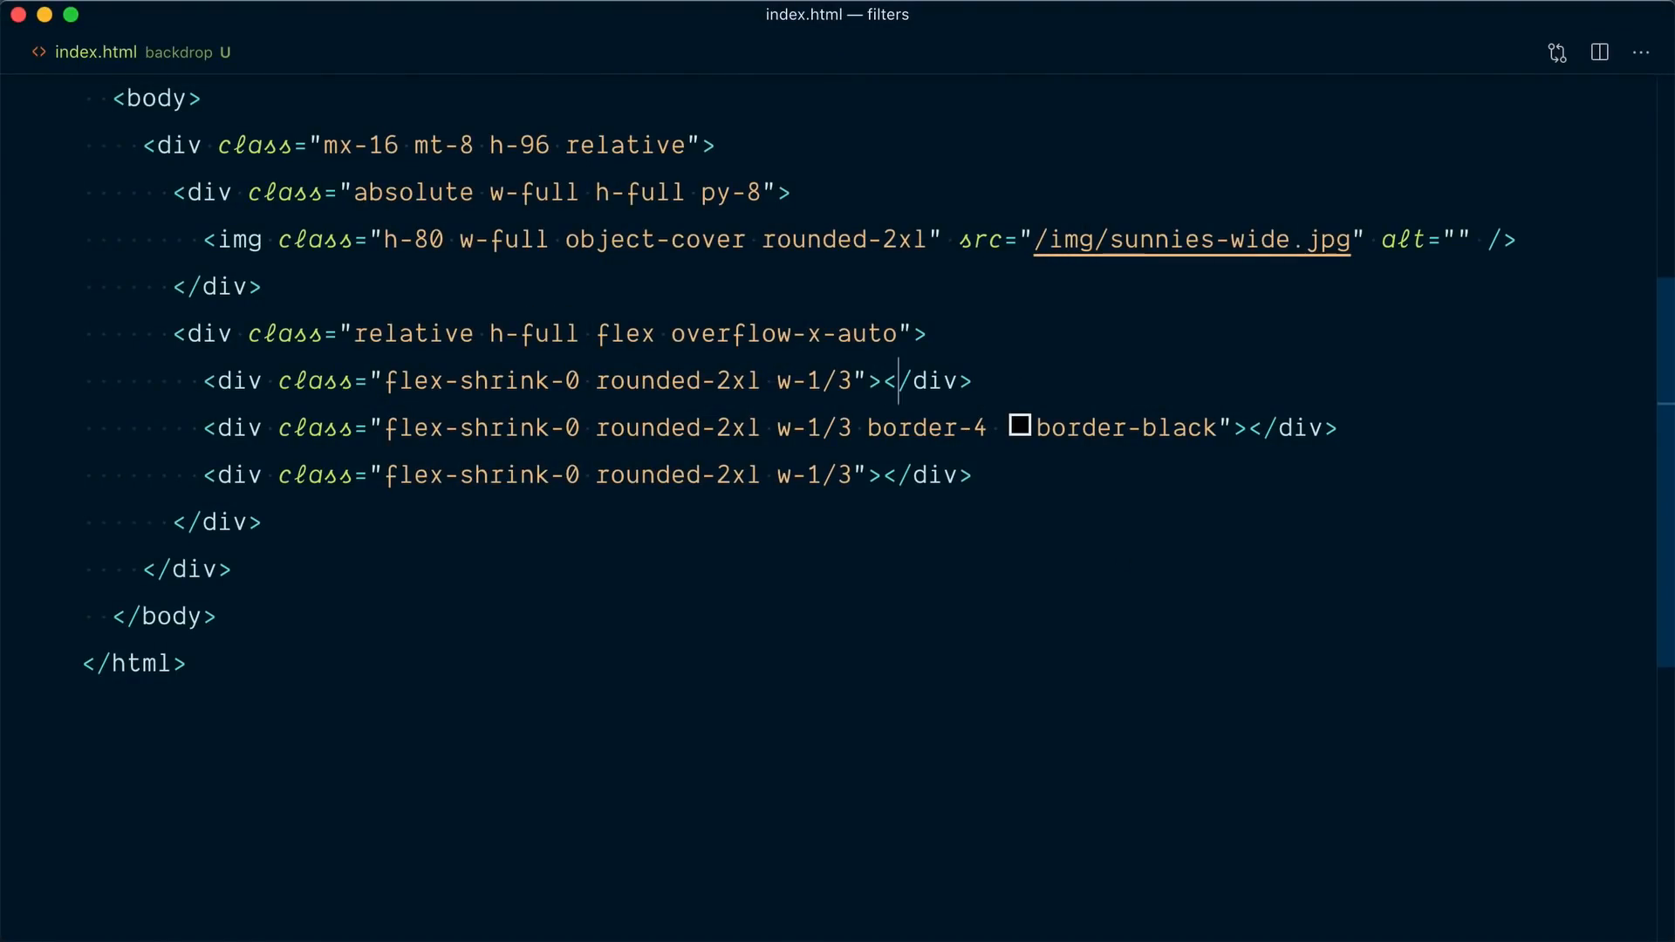
key("Backspace")
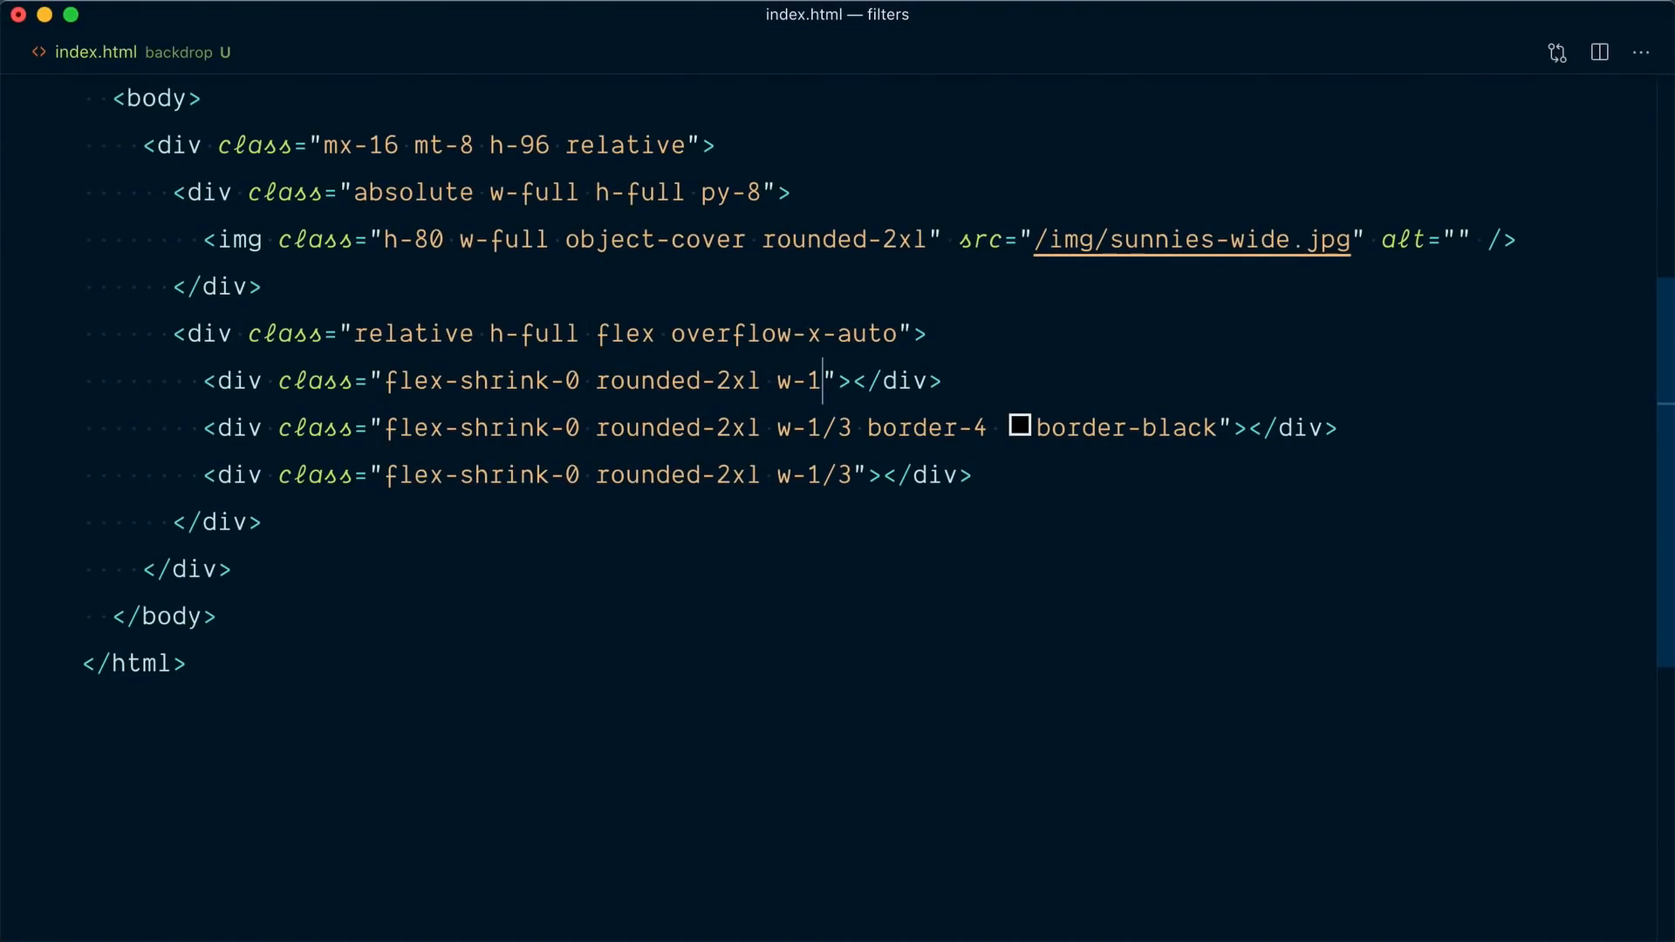
type("full")
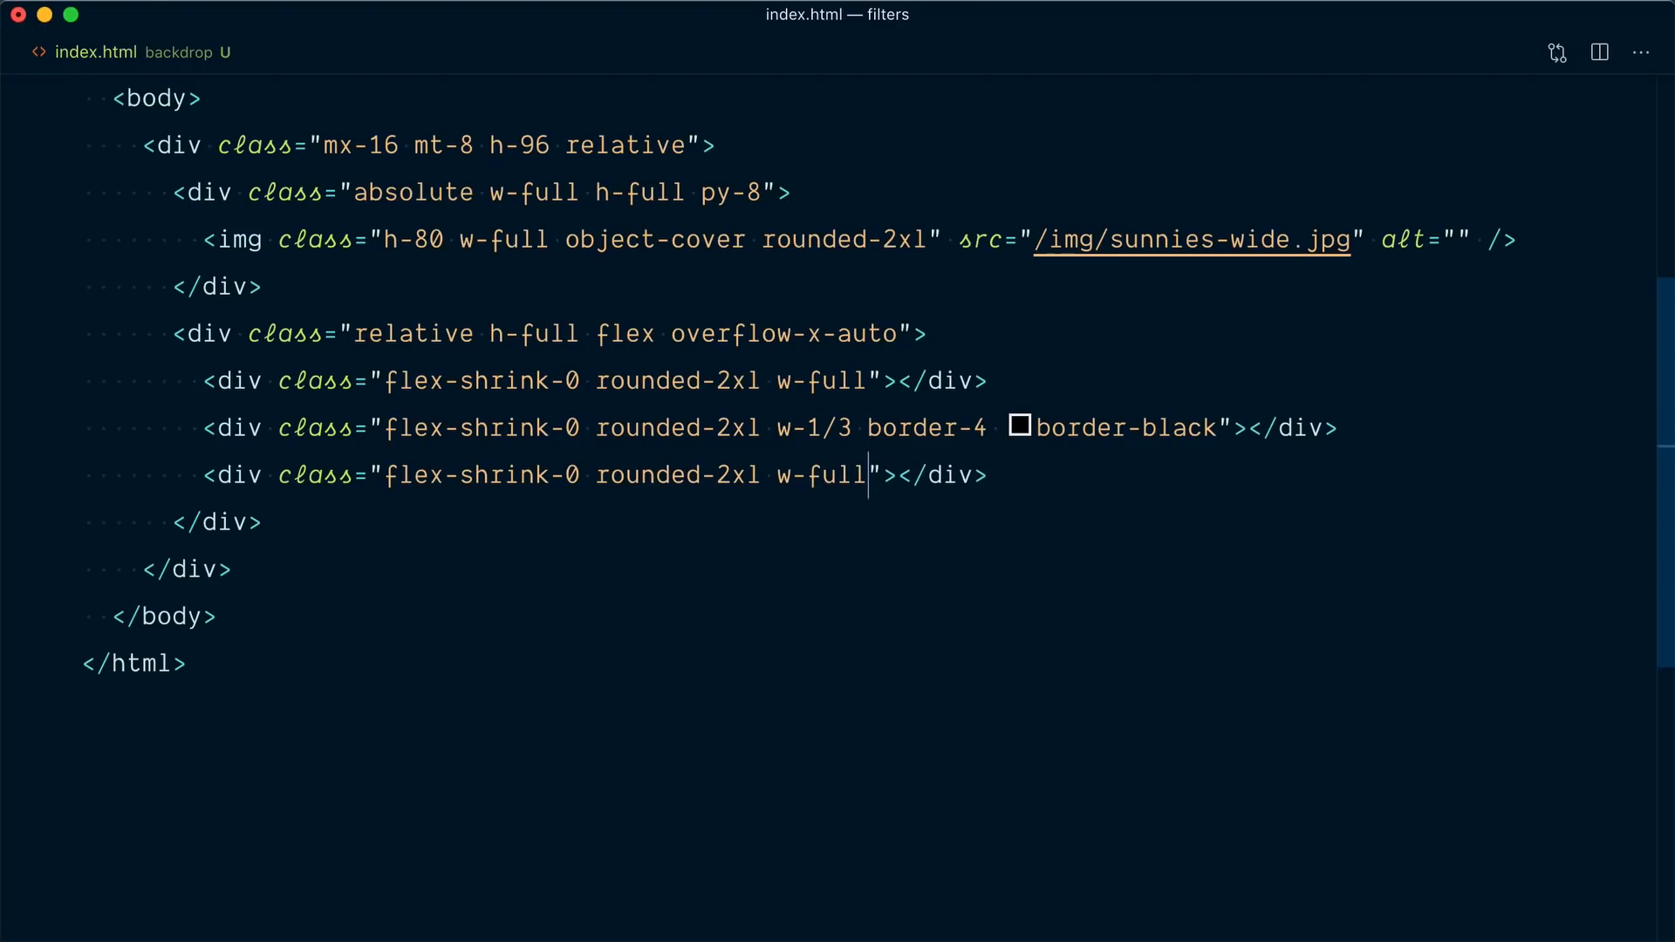
double_click(853, 334)
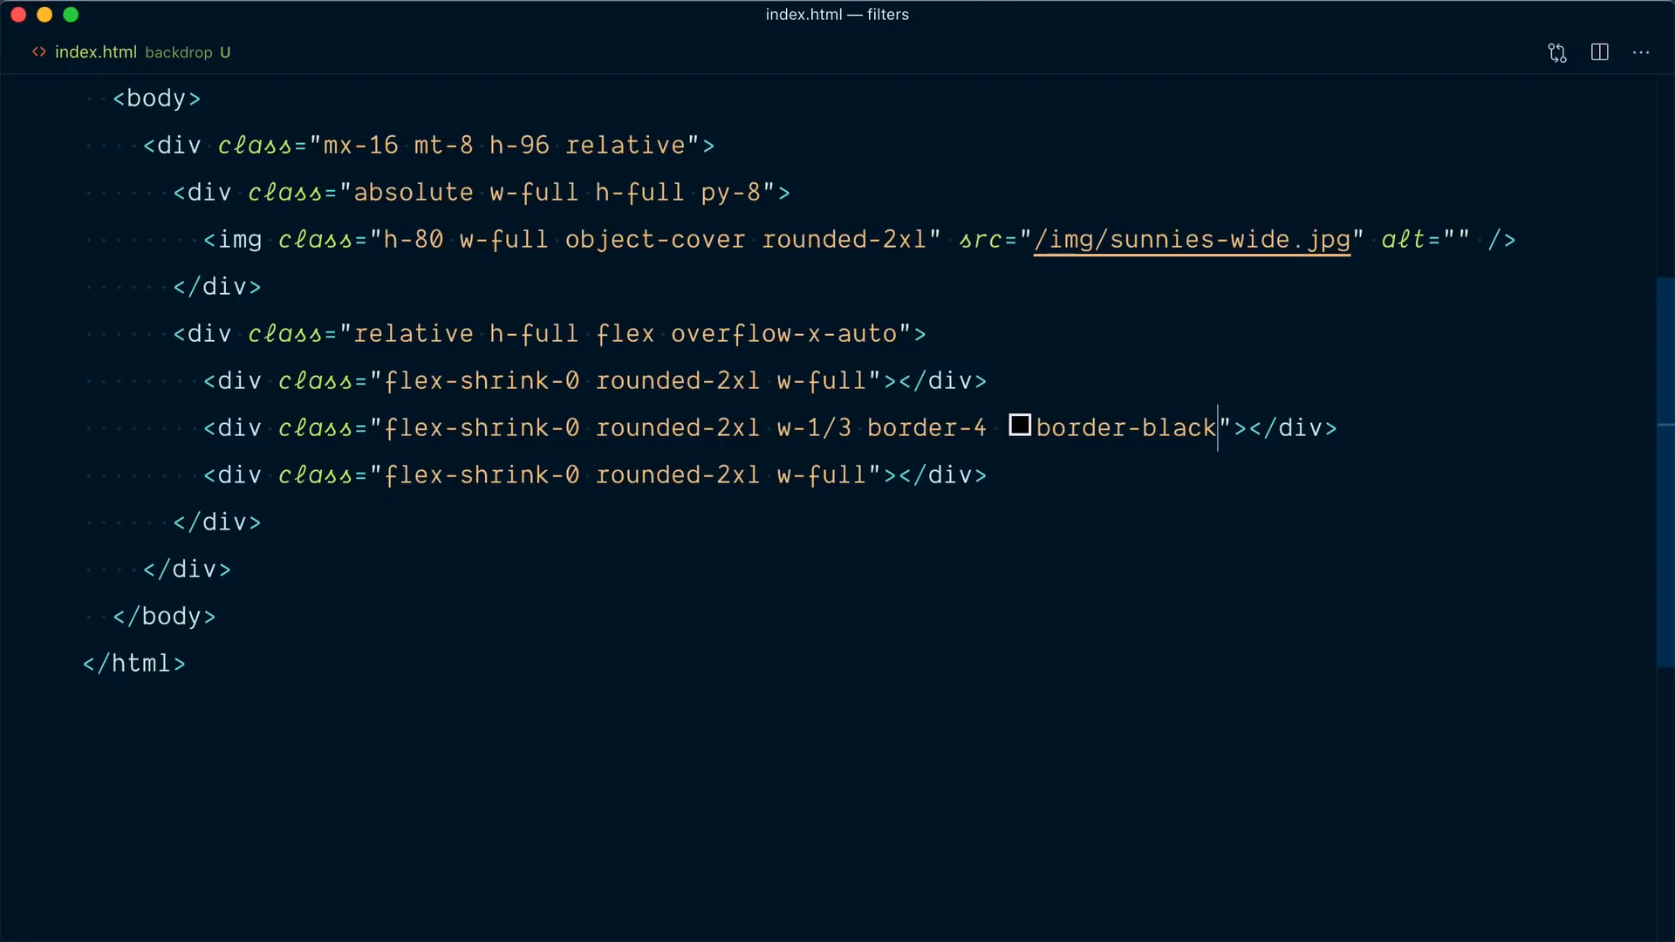
- Add backdrop-filter and backdrop-blur-lg to the bordered middle panel, duplicated into five copies
type("ba")
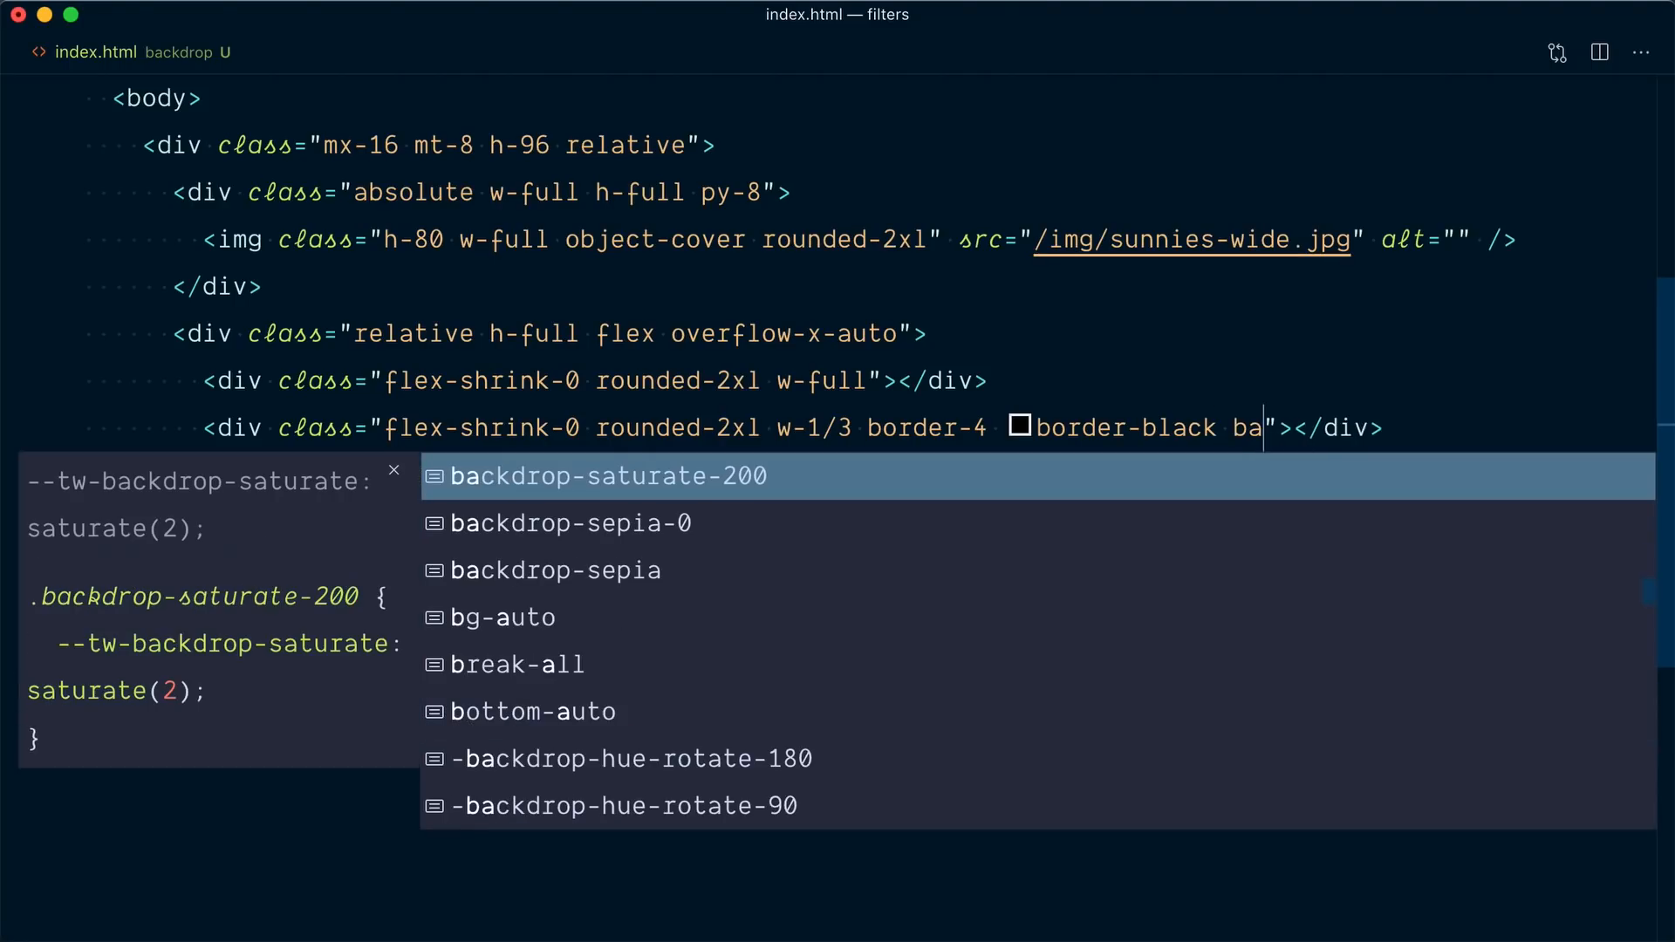
type("backdrop-filter")
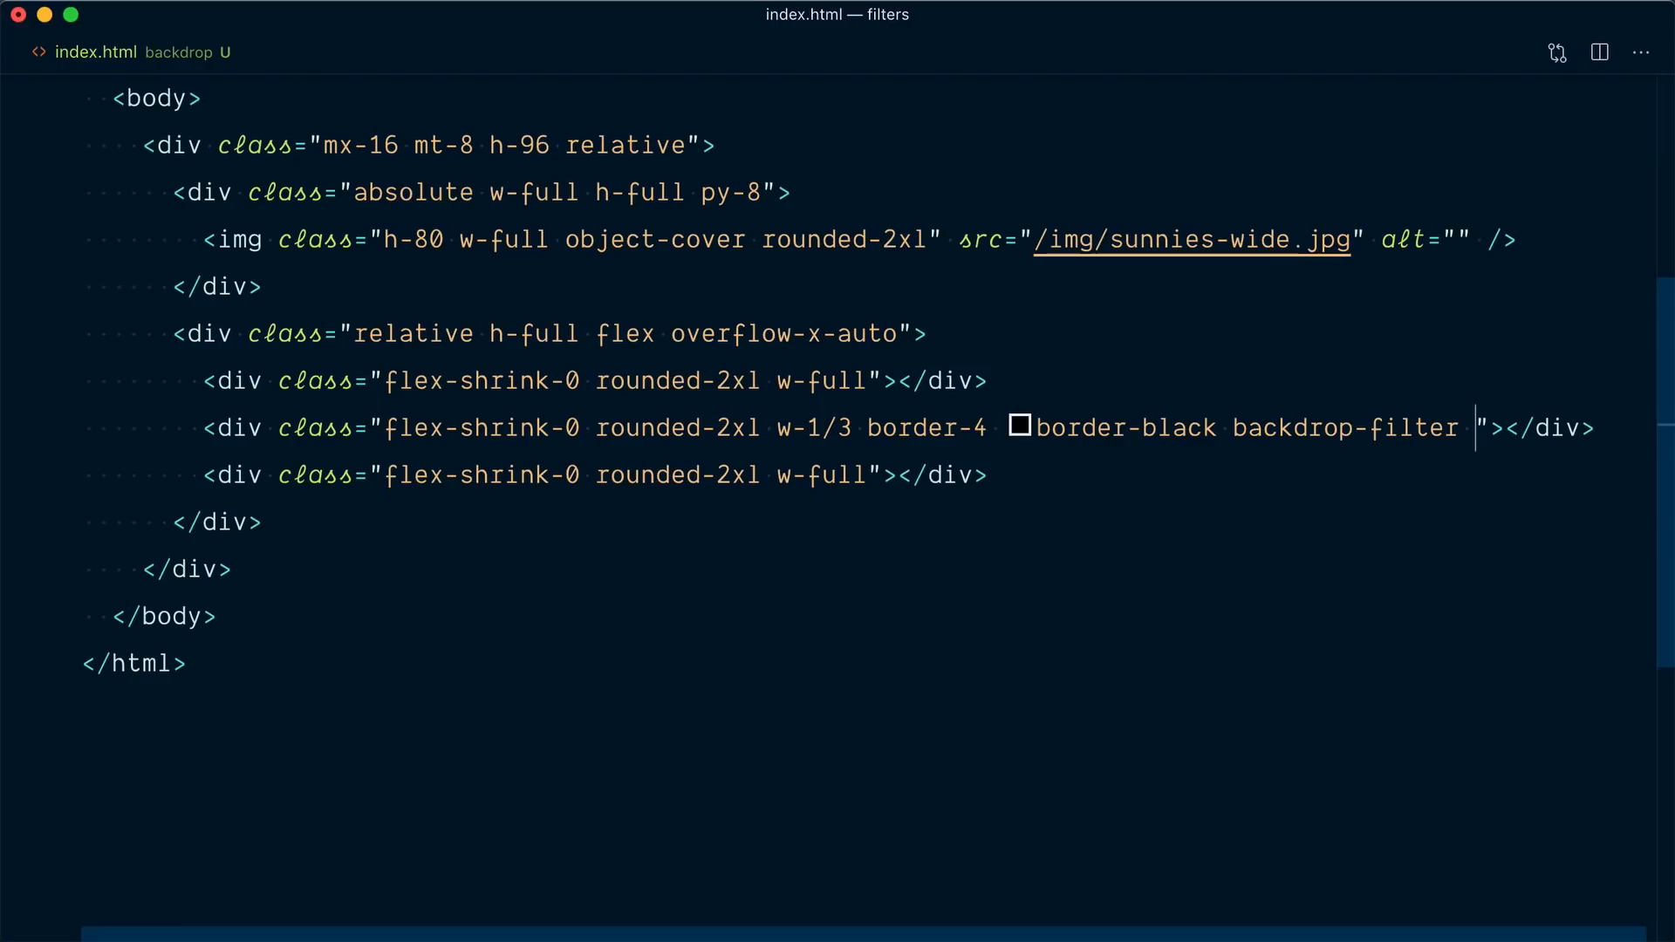
type("backdrop-gray")
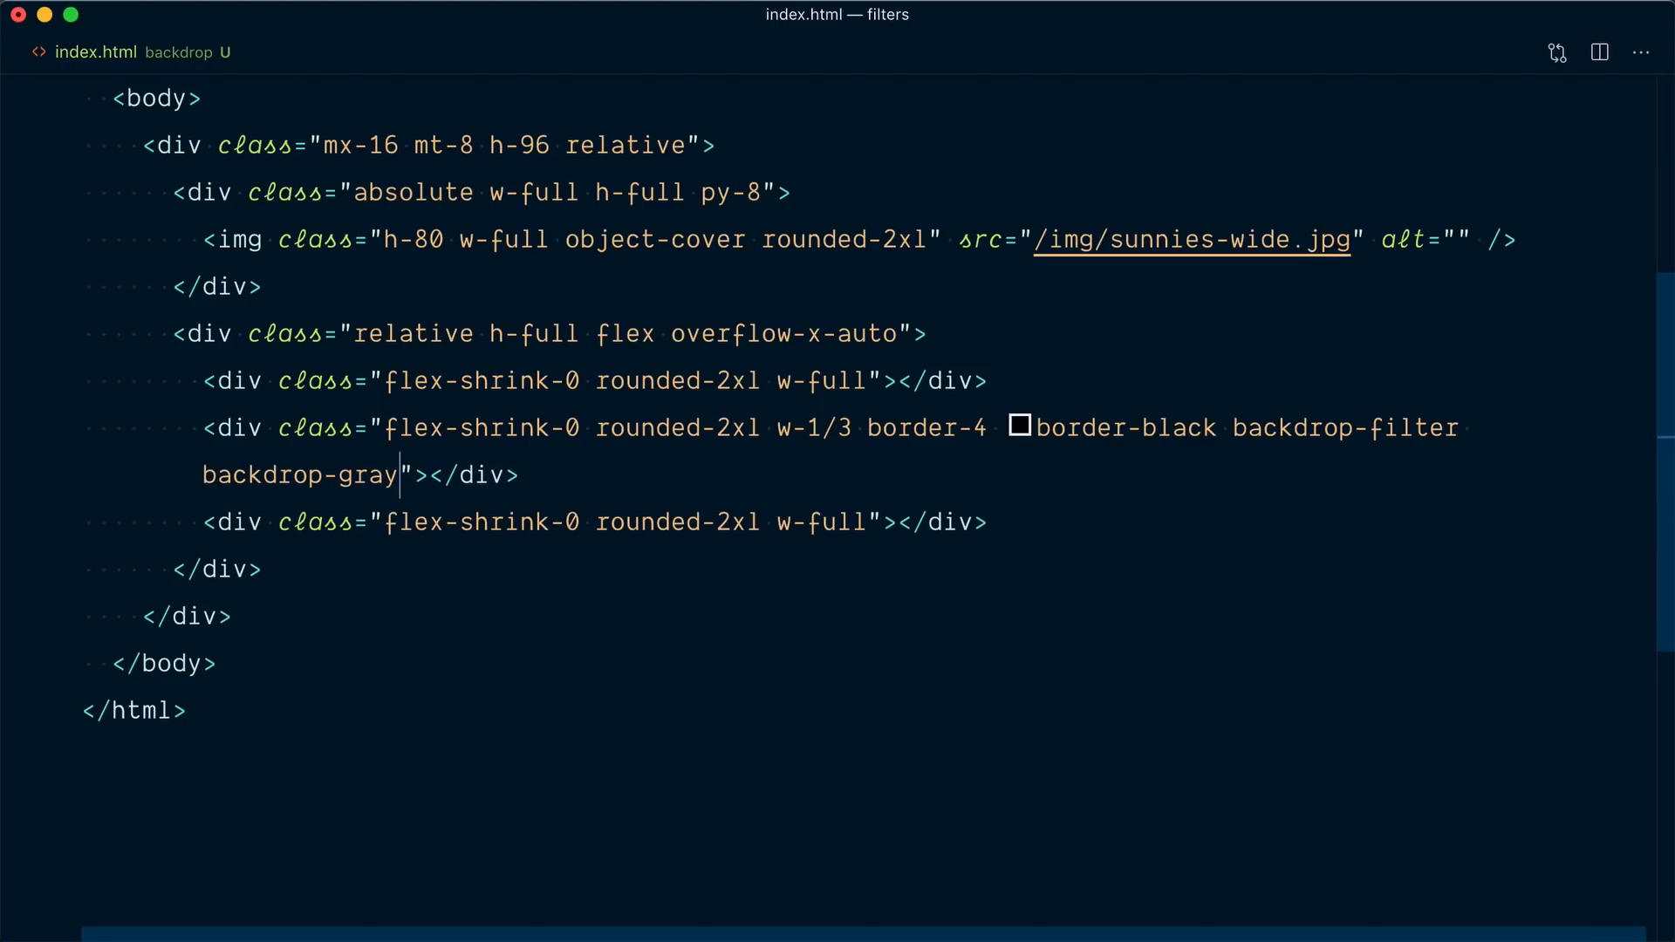
type("scale")
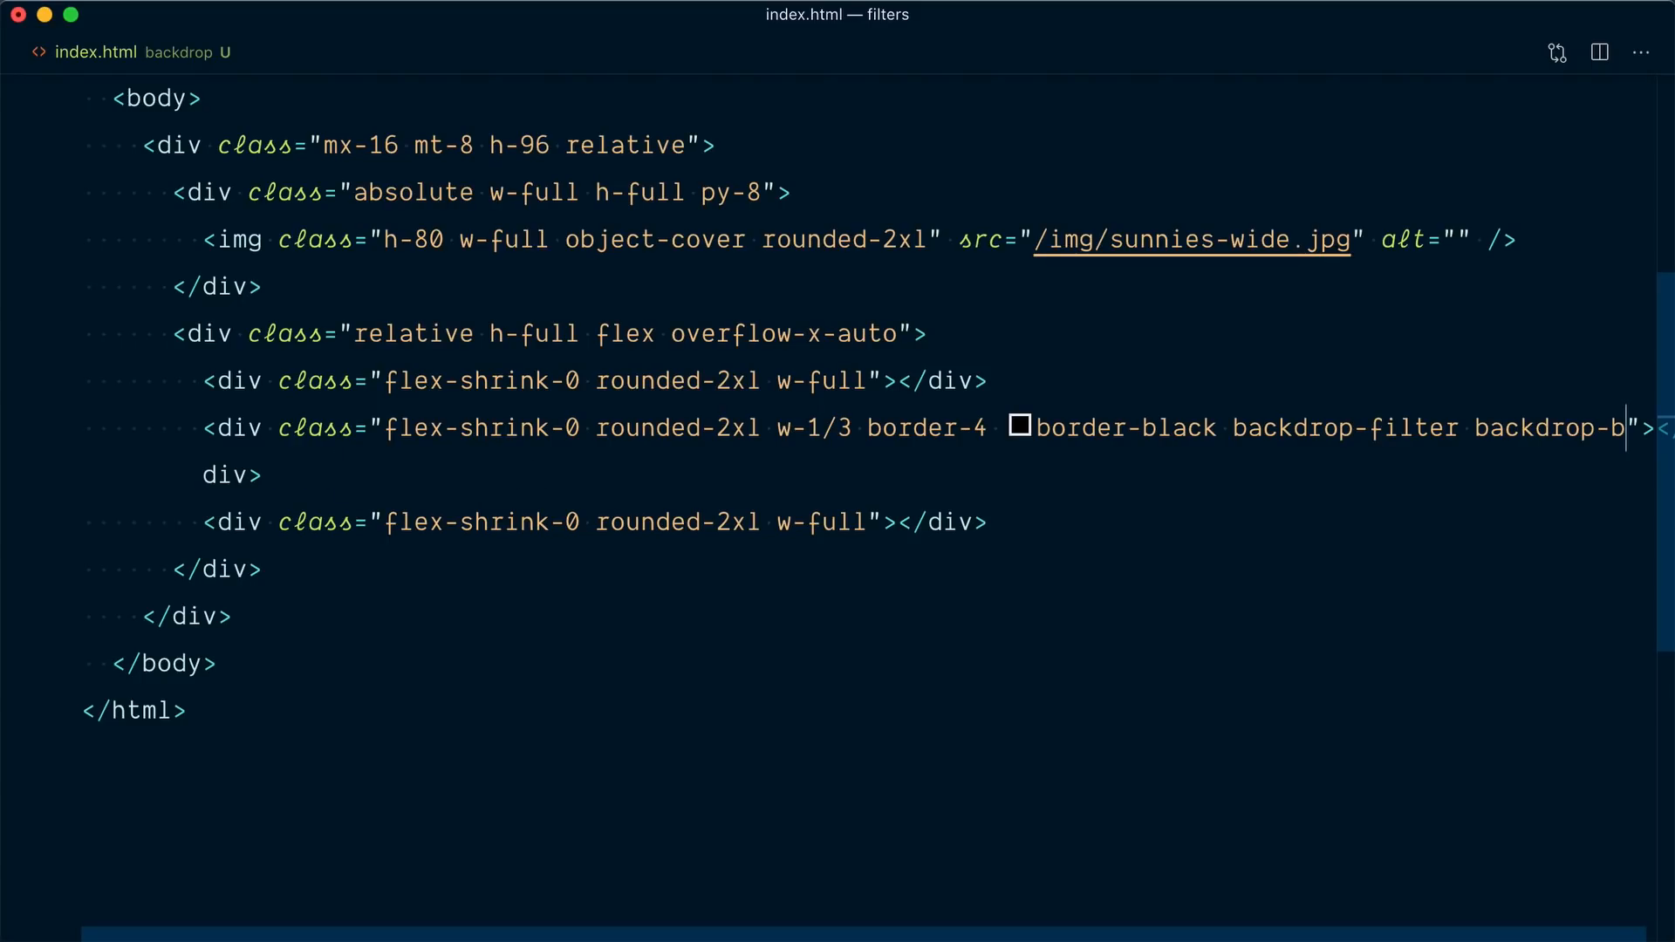
type("lur")
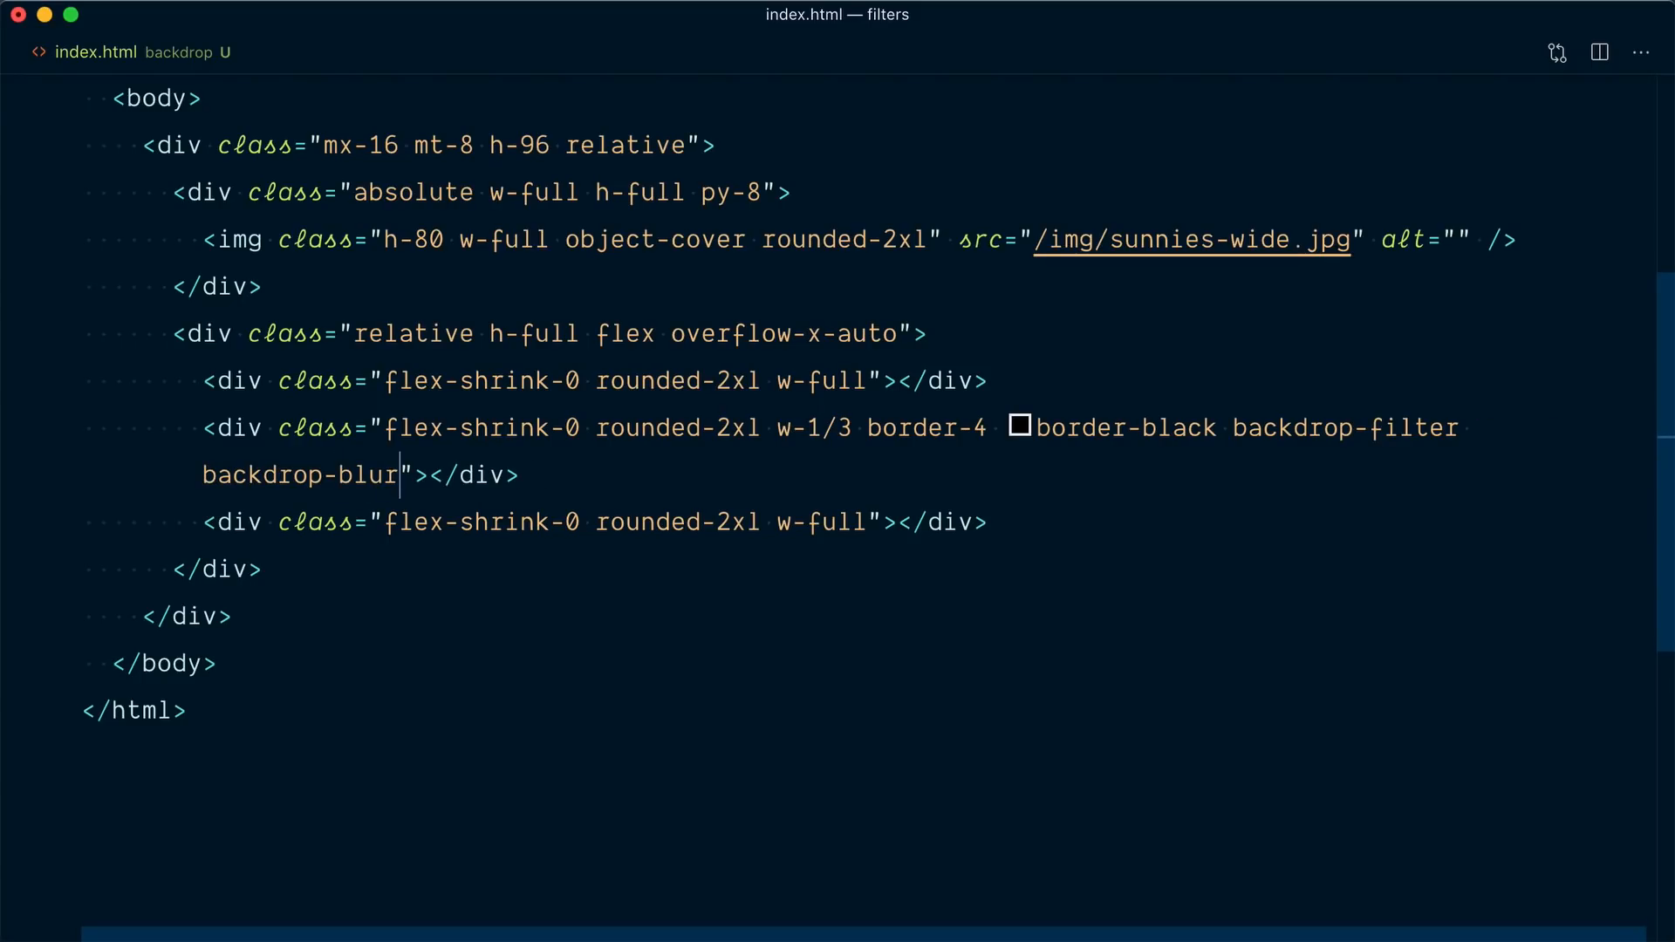
type("-")
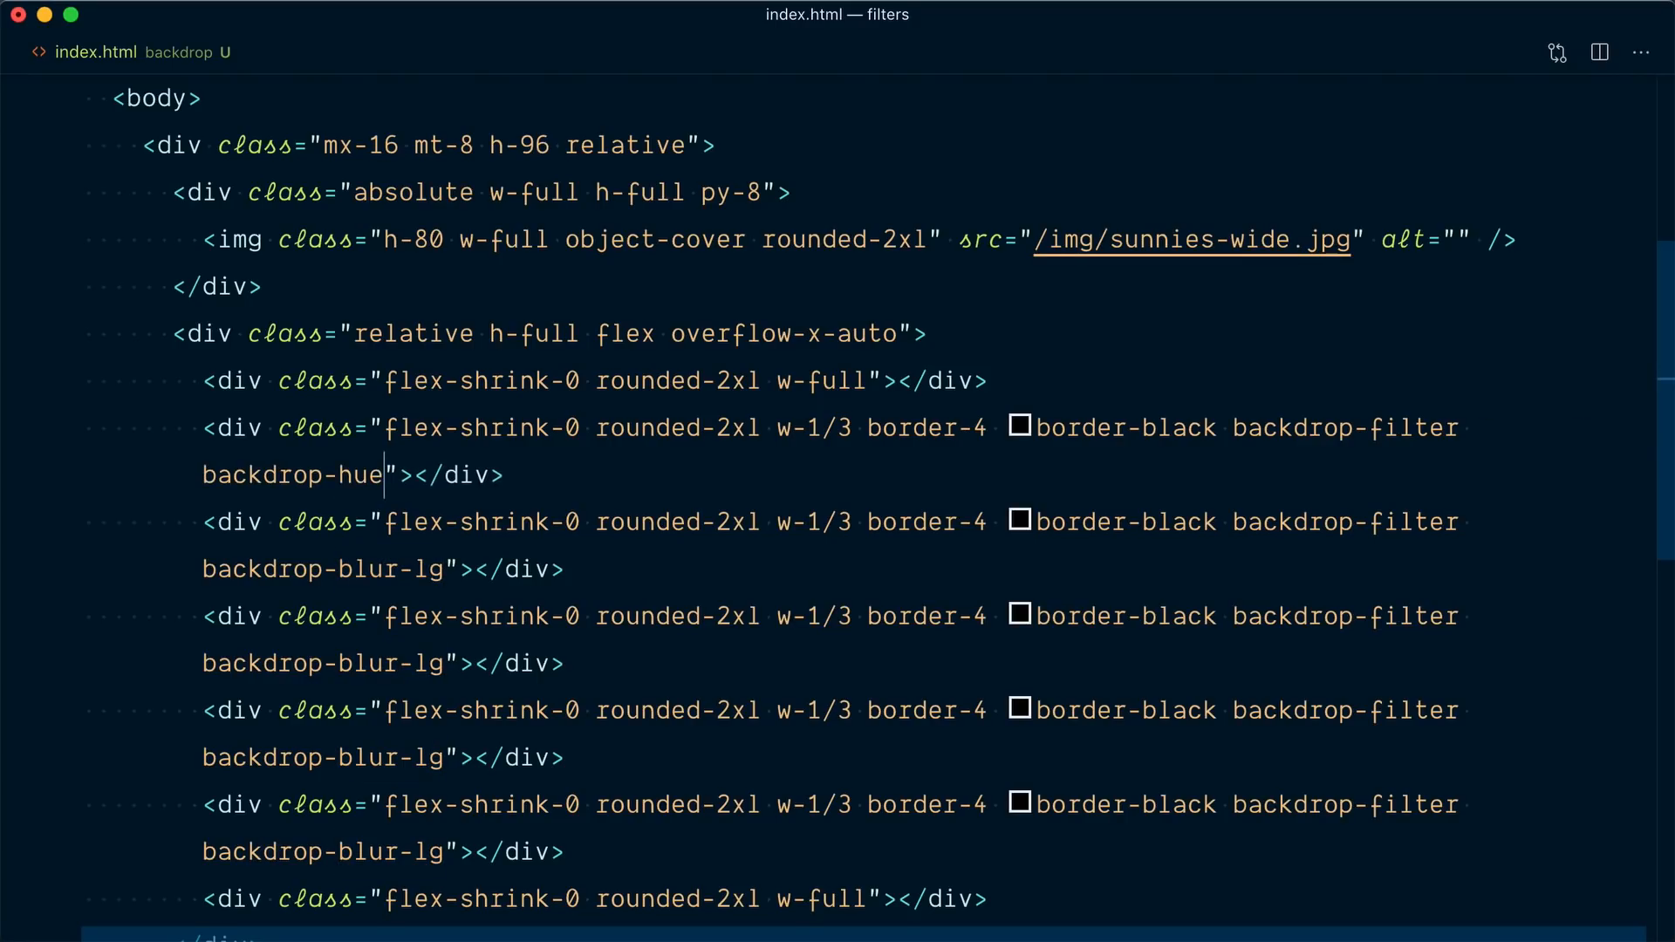
- Change four panels' blur to backdrop-hue-rotate-180, backdrop-saturate-200, backdrop-invert and backdrop-sepia
type("-rotate-180")
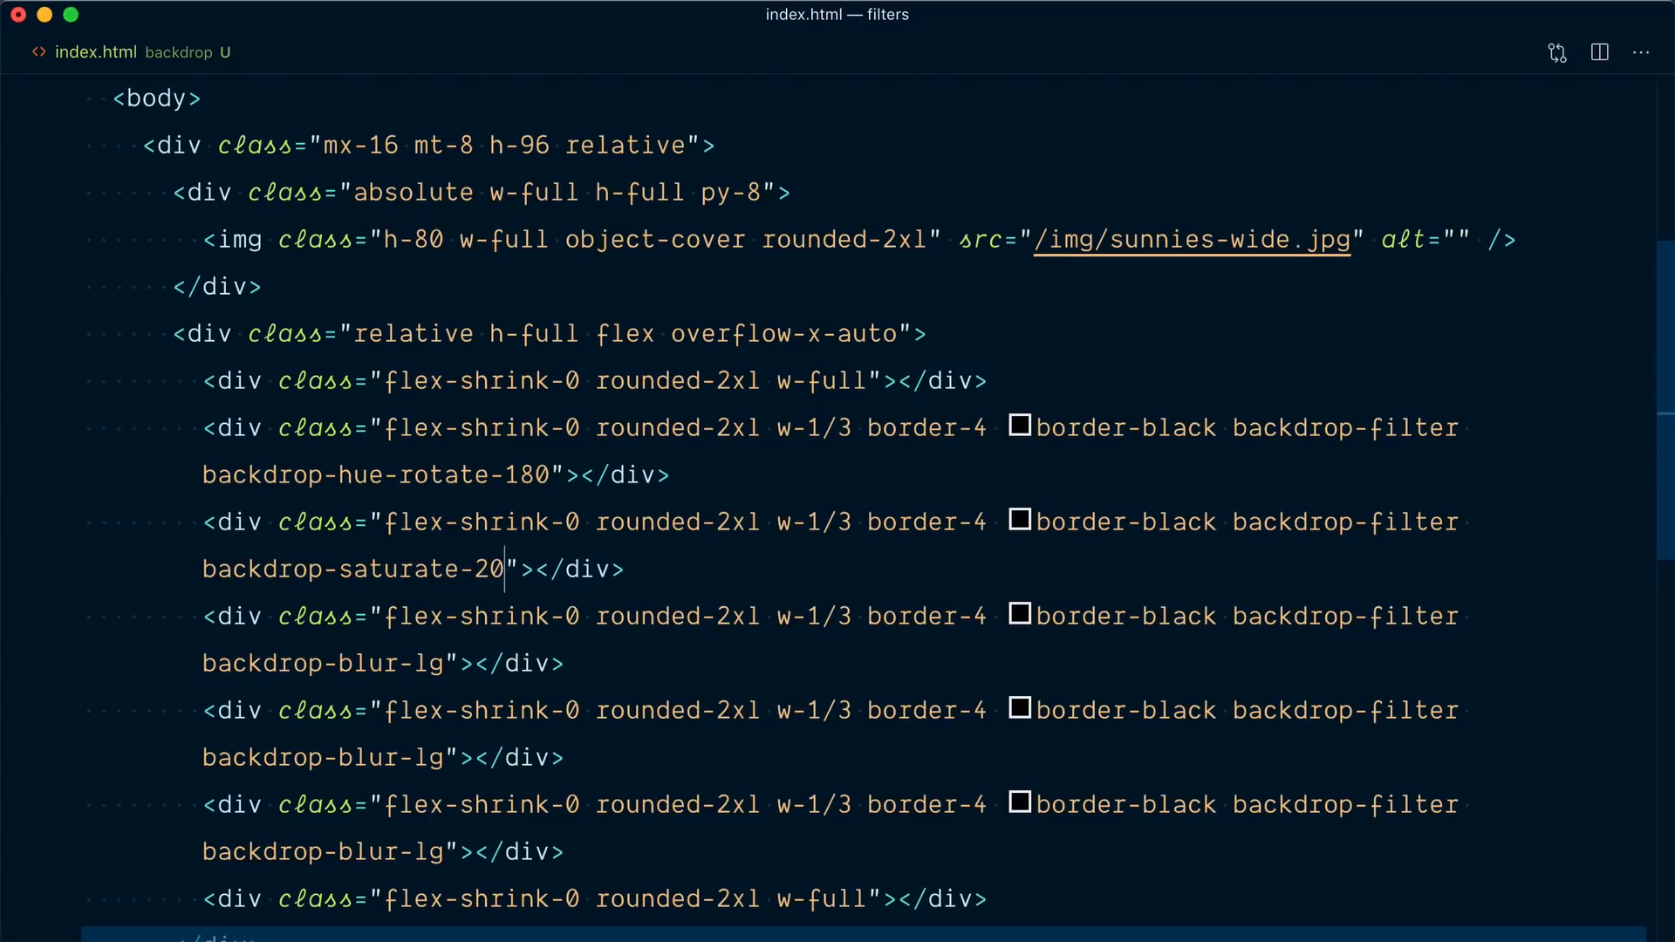
type("0")
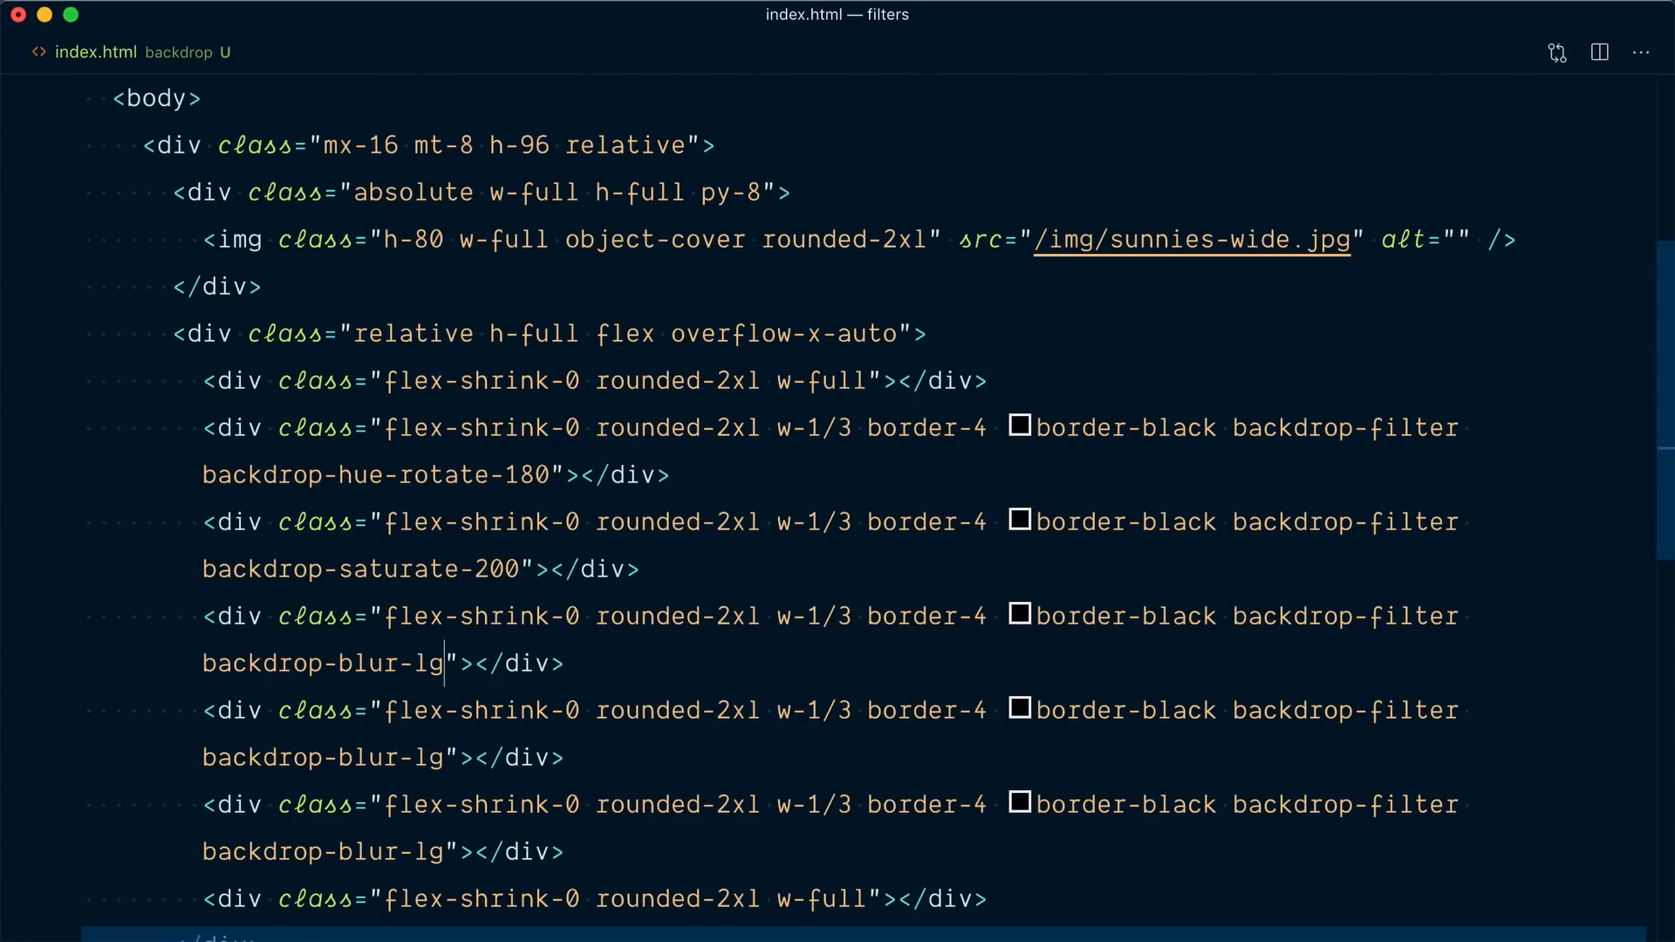
type("invert")
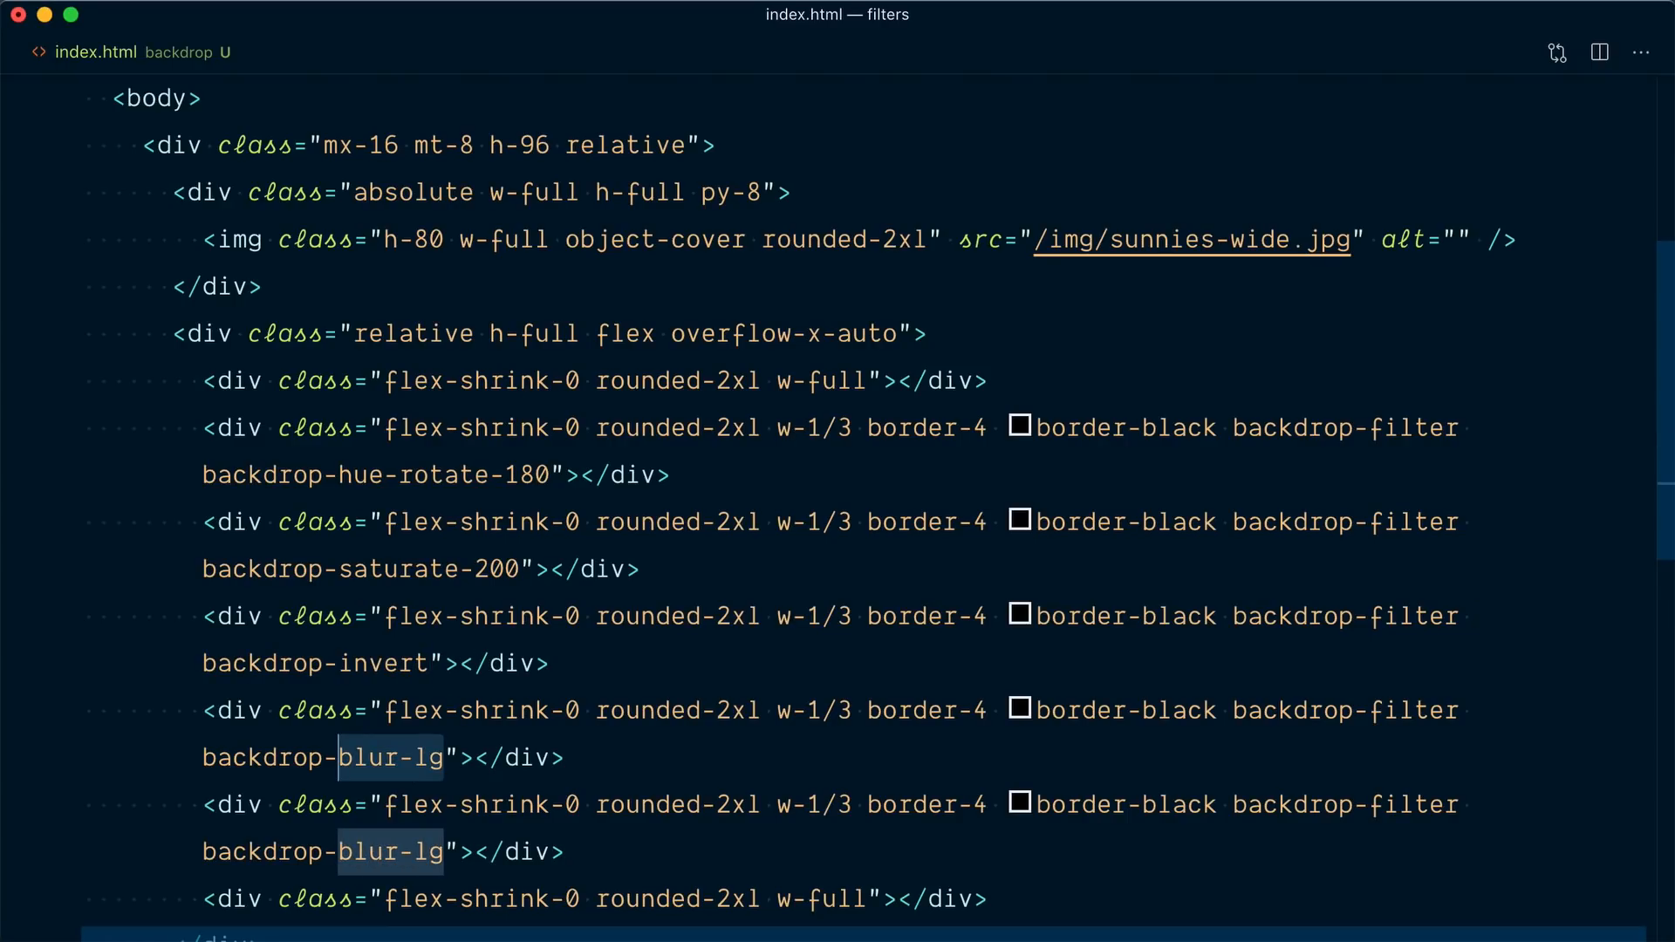
type("sepia")
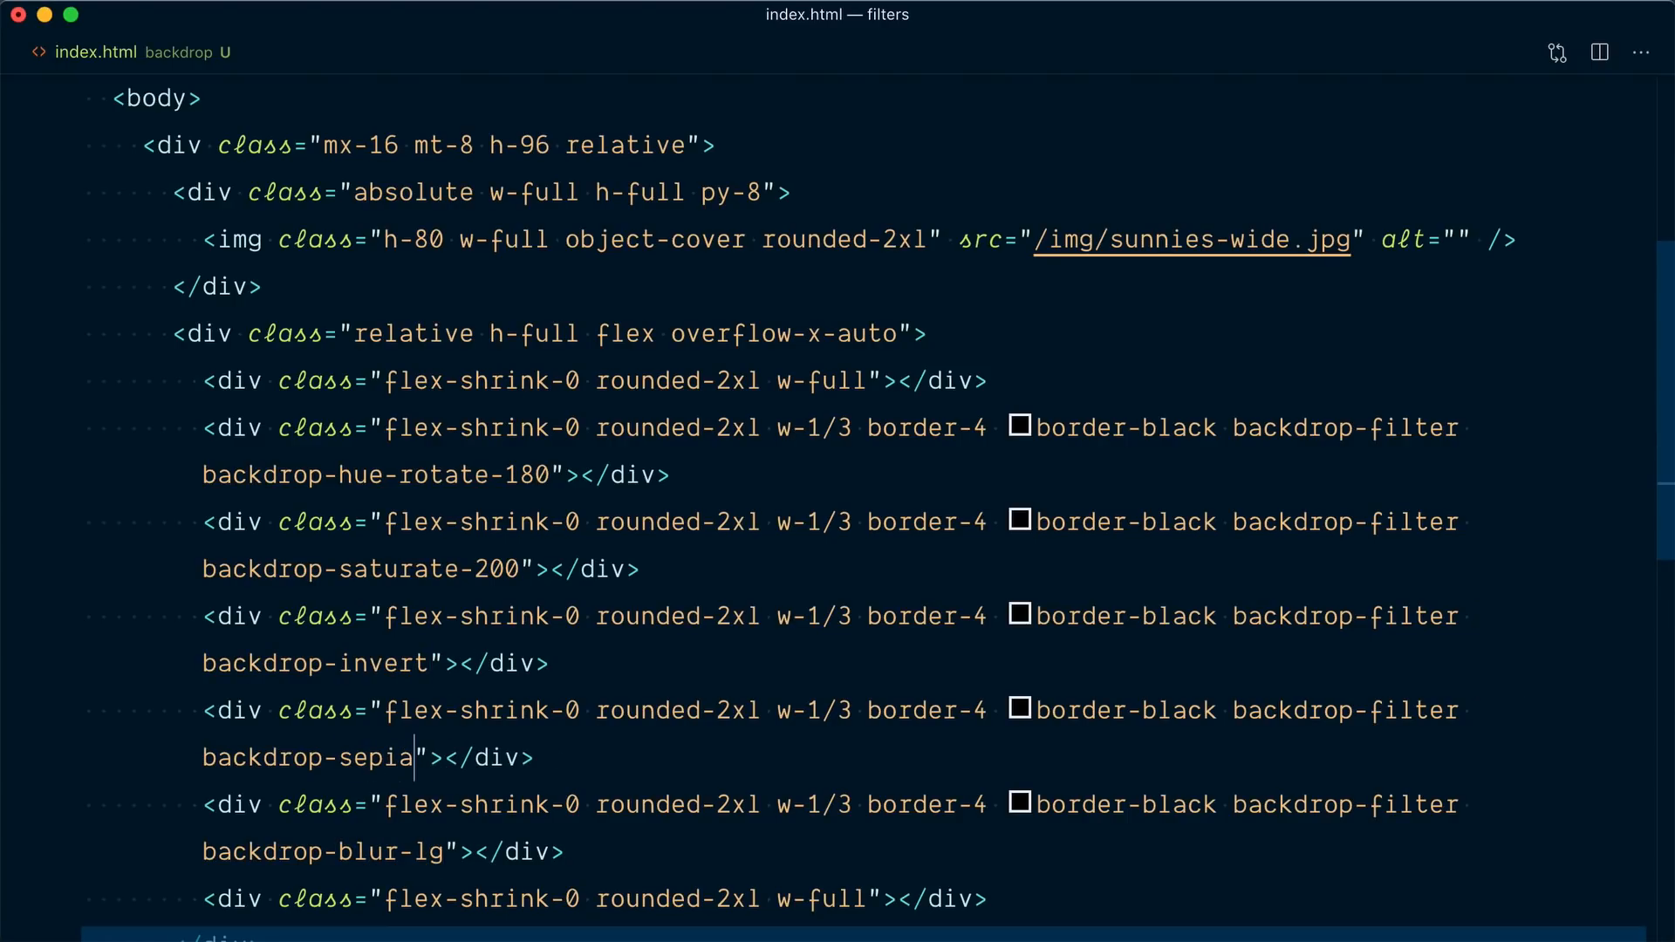
- Begin adding a space- spacing class to the flex container holding the panels
double_click(390, 851)
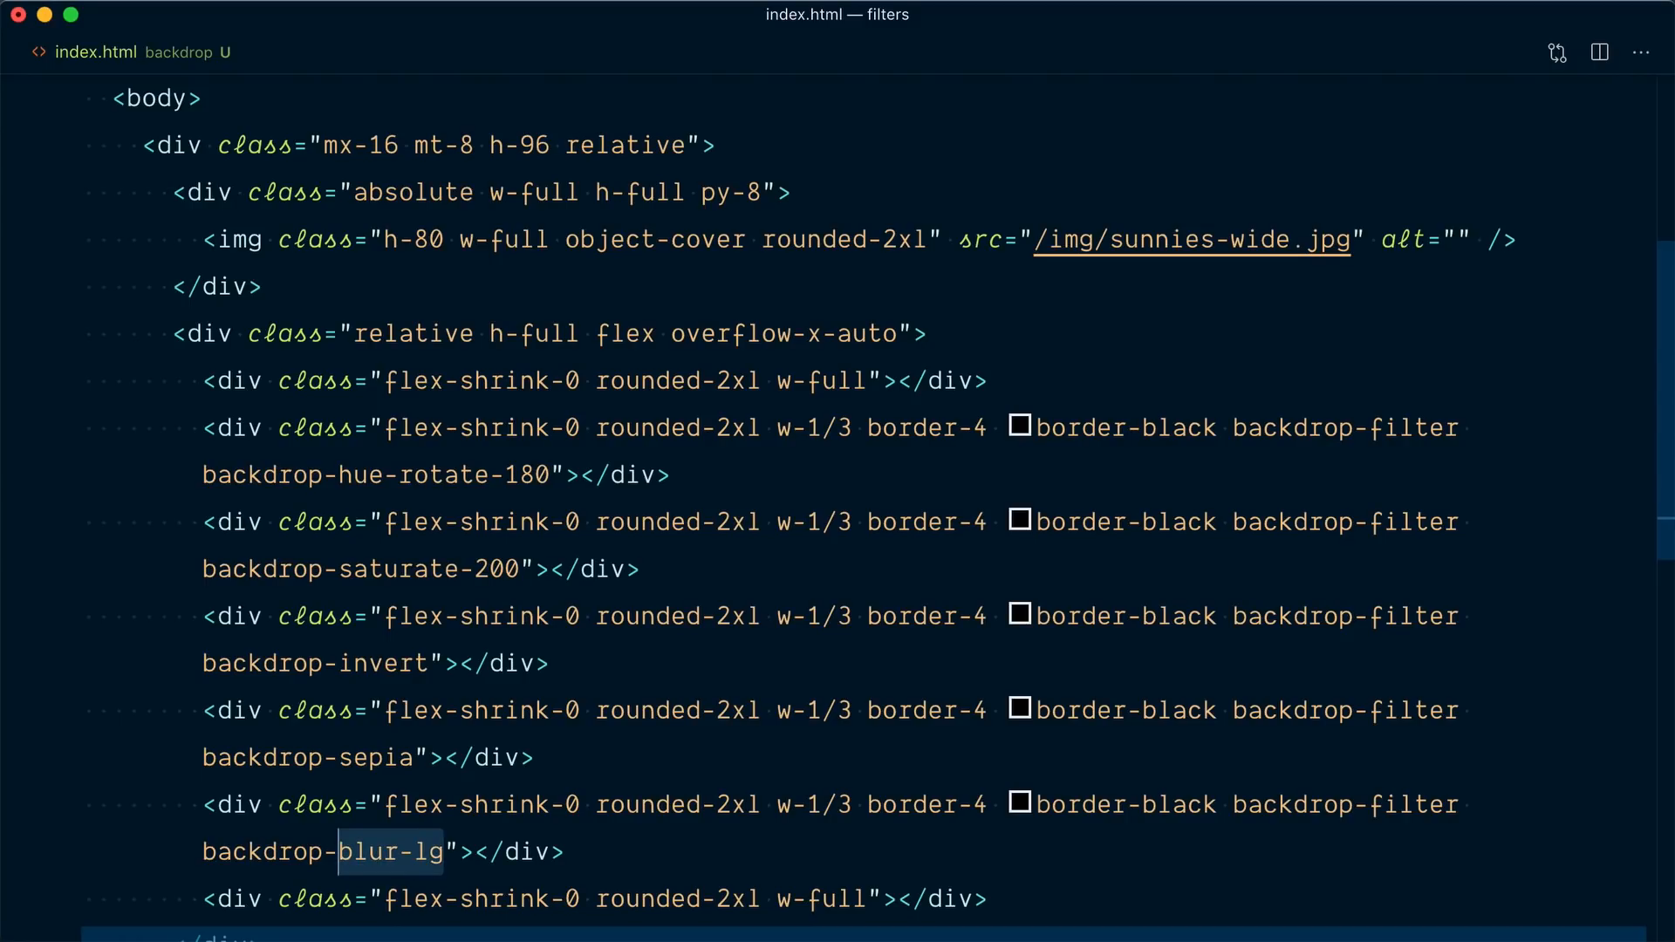
left_click(440, 427)
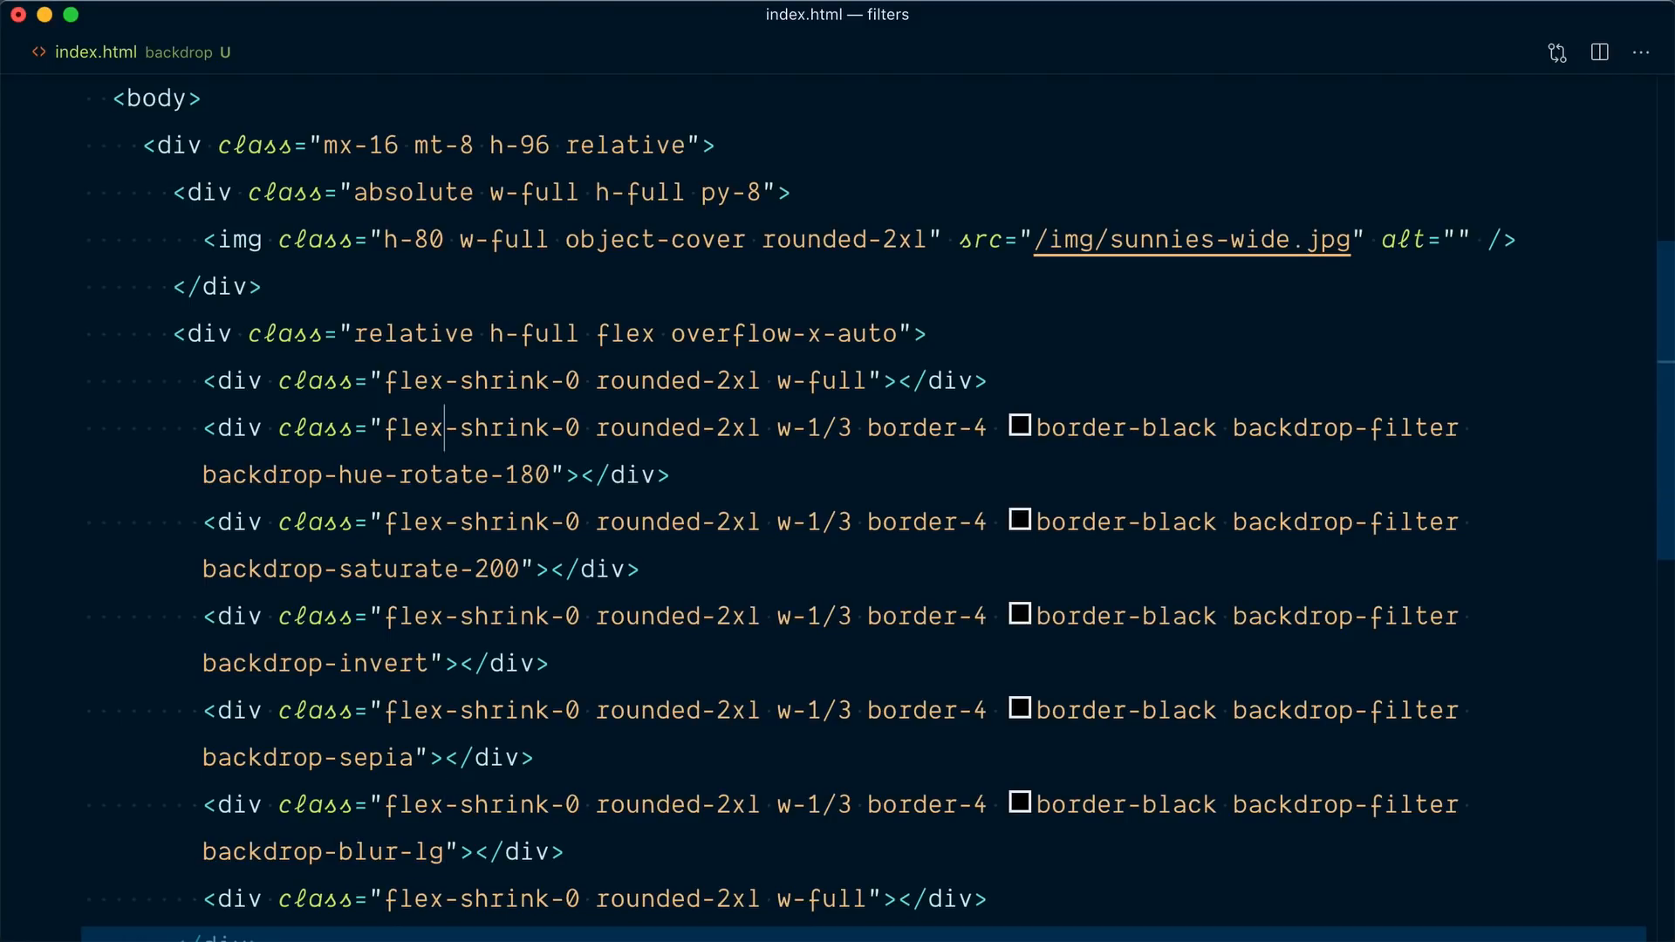
type("spa")
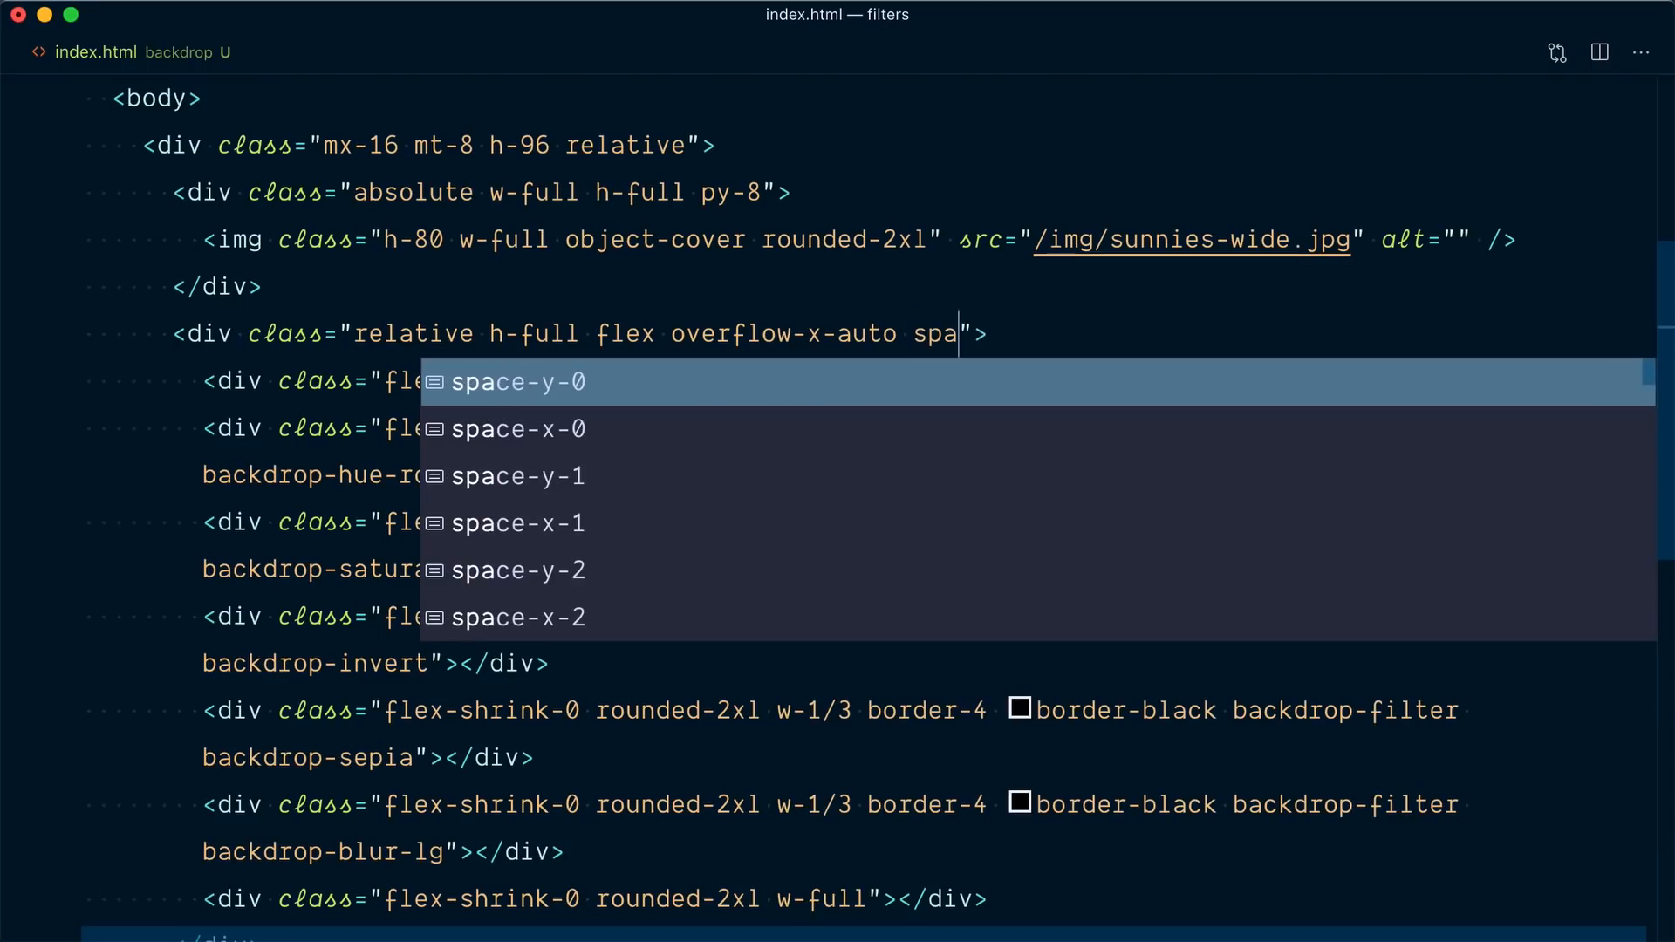